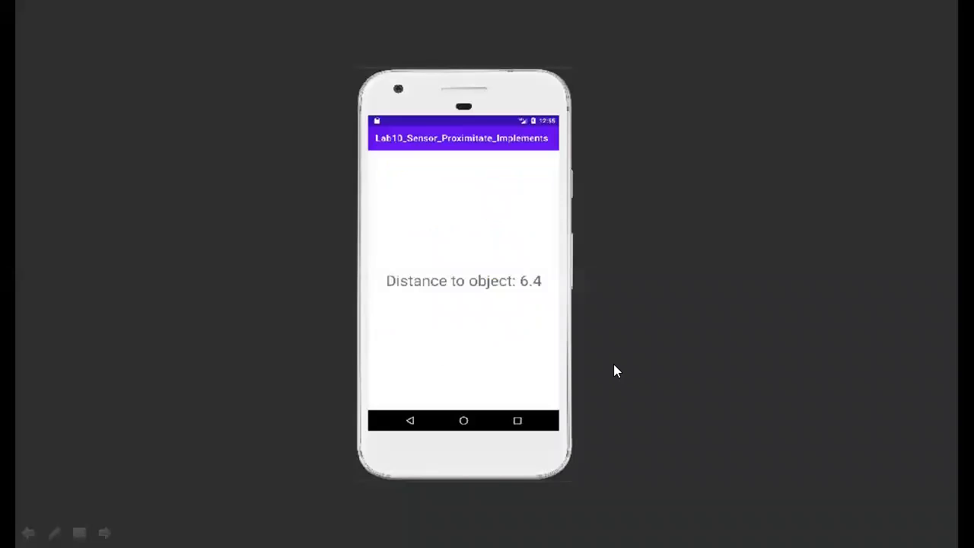
mouse_move(378, 493)
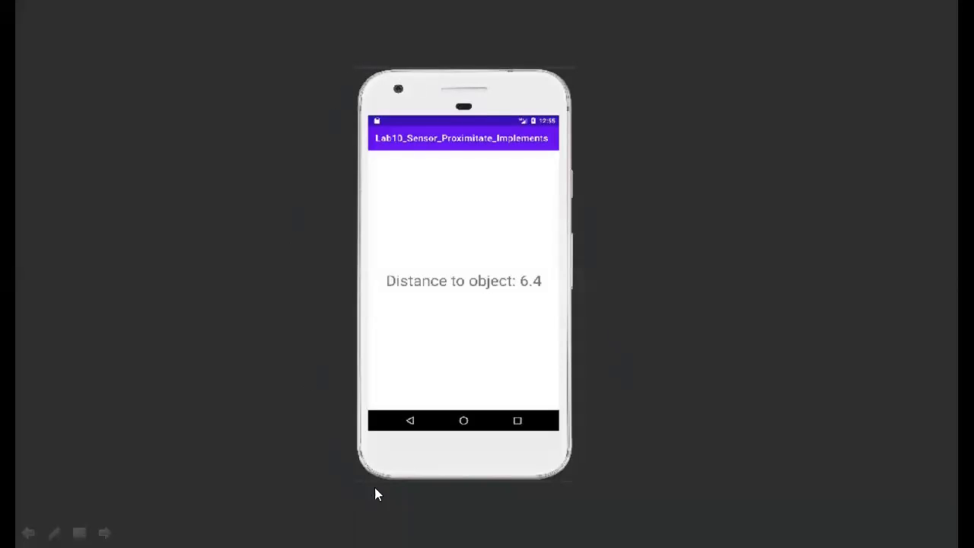
mouse_move(545, 199)
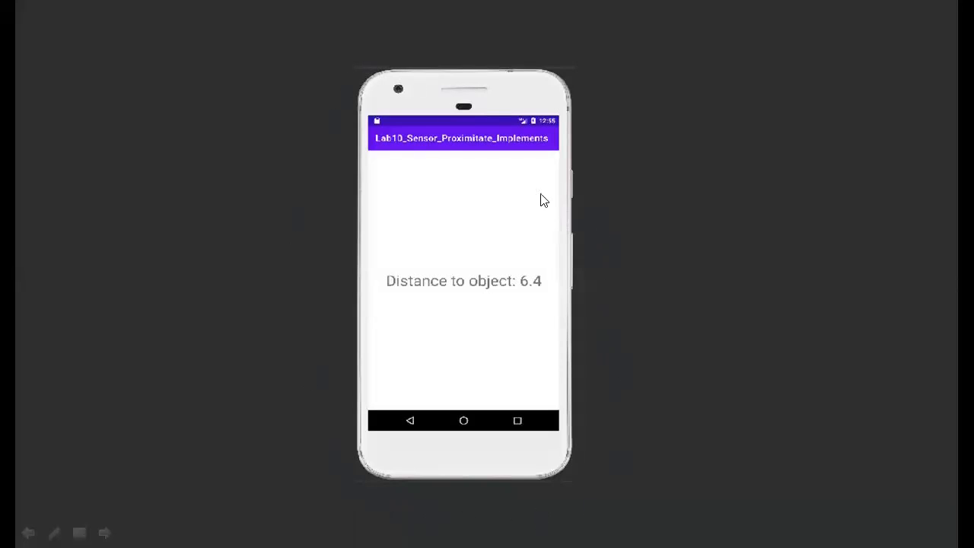
mouse_move(381, 262)
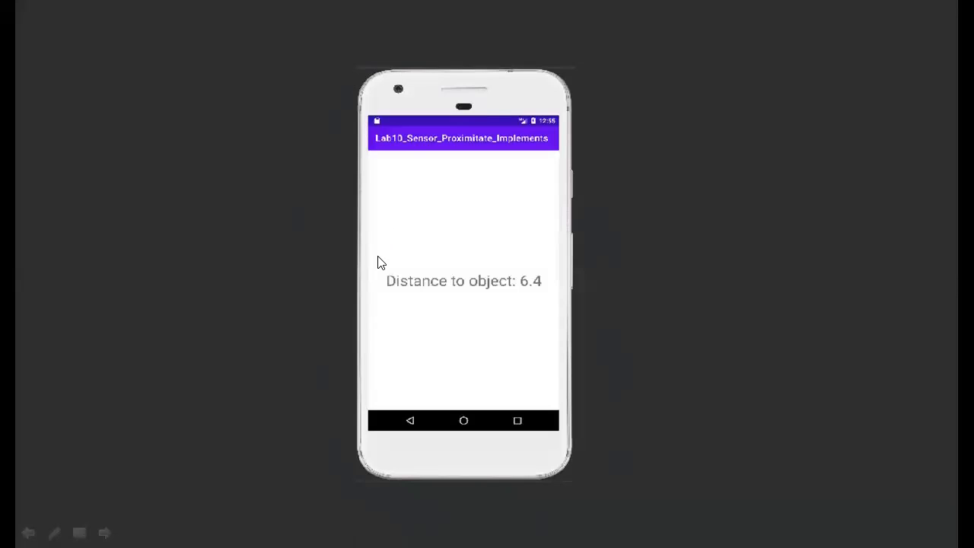
mouse_move(534, 292)
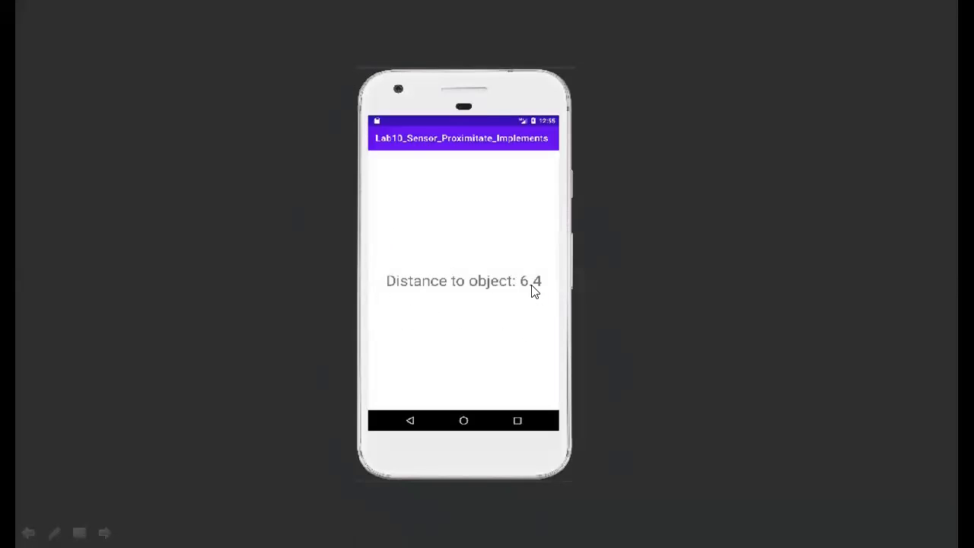
mouse_move(535, 287)
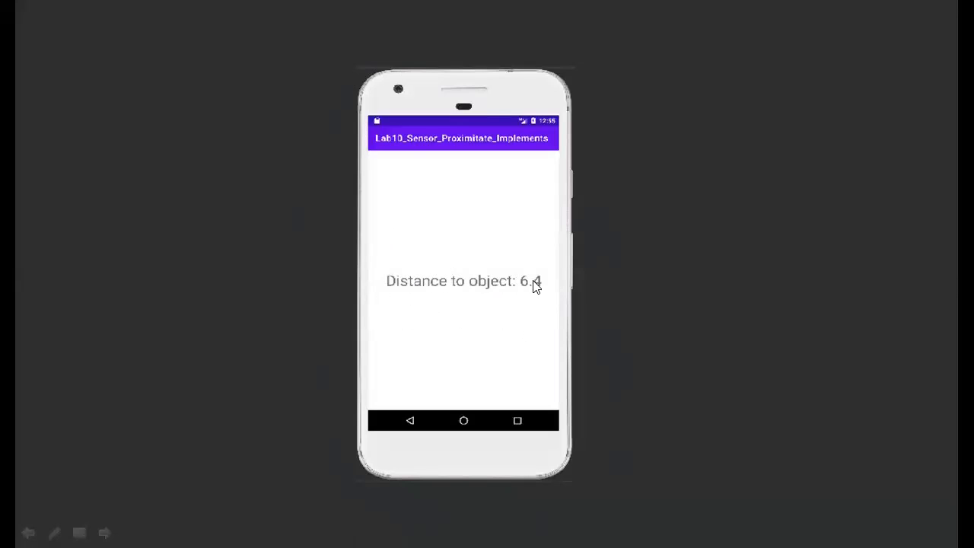
mouse_move(512, 291)
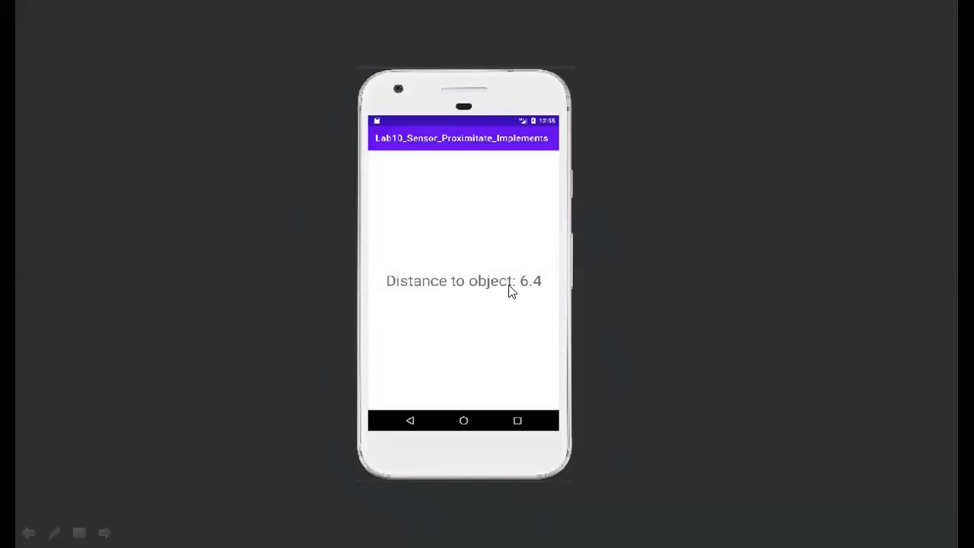
mouse_move(542, 302)
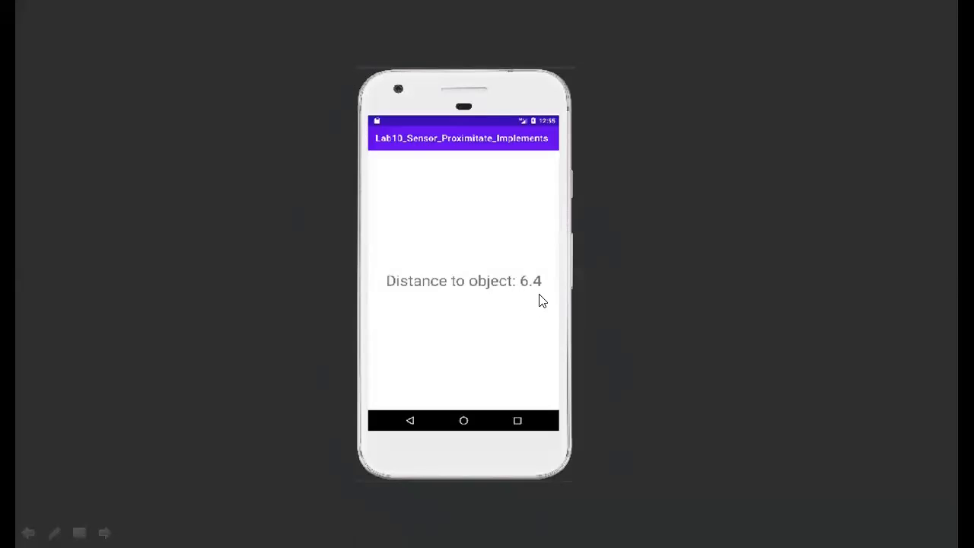
mouse_move(539, 299)
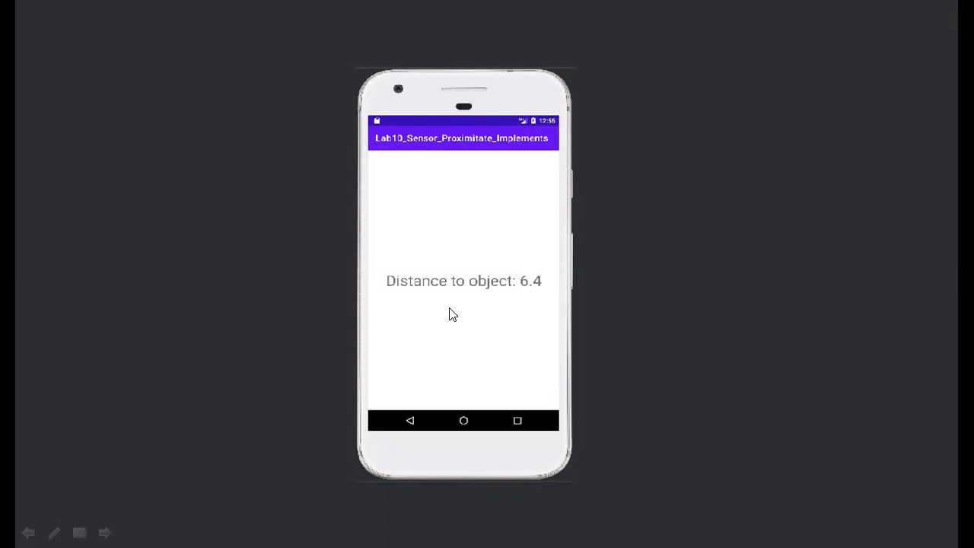
mouse_move(636, 320)
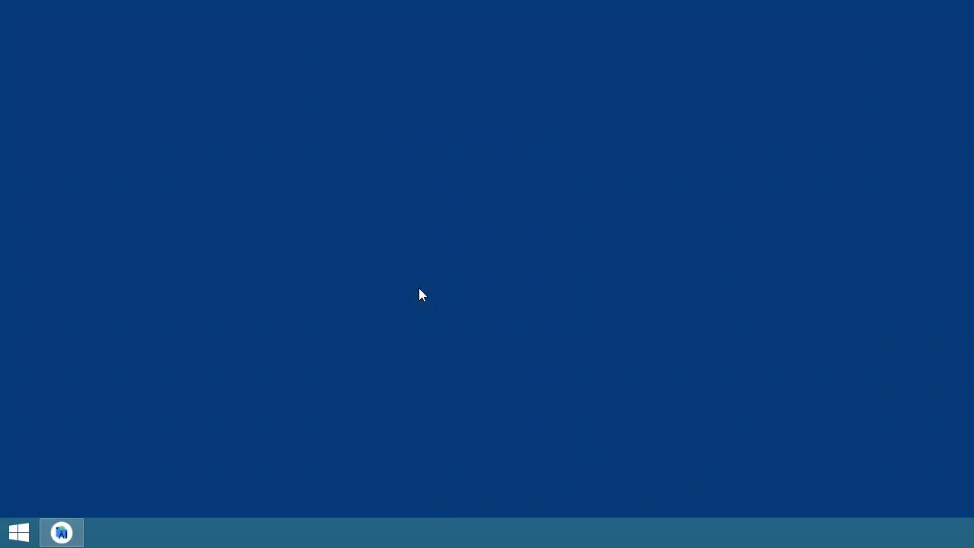
Launch Android Studio with My Application open and show activity_main.xml with the Project panel hidden
click(61, 533)
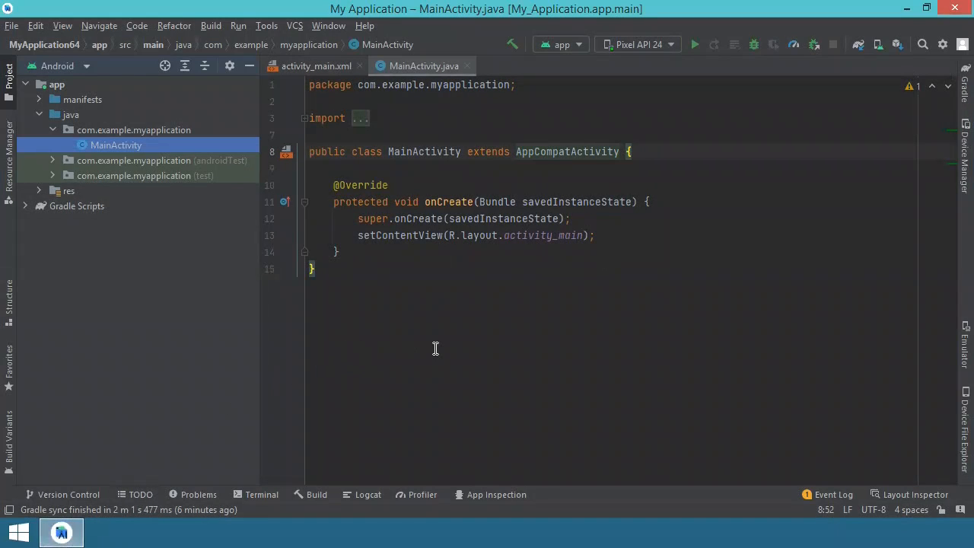
mouse_move(486, 317)
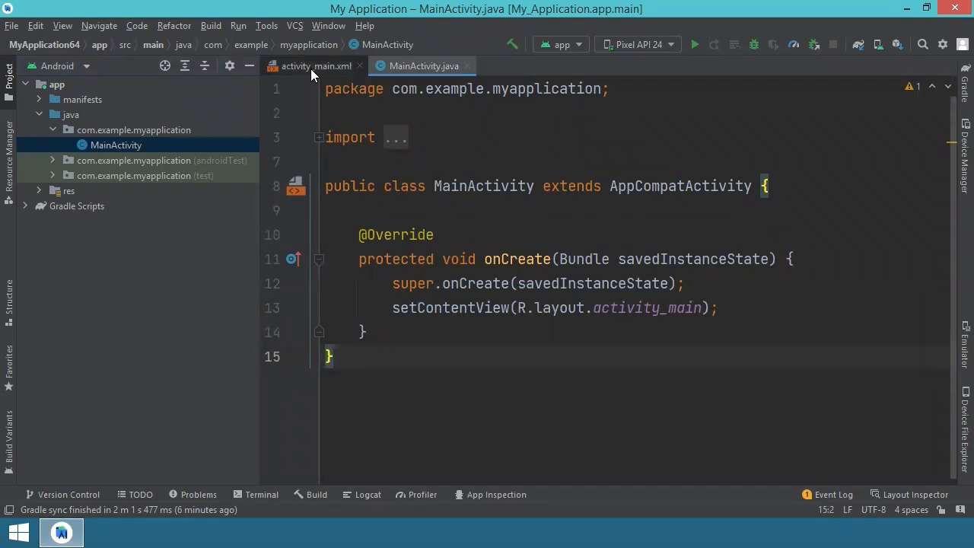
click(6, 76)
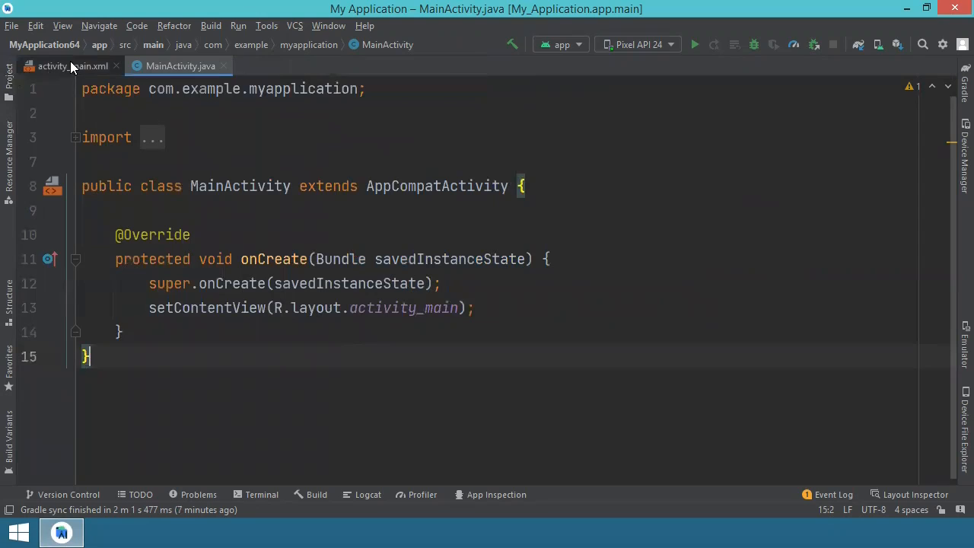
click(73, 66)
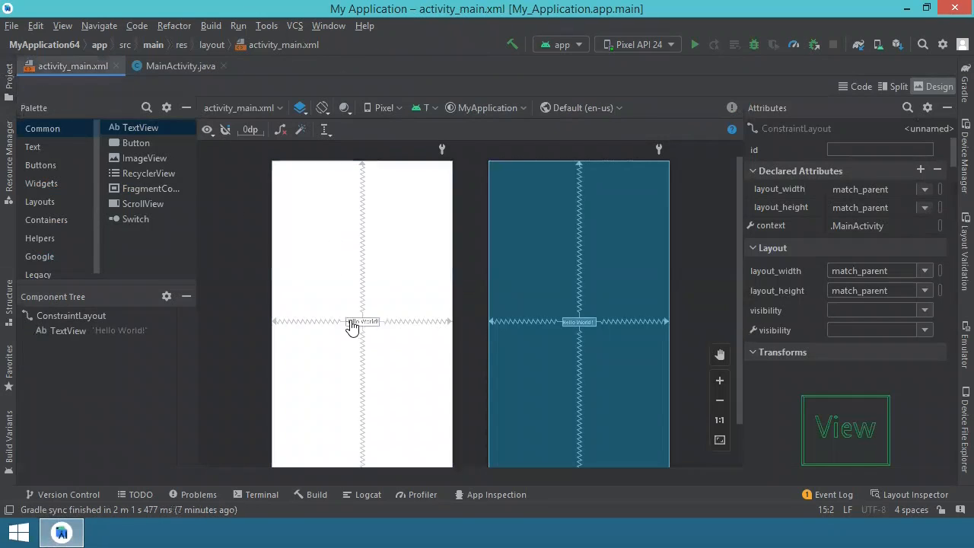
mouse_move(365, 324)
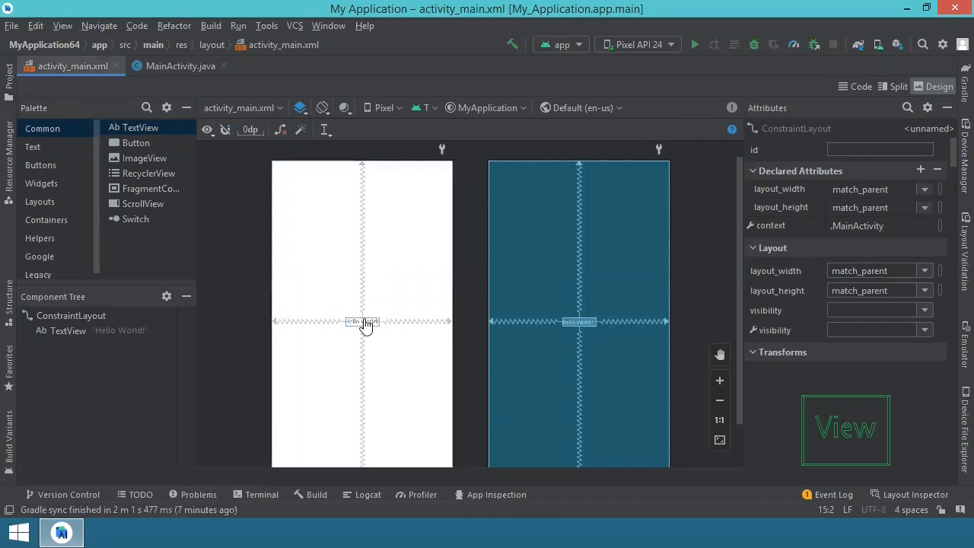
Set the Hello World TextView's textSize to 34sp via the attribute search
click(363, 323)
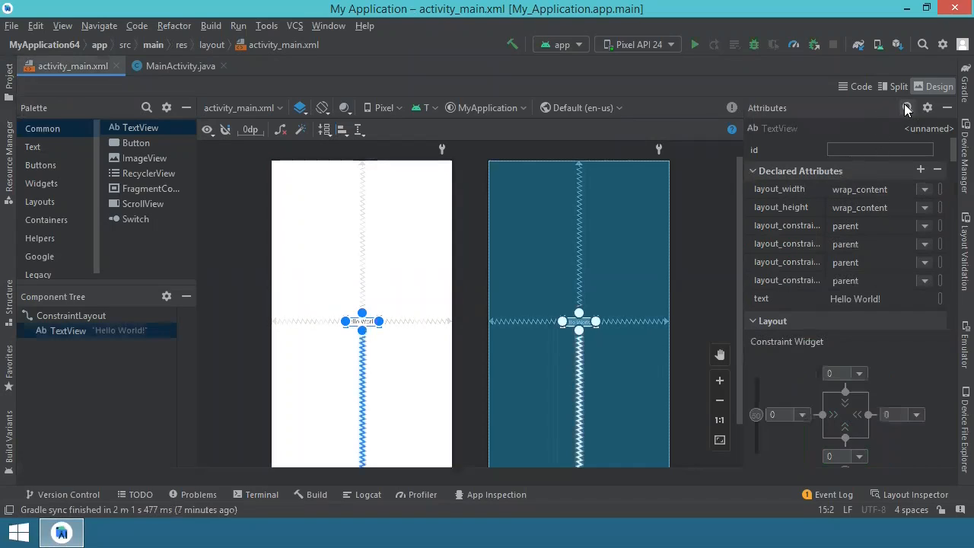
click(908, 106)
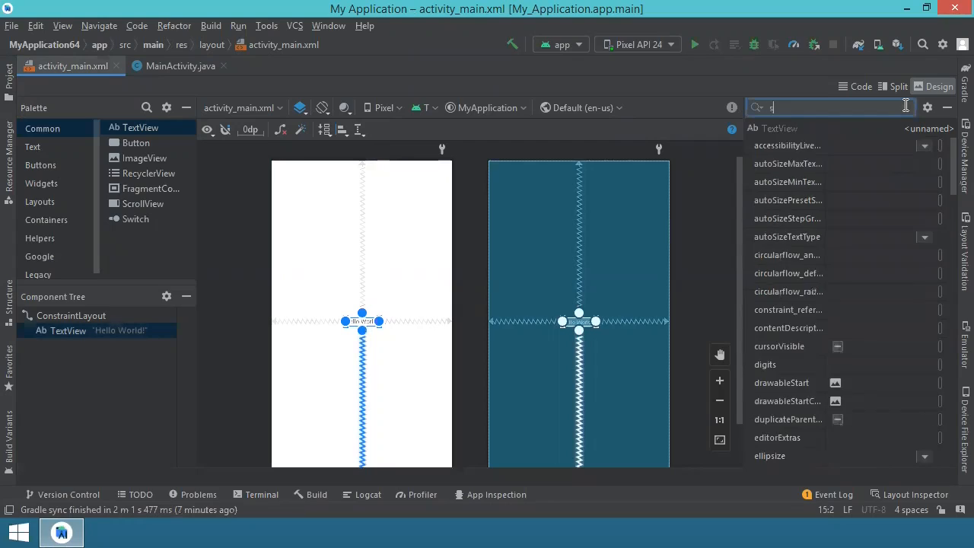
text(ize)
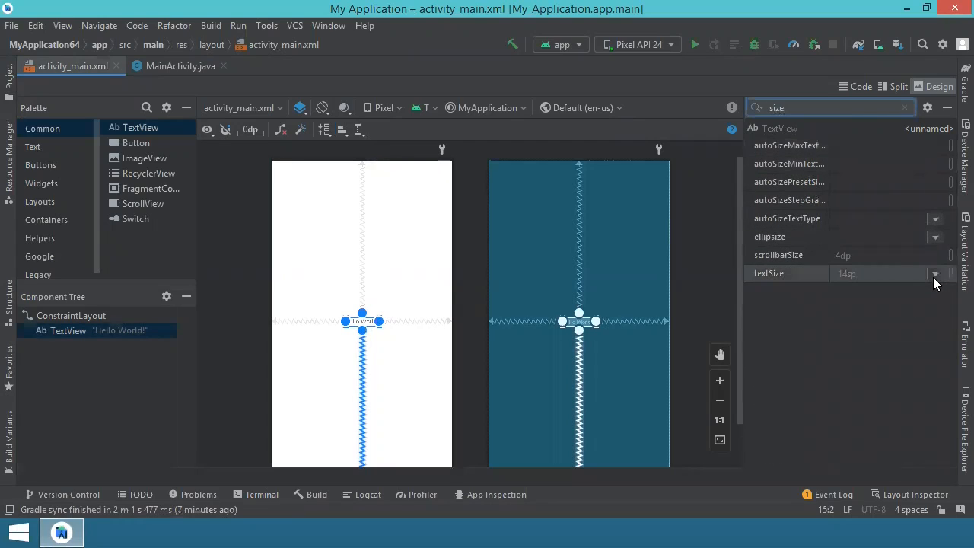
click(935, 274)
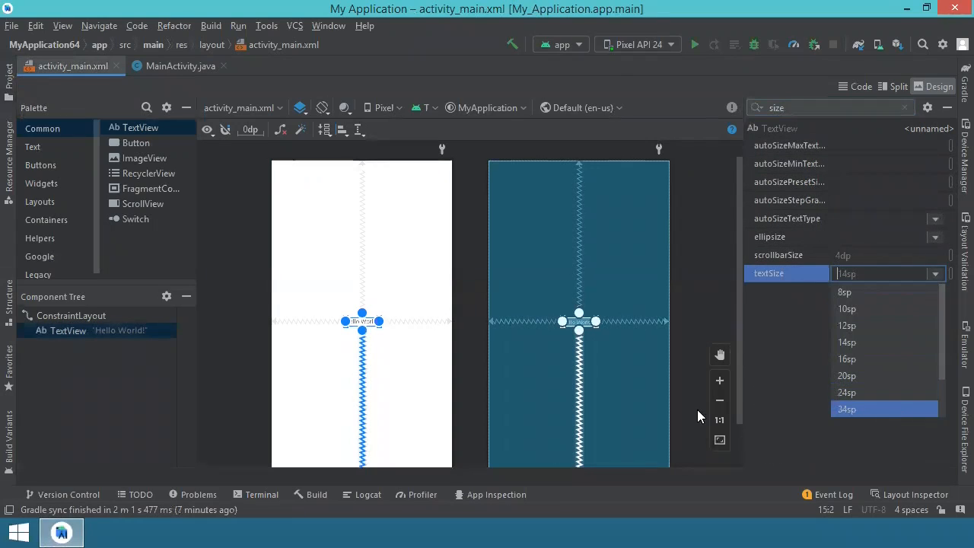
click(847, 409)
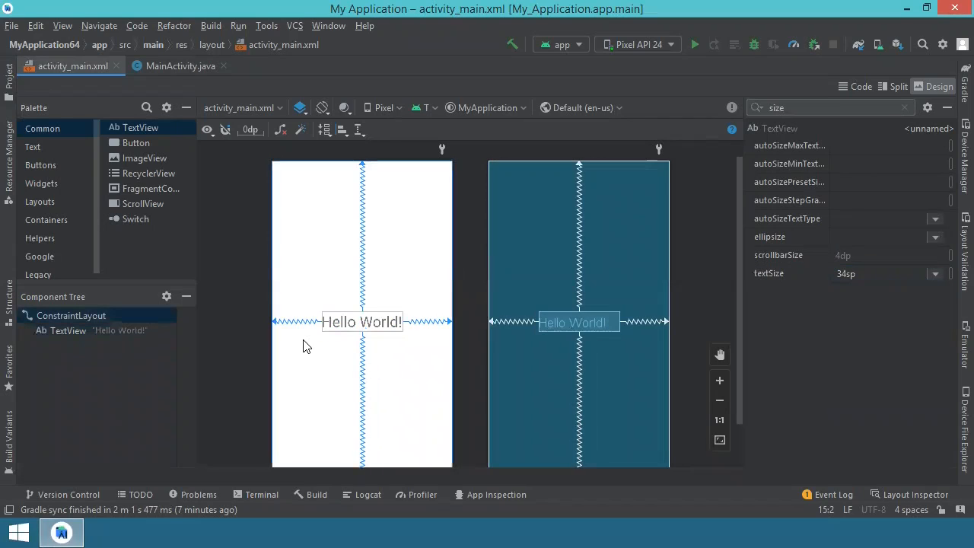
Give the Hello World TextView the id textView and deselect it
click(362, 322)
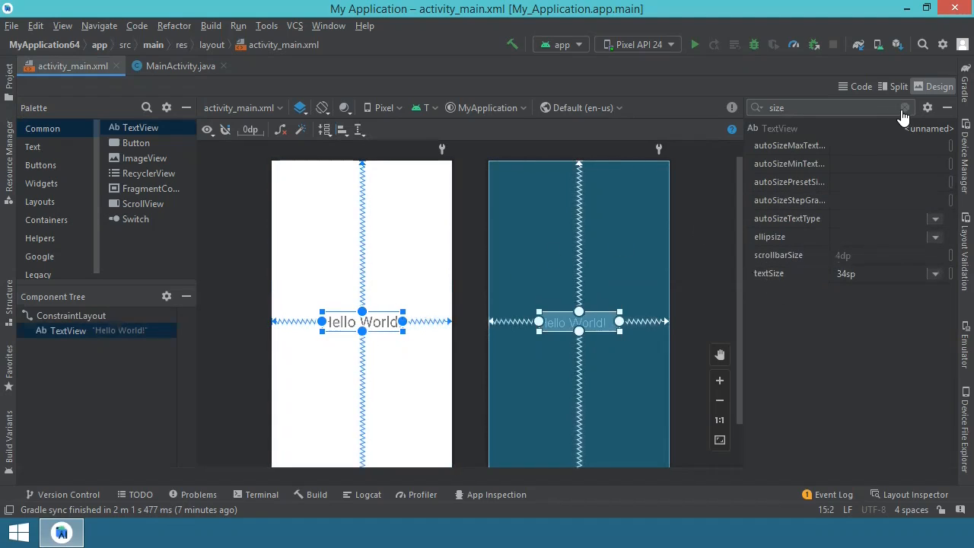
click(904, 107)
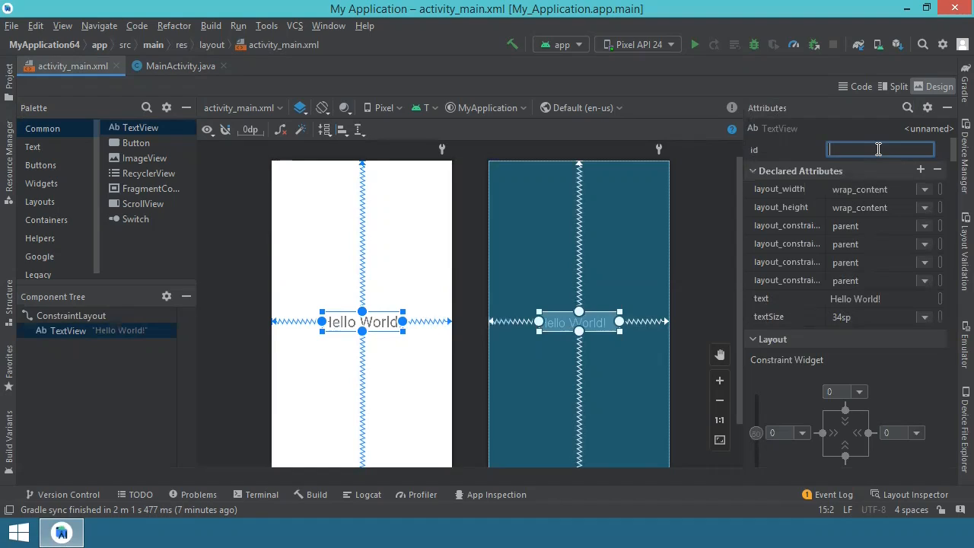
text(textView)
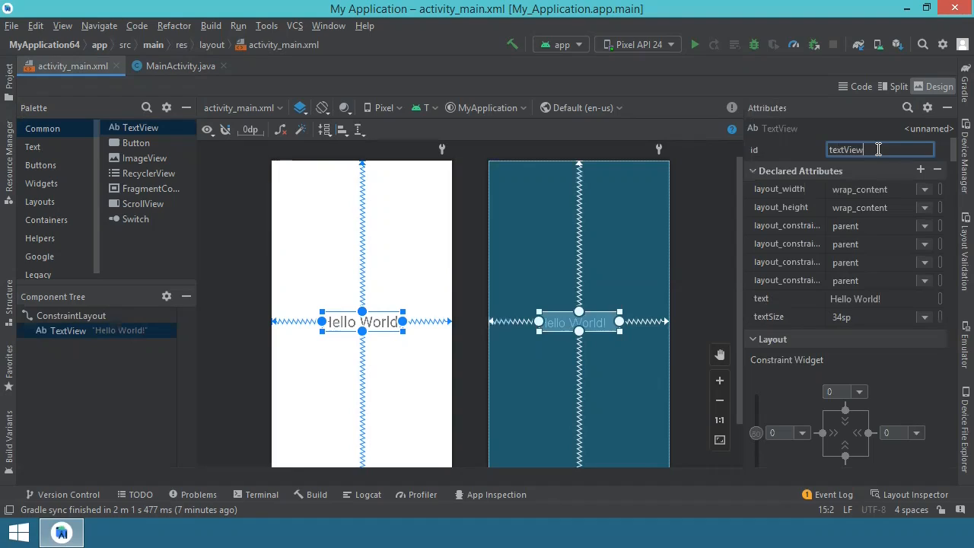
double_click(845, 149)
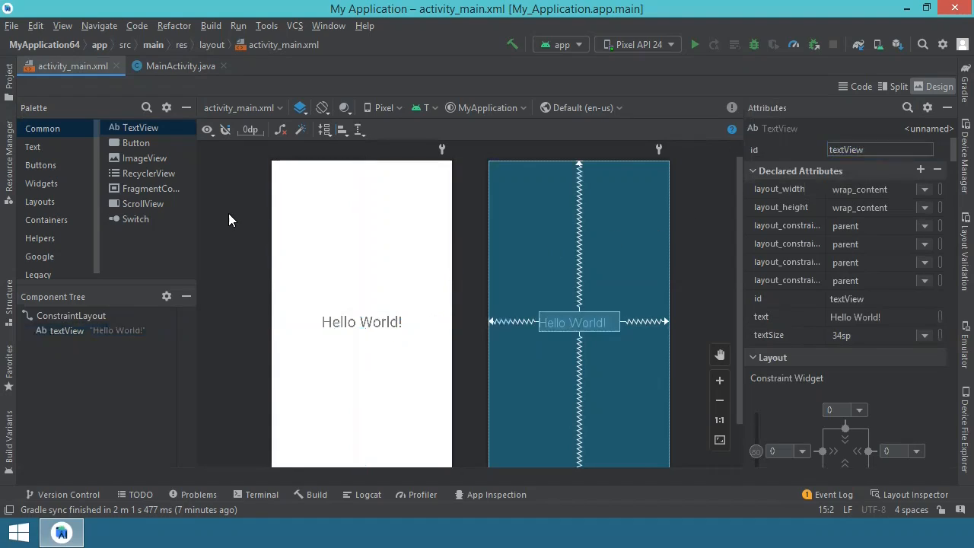
click(70, 315)
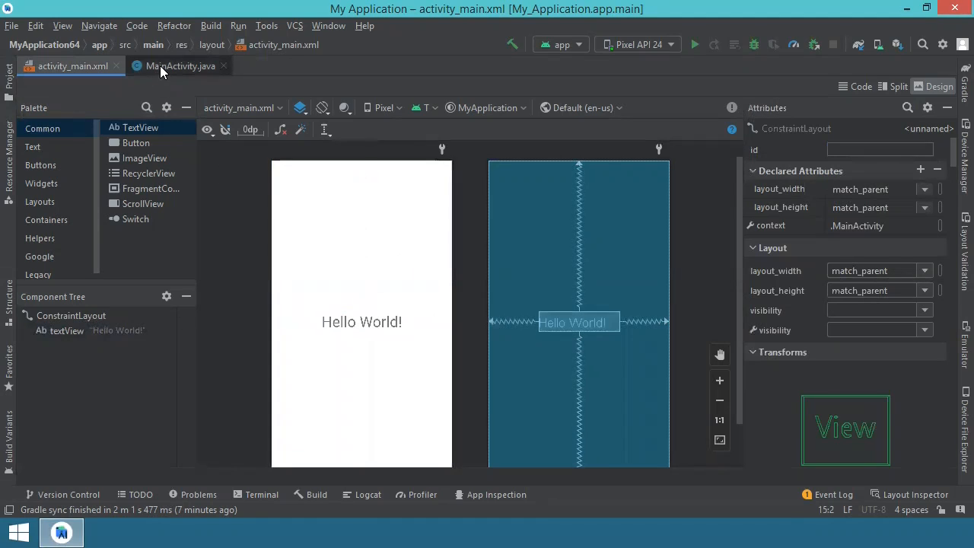
mouse_move(178, 66)
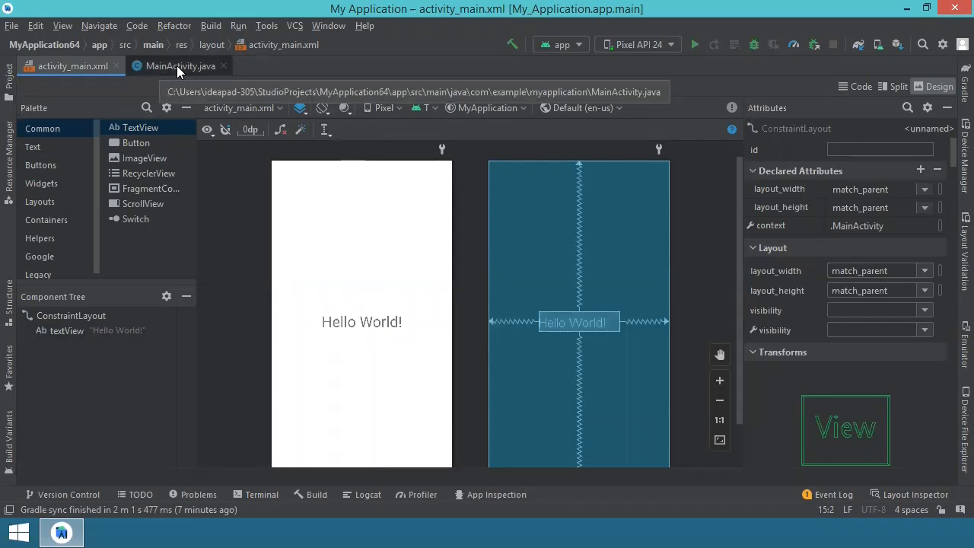
mouse_move(250, 210)
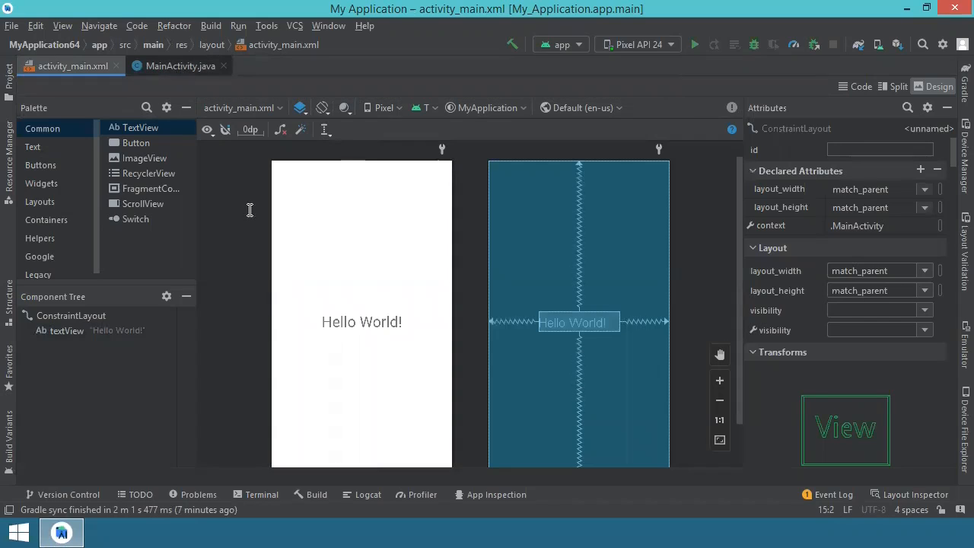
In MainActivity.java, add 'implements SensorEventListener' to the class declaration
click(180, 65)
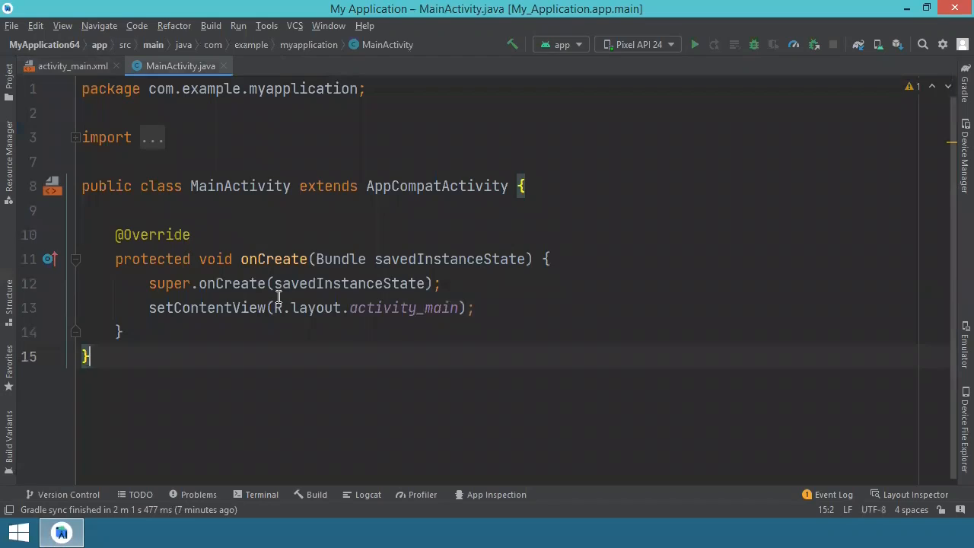
mouse_move(132, 186)
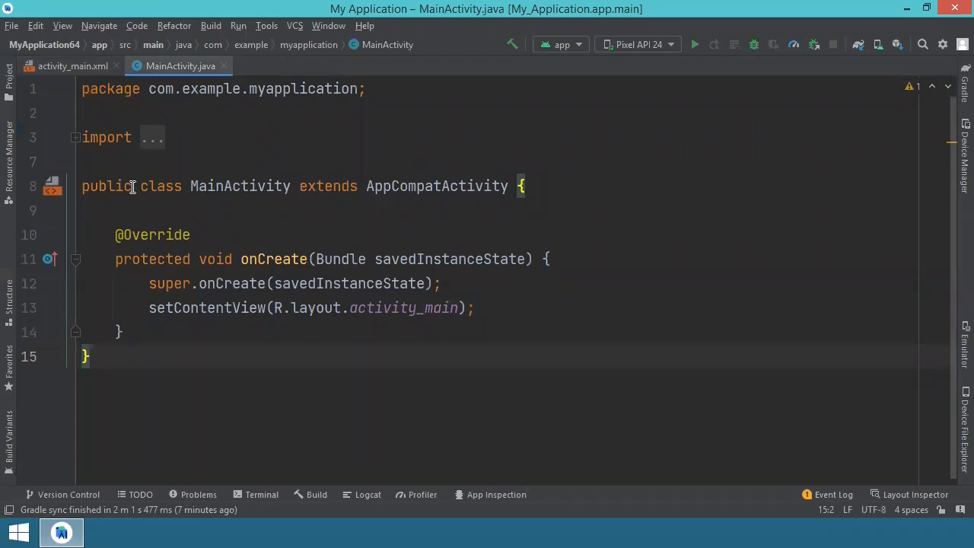
mouse_move(256, 186)
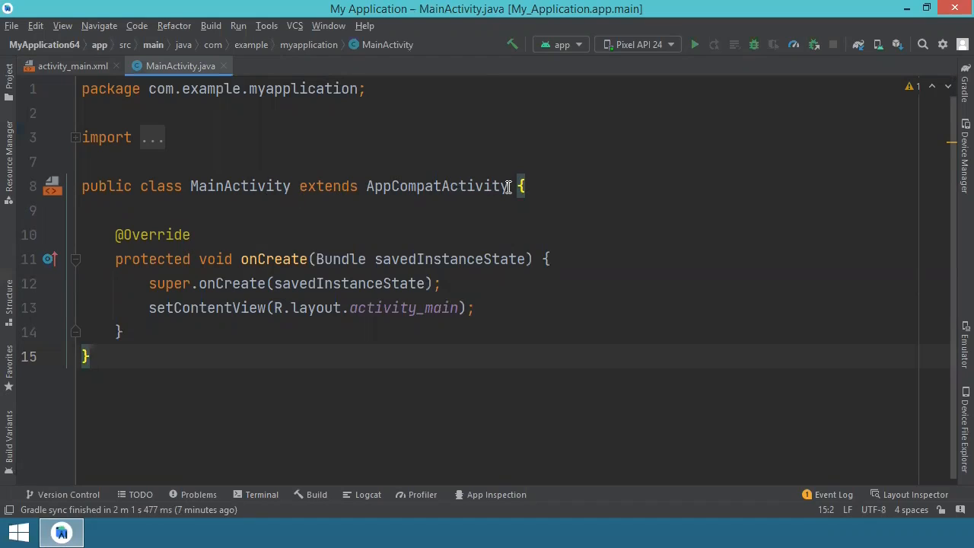
click(575, 186)
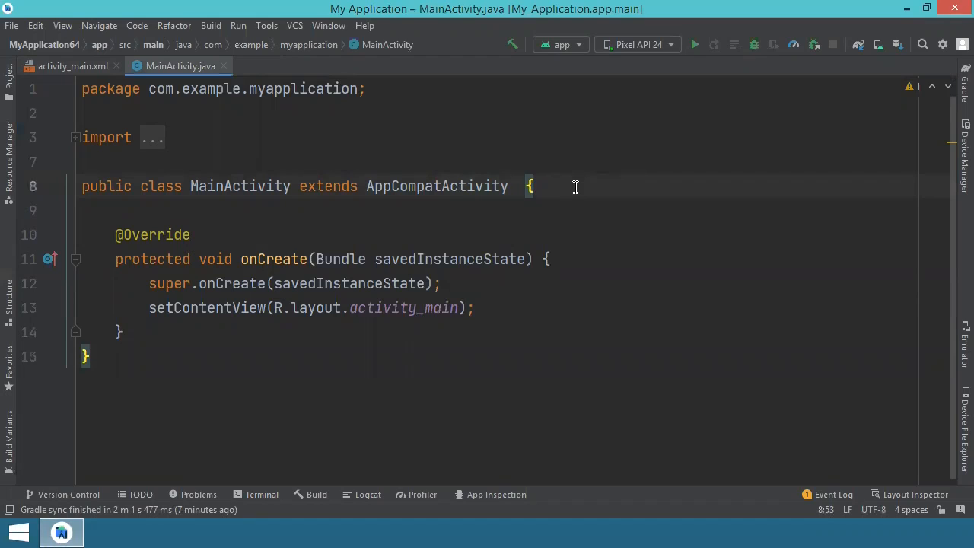
text(implements)
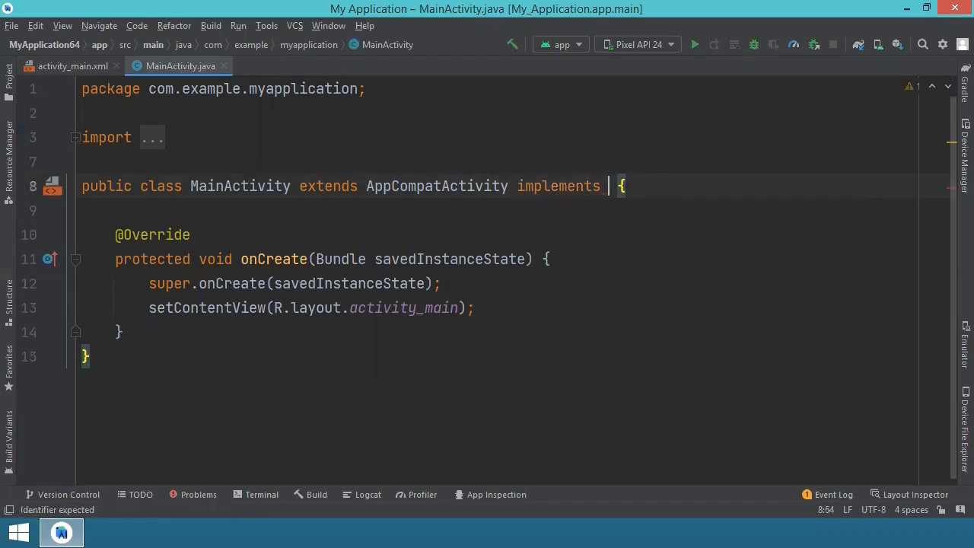
text(Sensor)
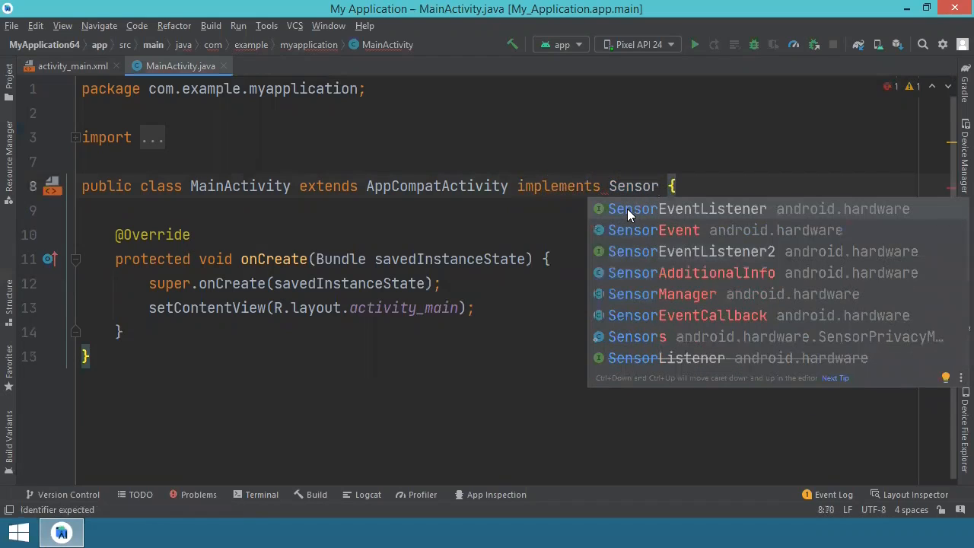
click(688, 209)
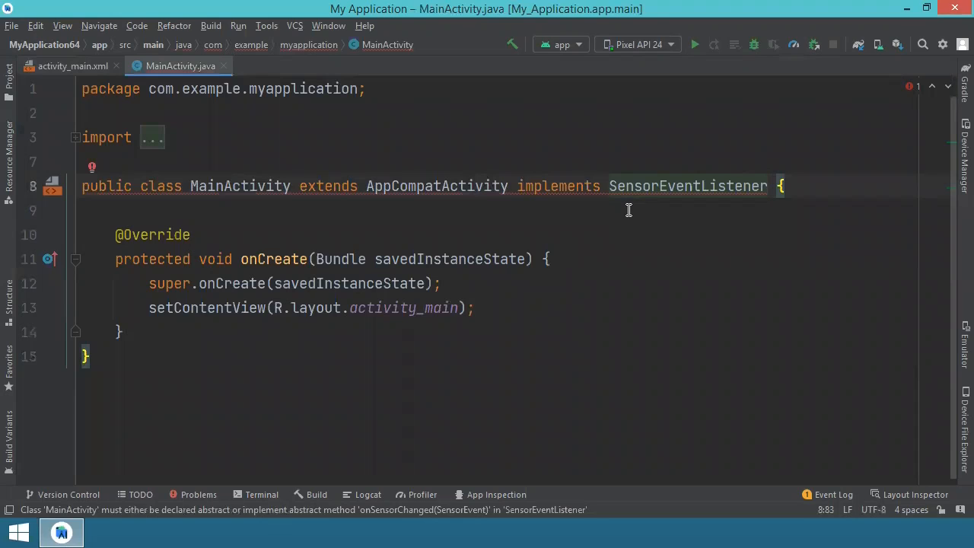
mouse_move(325, 259)
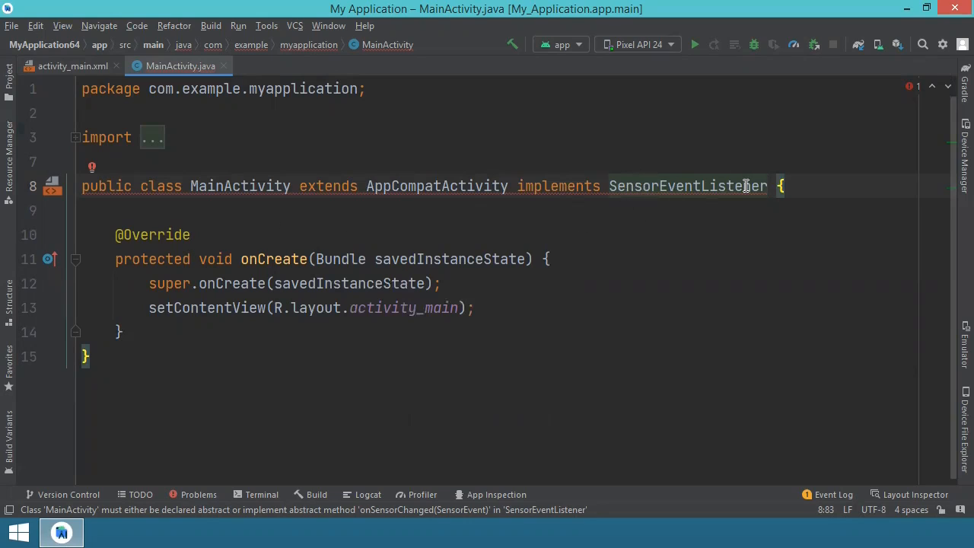
mouse_move(628, 239)
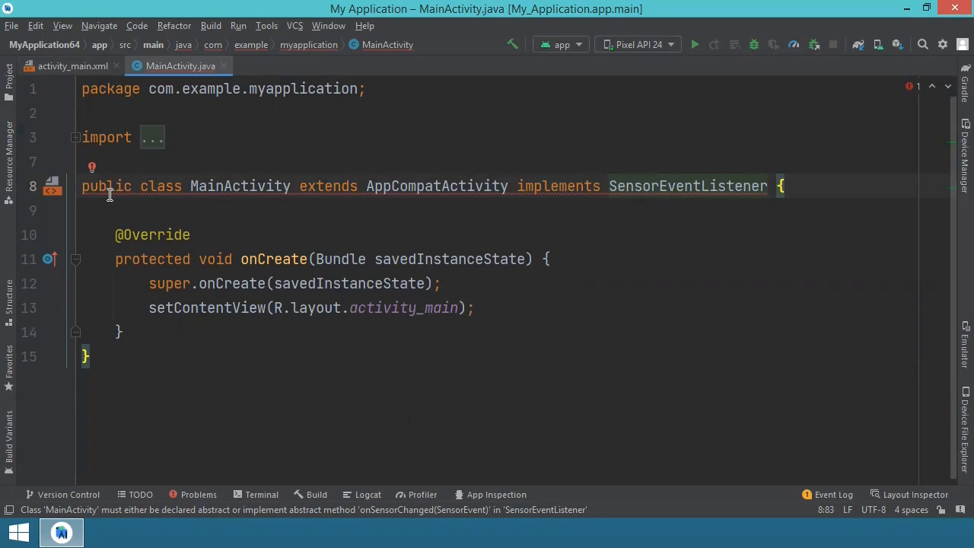
mouse_move(289, 200)
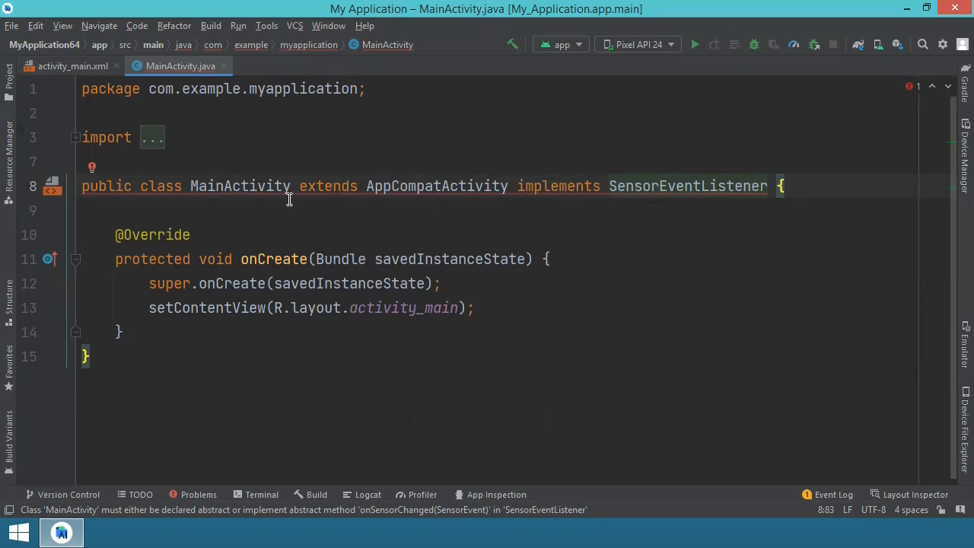
mouse_move(106, 169)
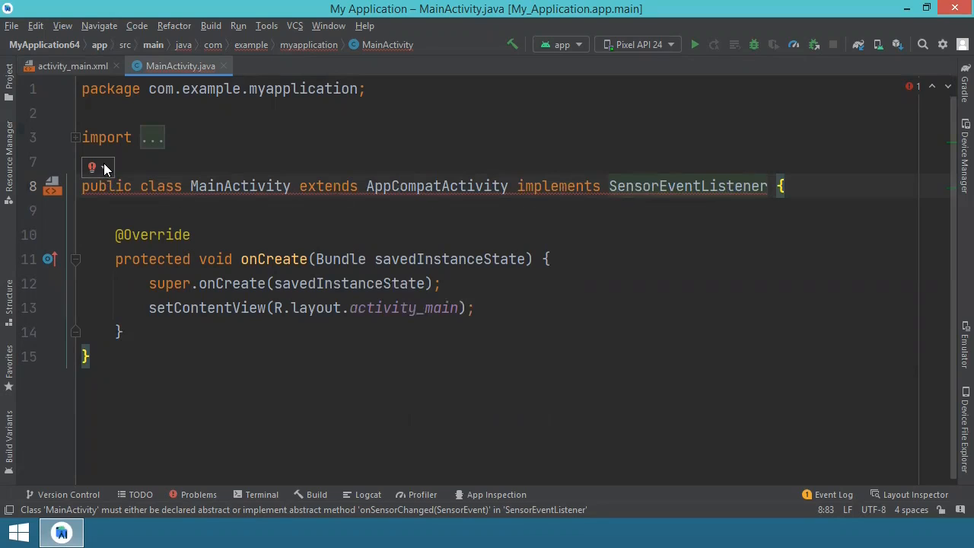
Use the quick fix to generate onSensorChanged and onAccuracyChanged stubs in MainActivity
click(91, 166)
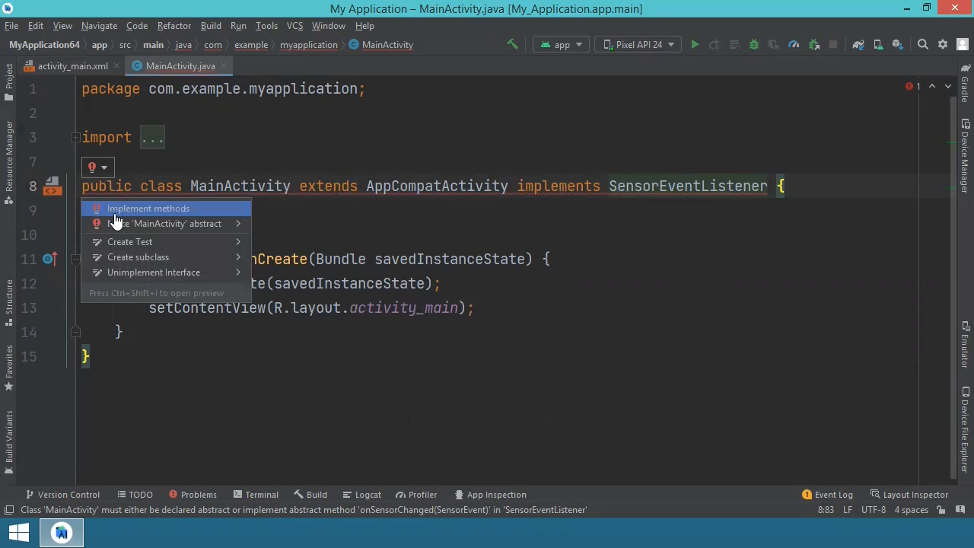
mouse_move(149, 214)
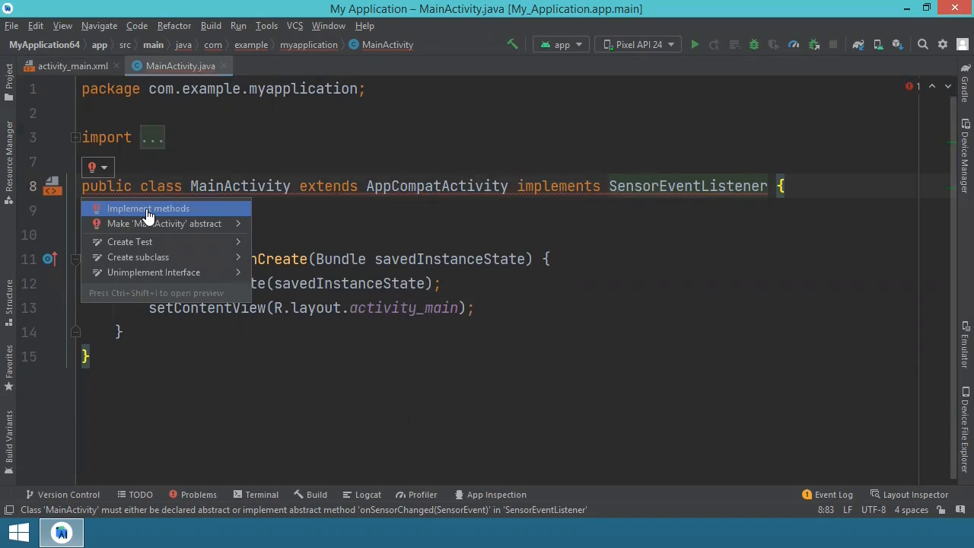
click(149, 207)
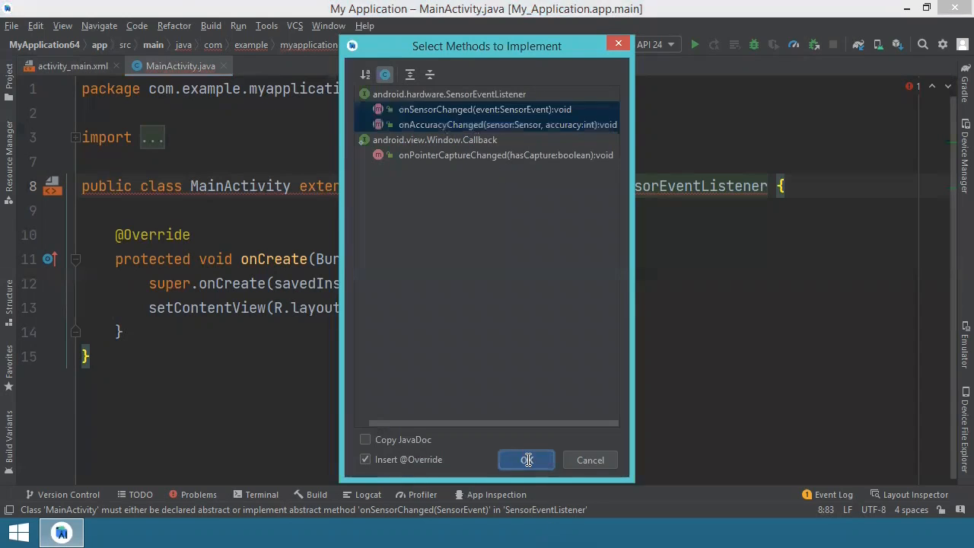
click(527, 459)
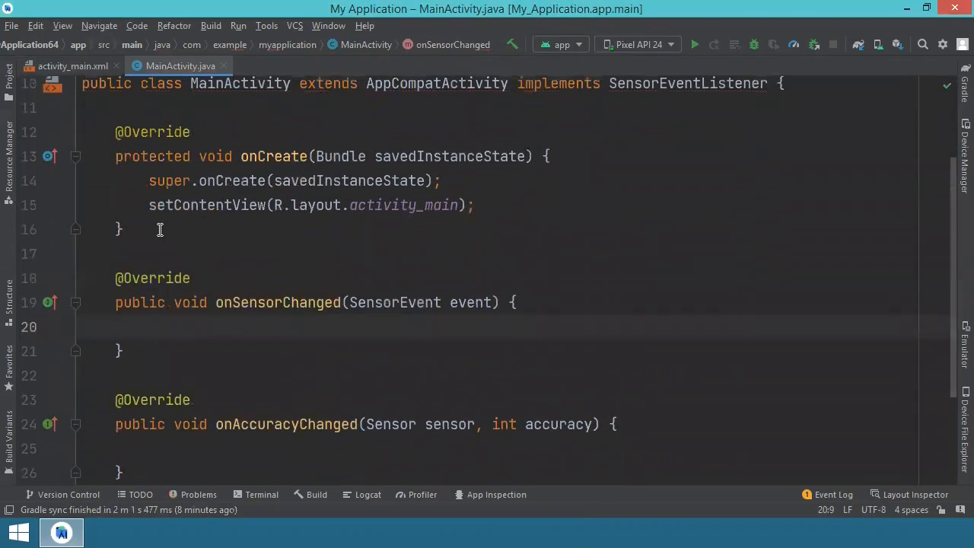
Add '// on create' and '// onn sensor changed' style comments after the methods' closing braces
text(//)
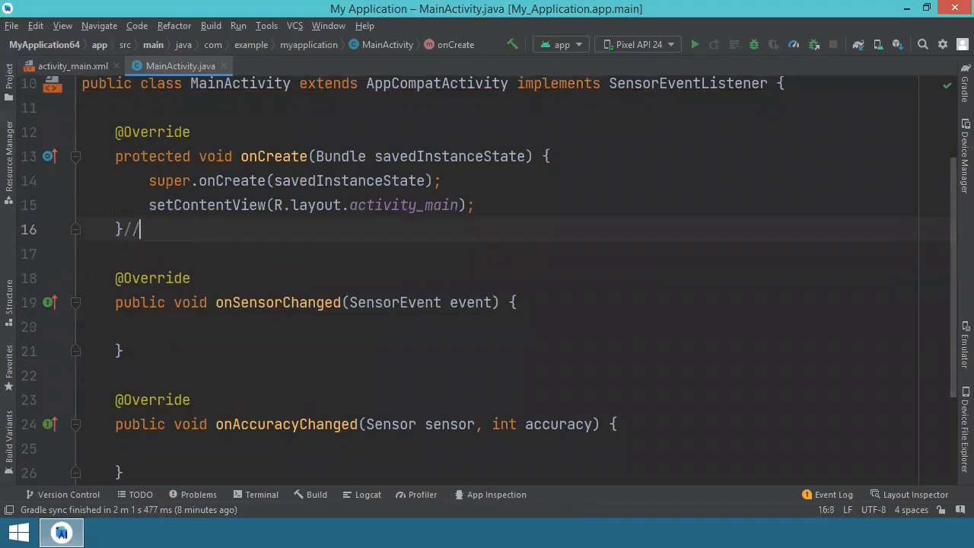
text(on create)
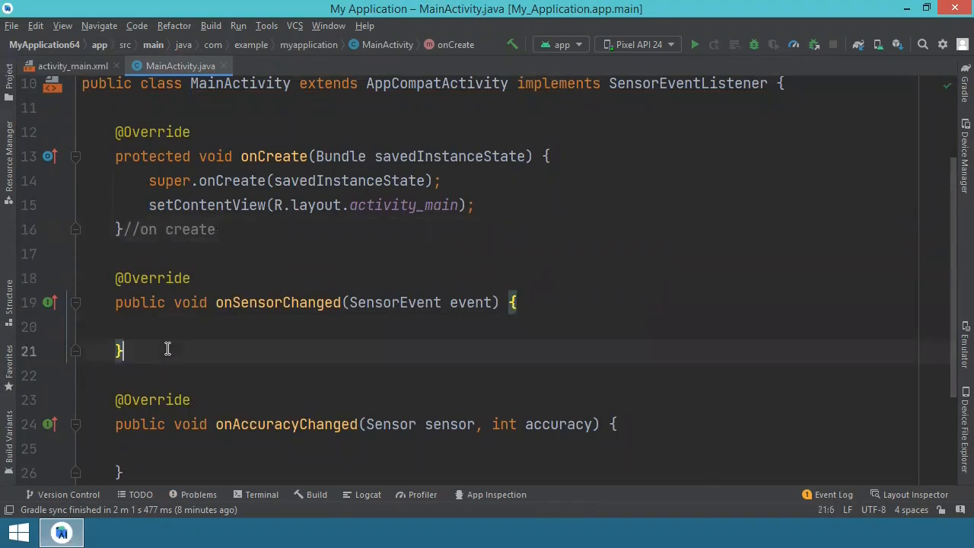
text(//)
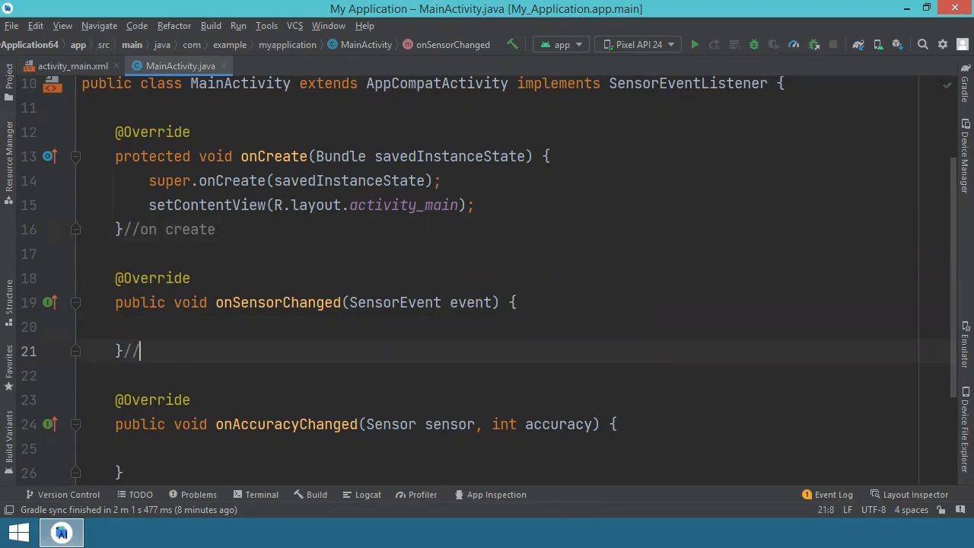
text(onn sensor changed)
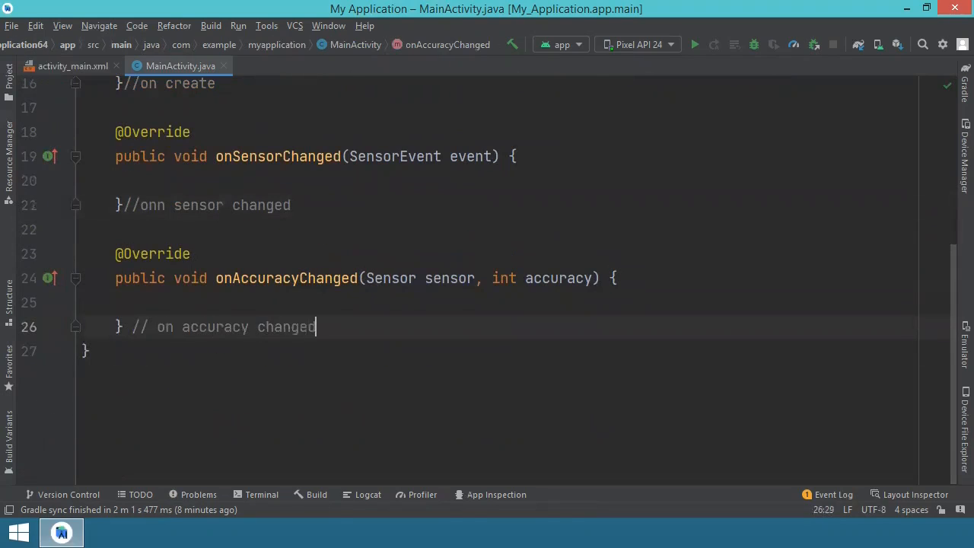
scroll(up, 3)
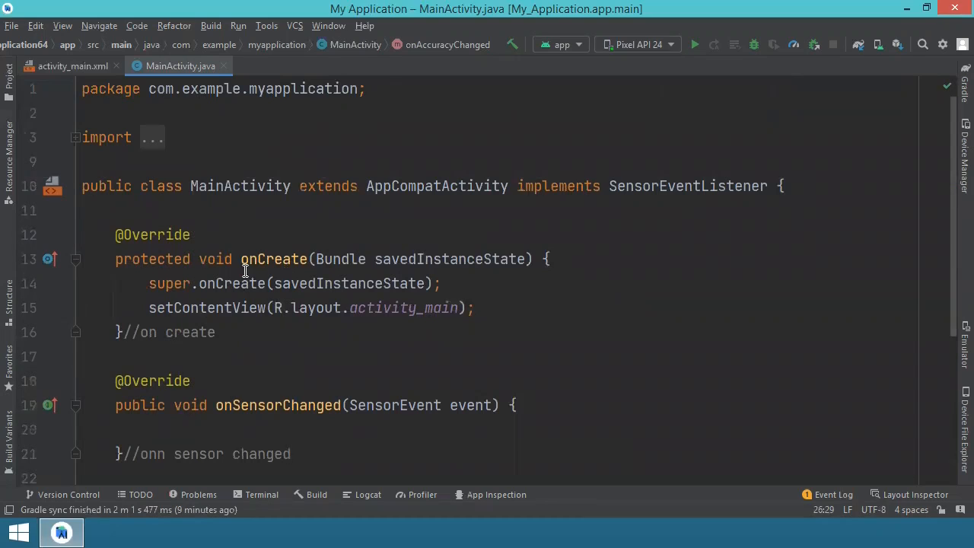
scroll(down, 3)
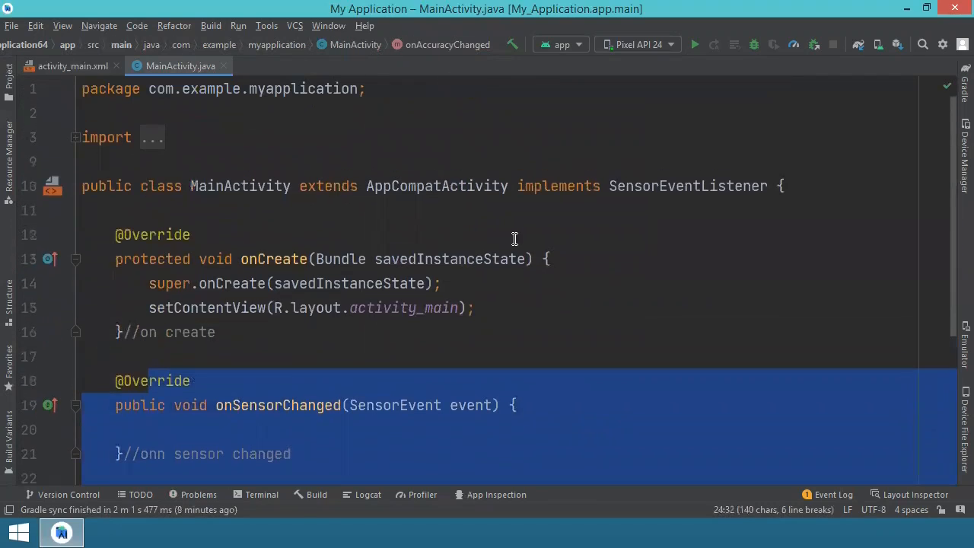
scroll(down, 3)
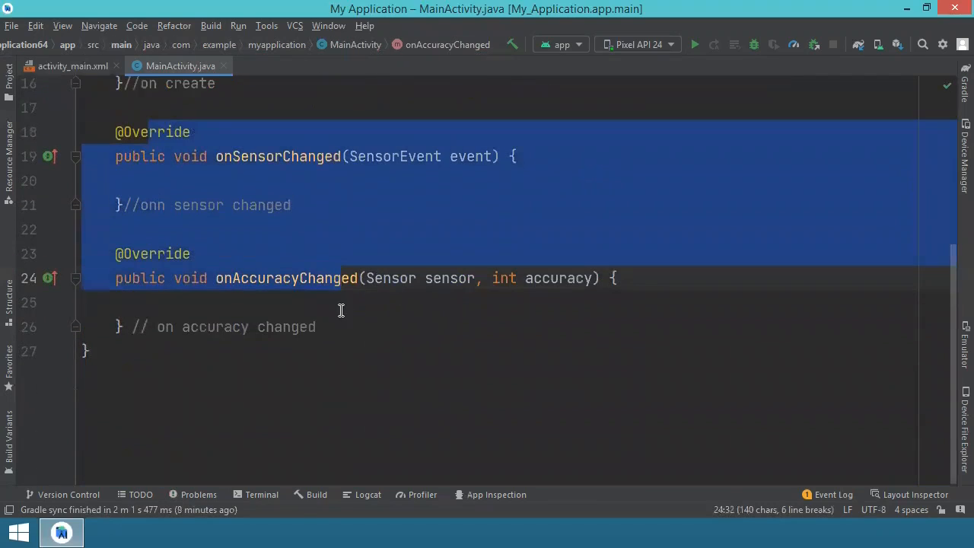
click(370, 328)
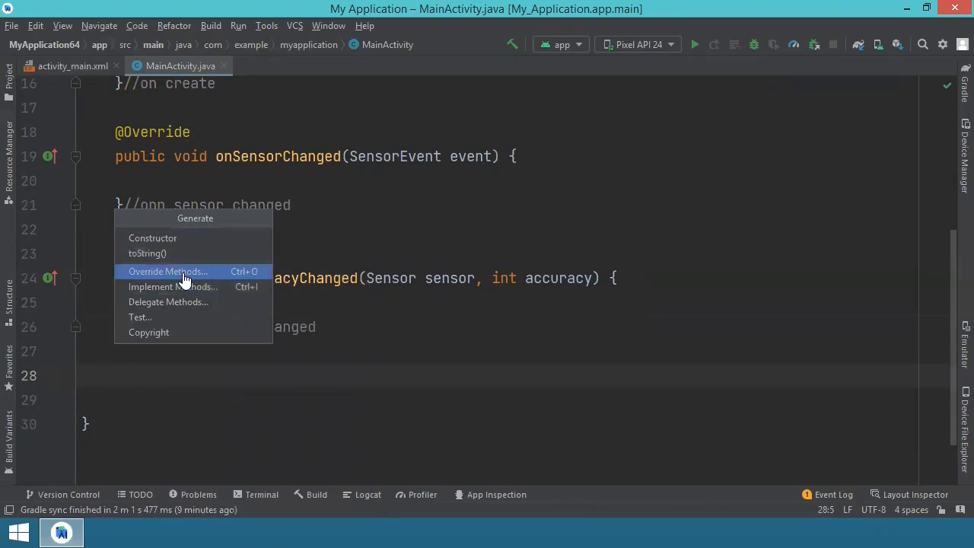
Generate an onStop() override calling super.onStop() after onAccuracyChanged
click(167, 271)
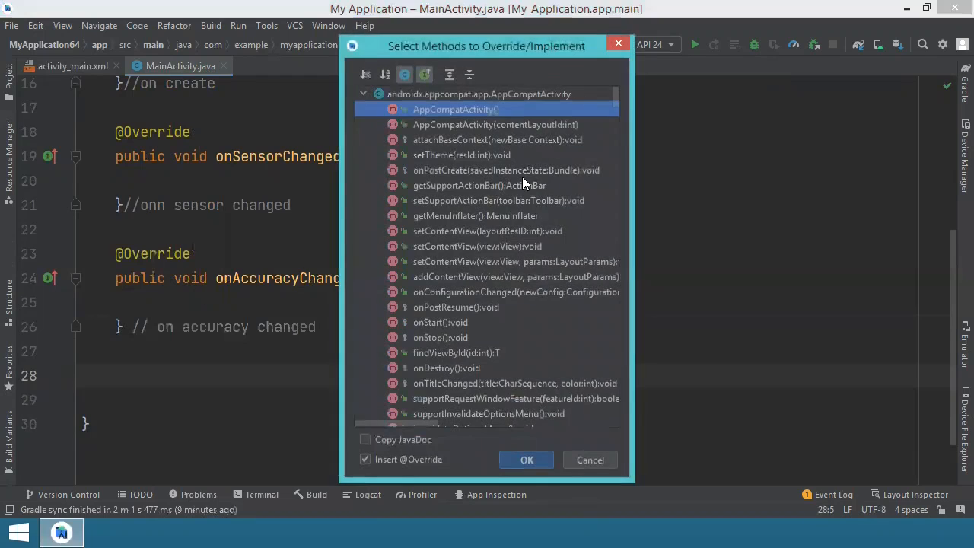
scroll(down, 3)
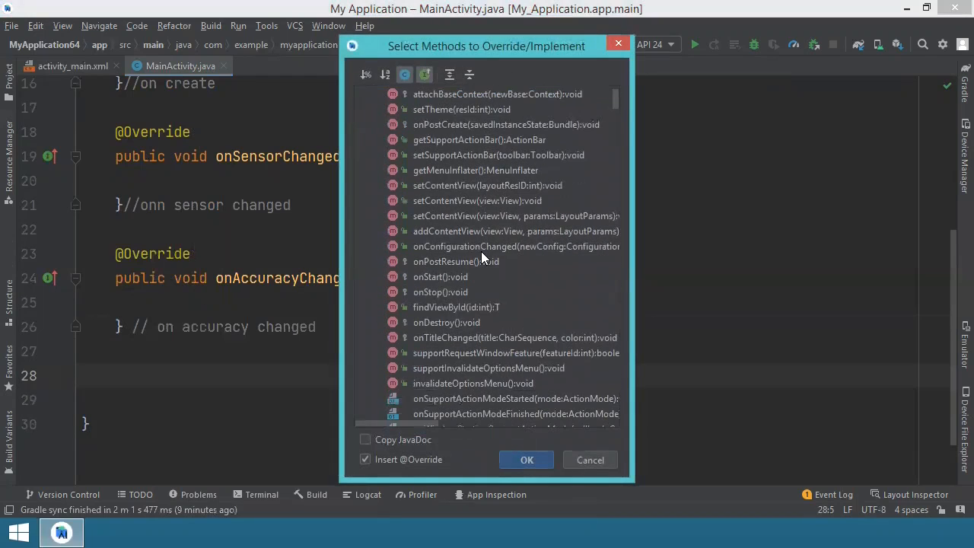
scroll(down, 3)
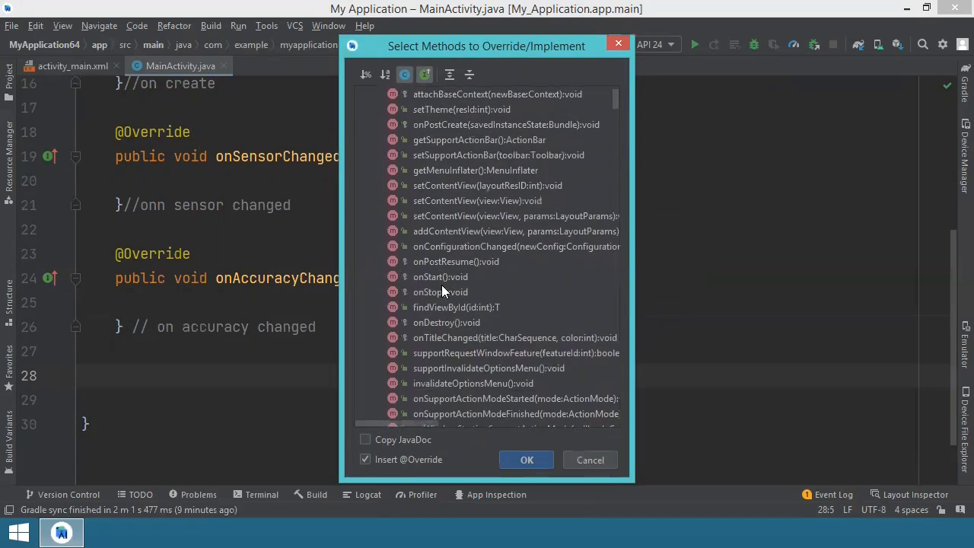
click(440, 292)
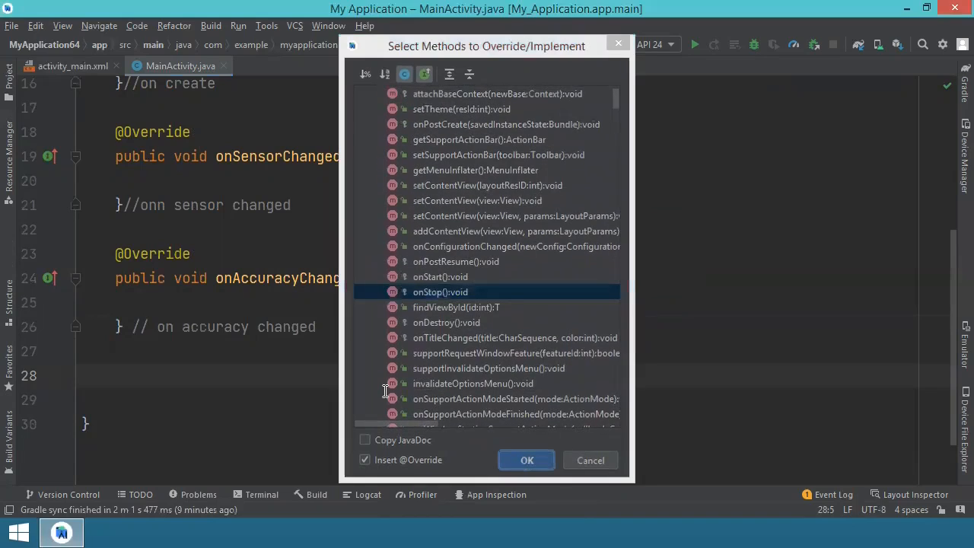
click(526, 460)
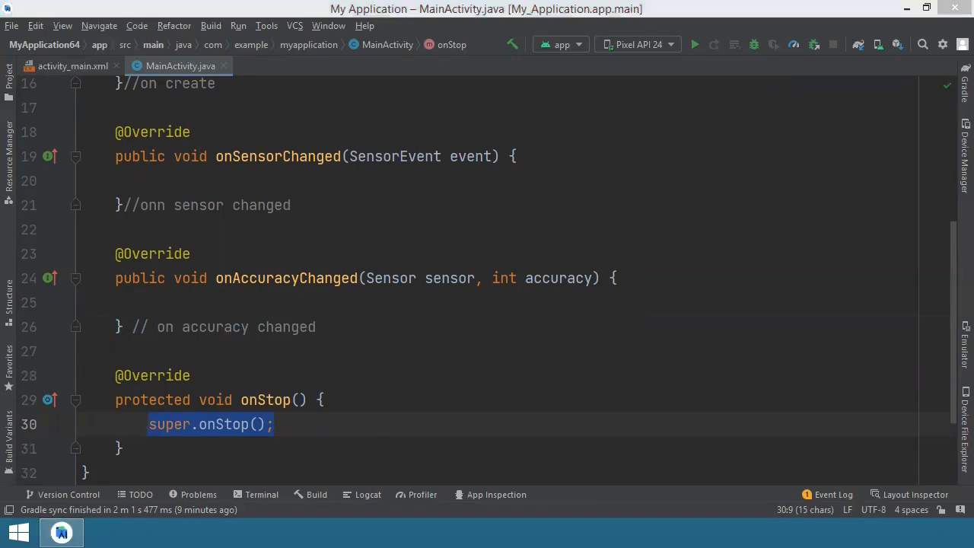
click(335, 360)
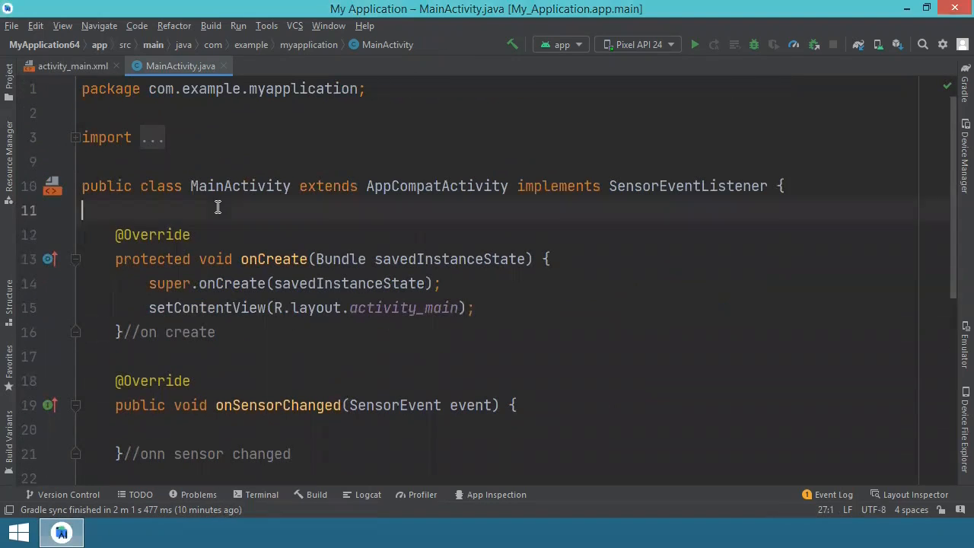
Declare 'private TextView textview;' and 'SensorManager sensorManager;' fields under the class header
text(private TextView textview;)
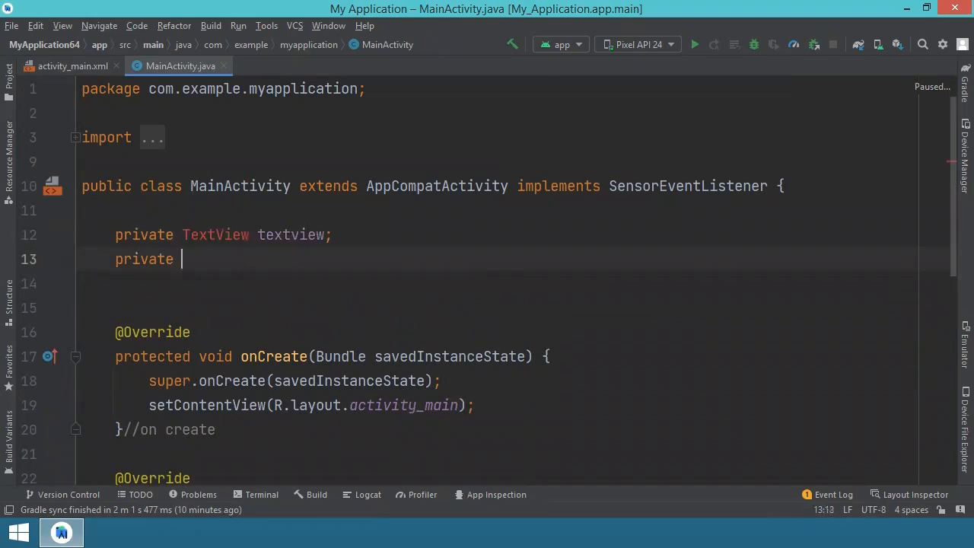
text(SensorManager sensorManager;)
click(513, 283)
text(Sensor ourSensor;)
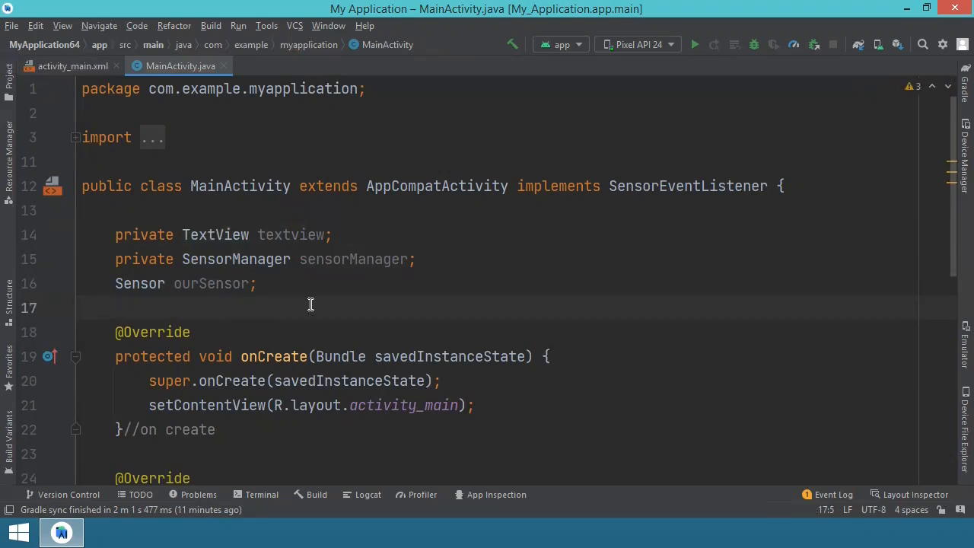
mouse_move(305, 280)
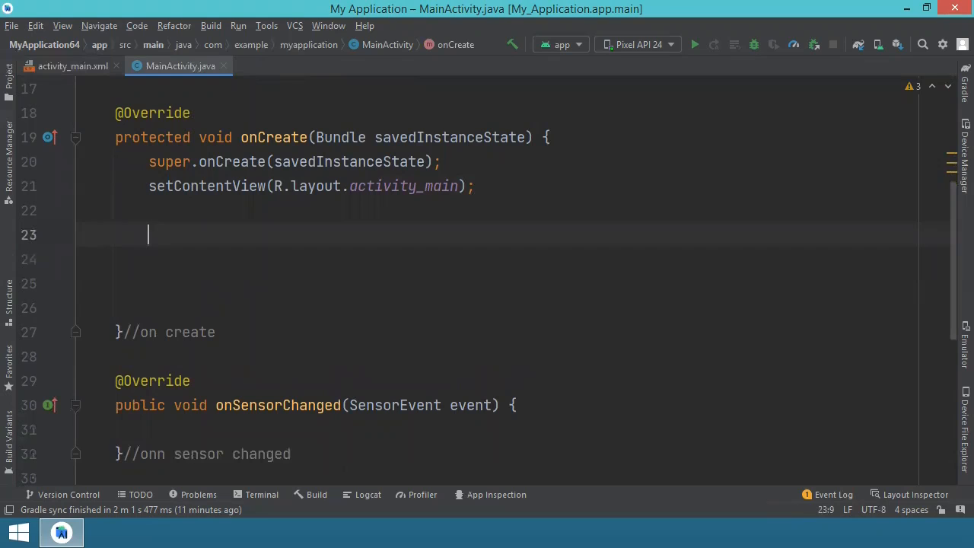
In onCreate, assign textView, sensorManager and a TYPE_PROXIMITY ourSensor, and start the 'No proximity sensor found in this device' toast
text(textView = findViewById(R.id.textView);)
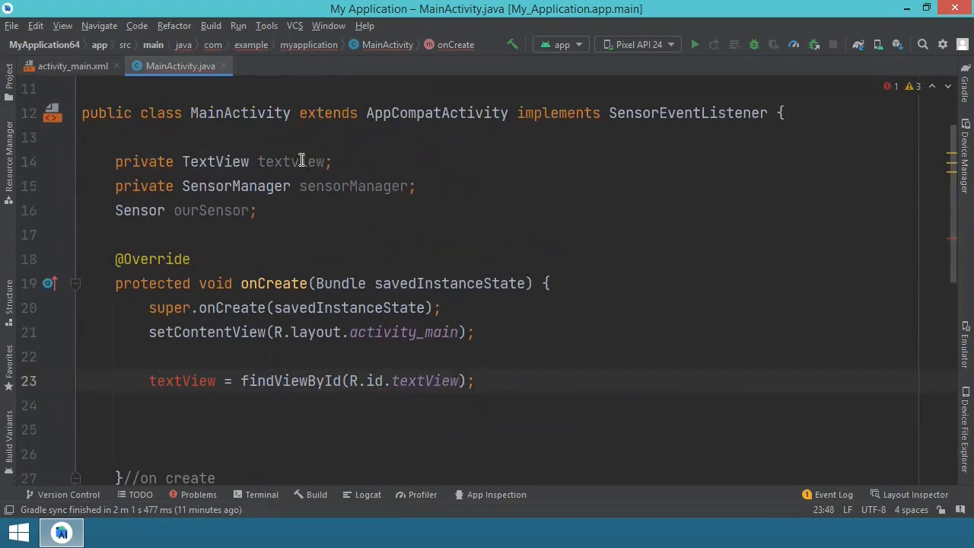
text(sensorManager = getSystemService(SENSOR_SERVICE);)
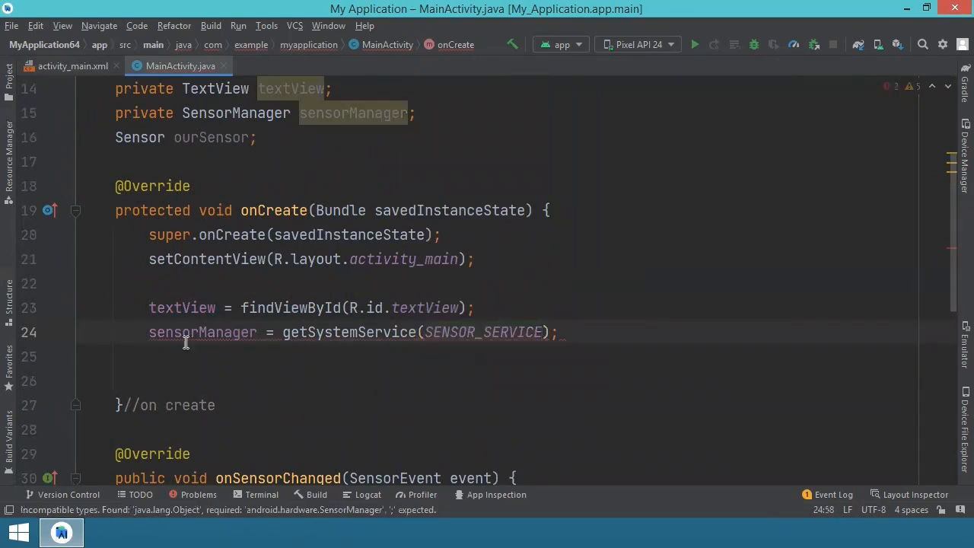
text(ourSensor = sensorManager.getDefaultSensor(Sensor))
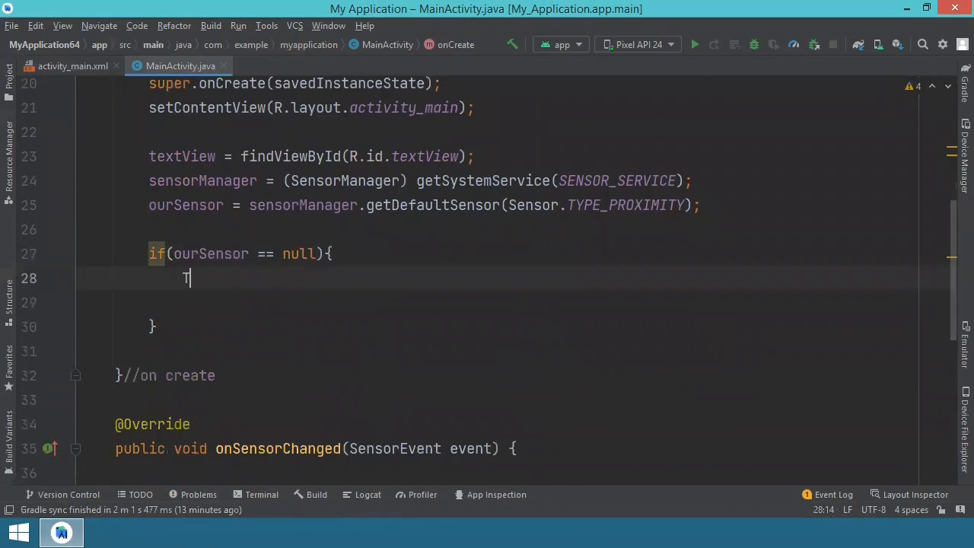
text(Toast.makeText(this, "No proximity sensor found in this device"))
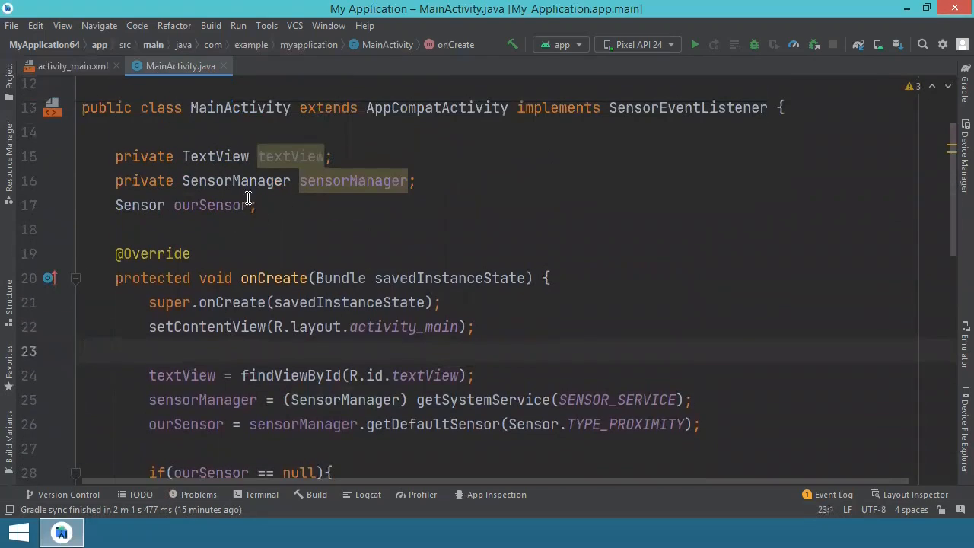
scroll(down, 3)
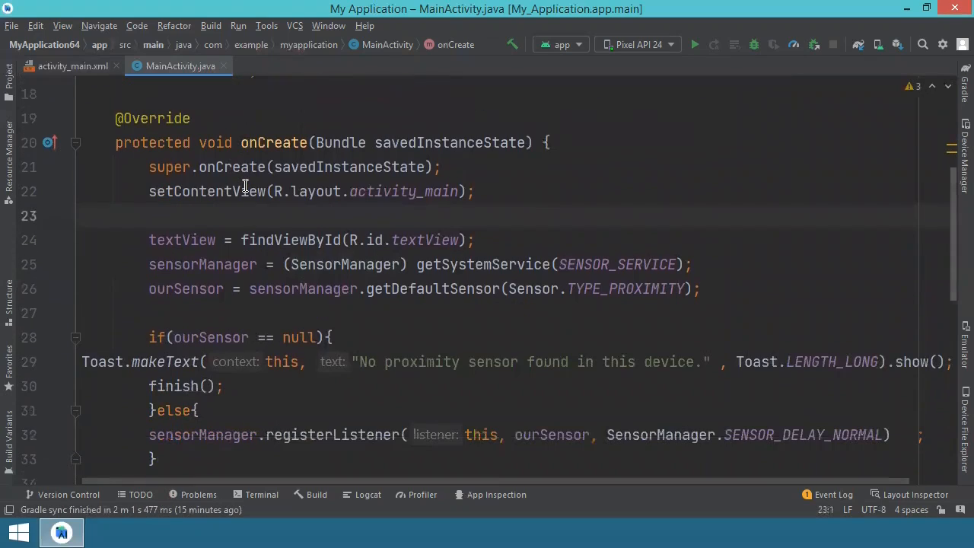
mouse_move(292, 155)
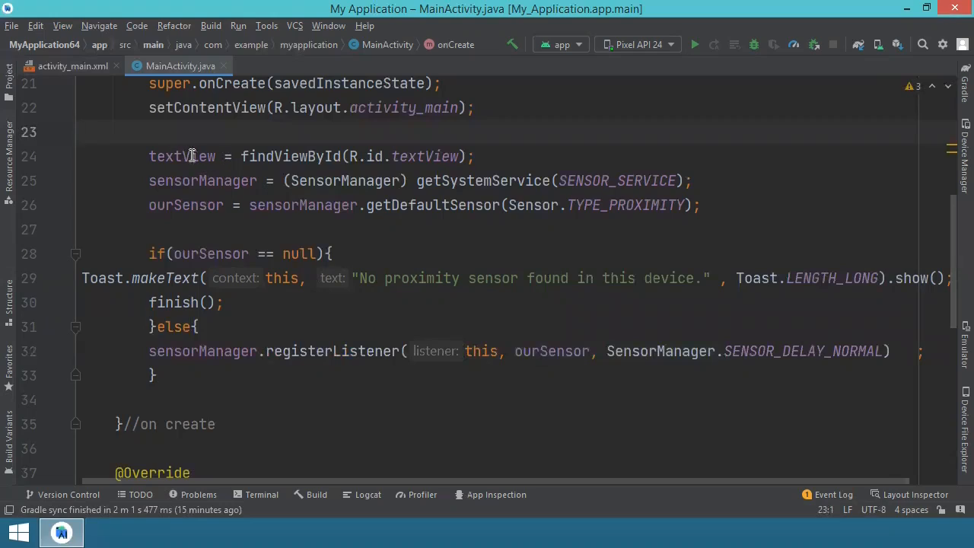
mouse_move(245, 152)
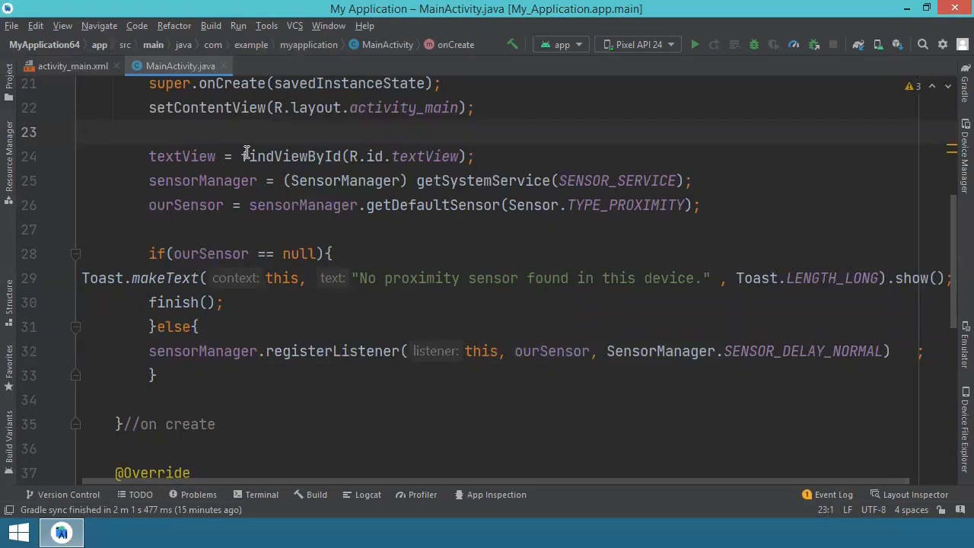
mouse_move(450, 157)
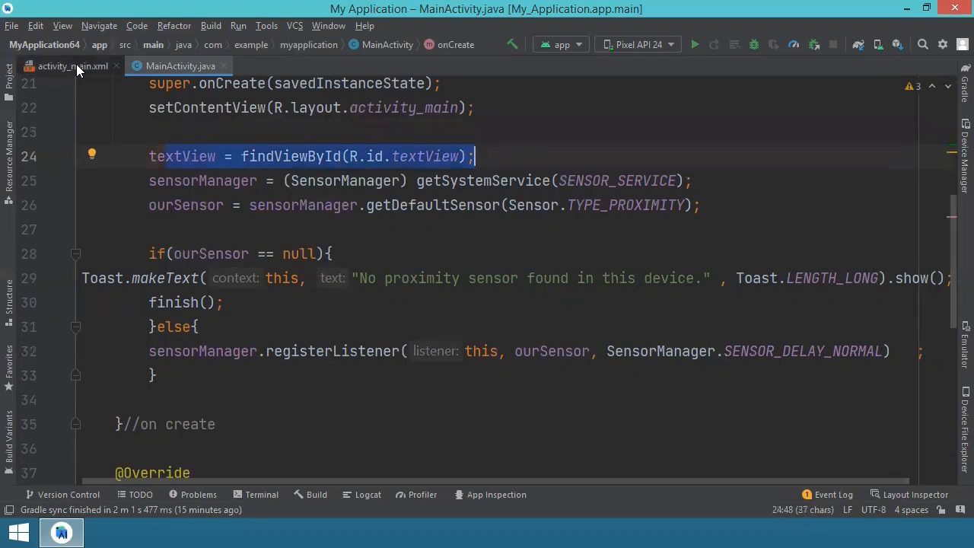
click(73, 67)
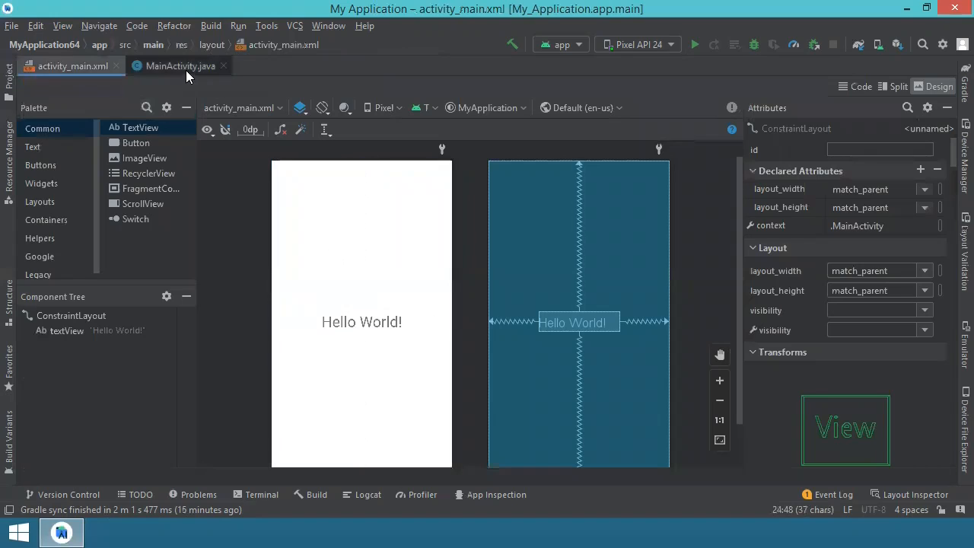
click(179, 65)
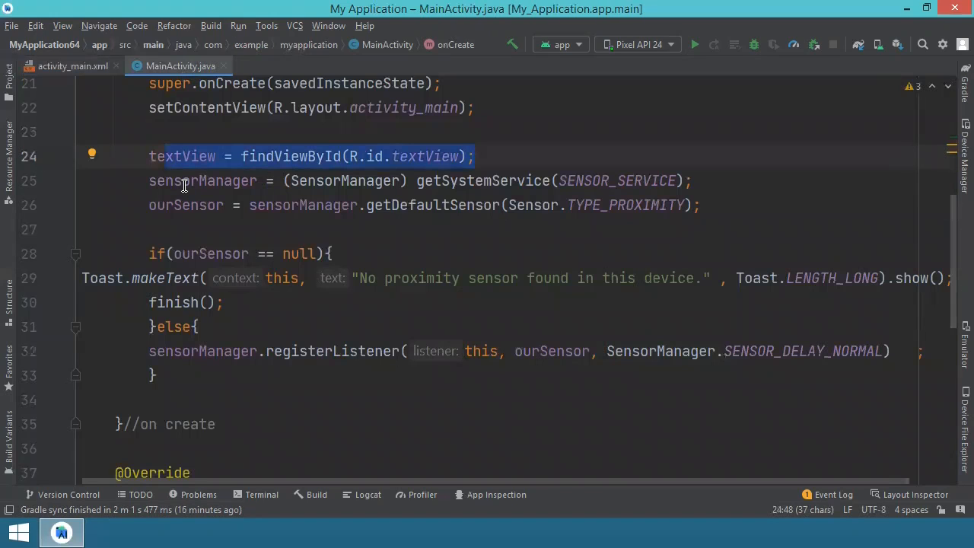
mouse_move(186, 186)
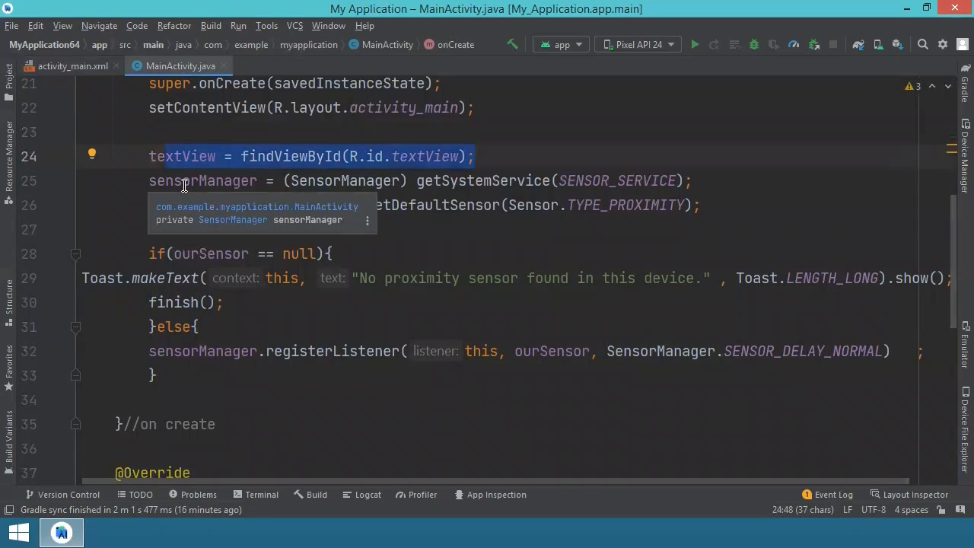
mouse_move(662, 180)
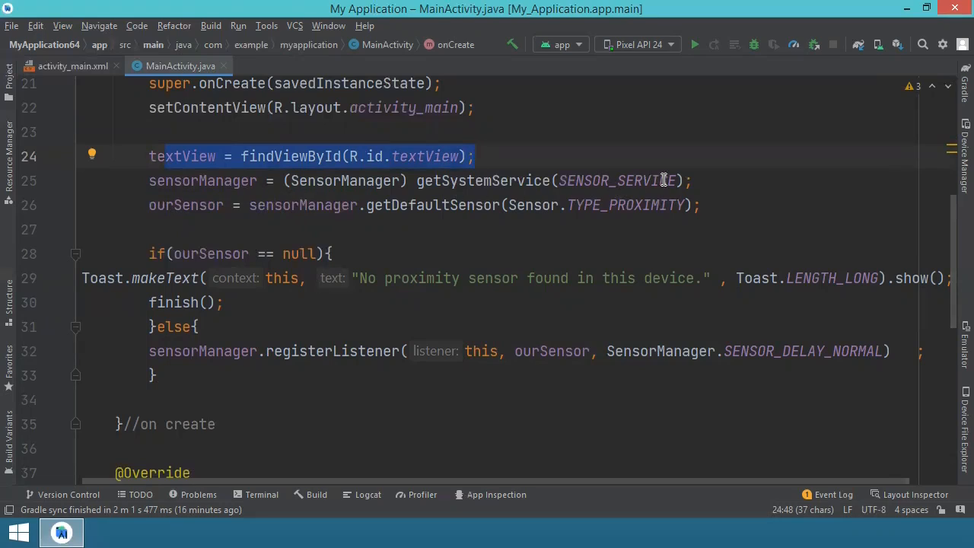
mouse_move(469, 179)
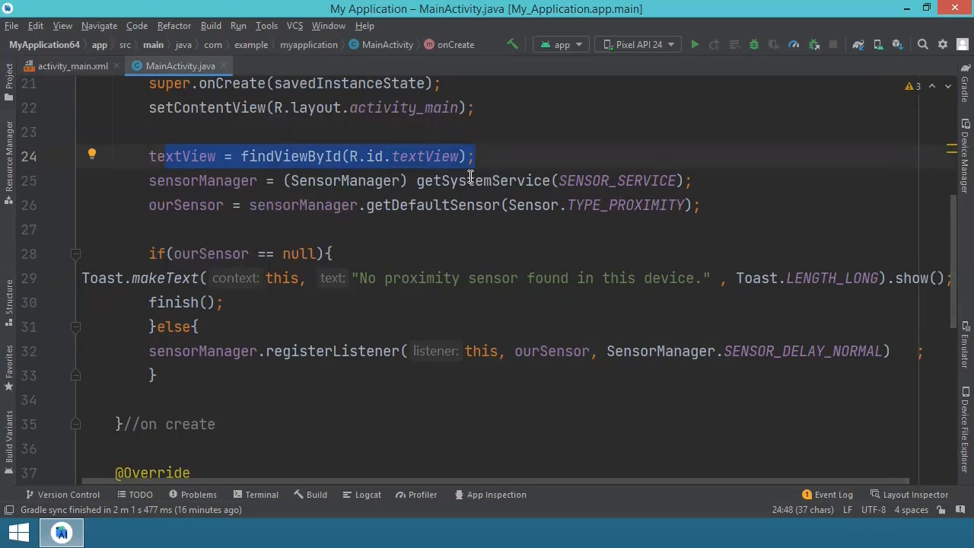
mouse_move(618, 180)
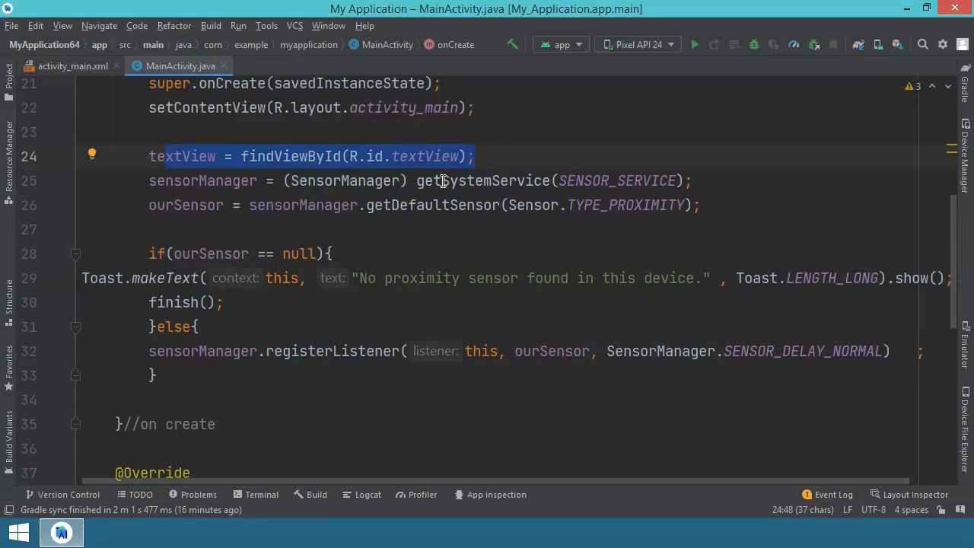
mouse_move(408, 179)
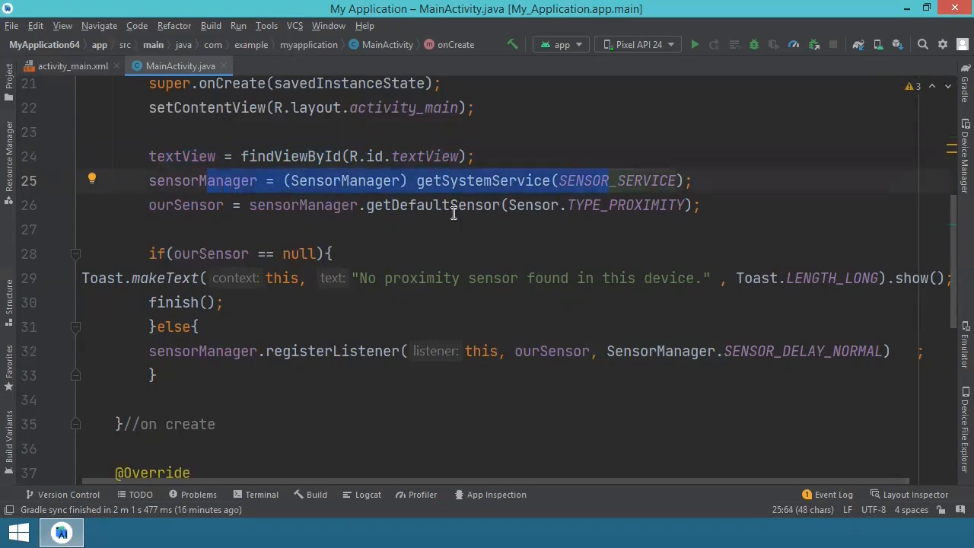
mouse_move(220, 204)
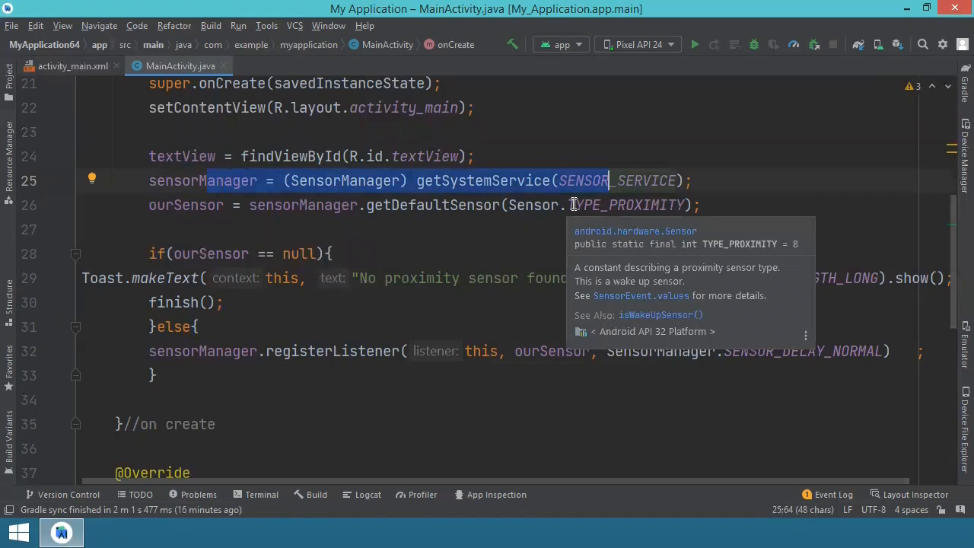
mouse_move(320, 219)
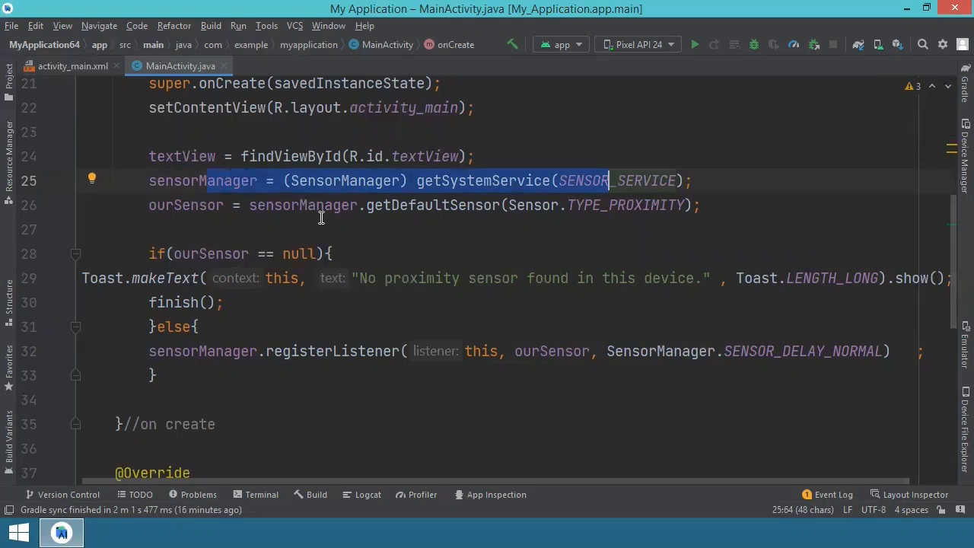
mouse_move(411, 204)
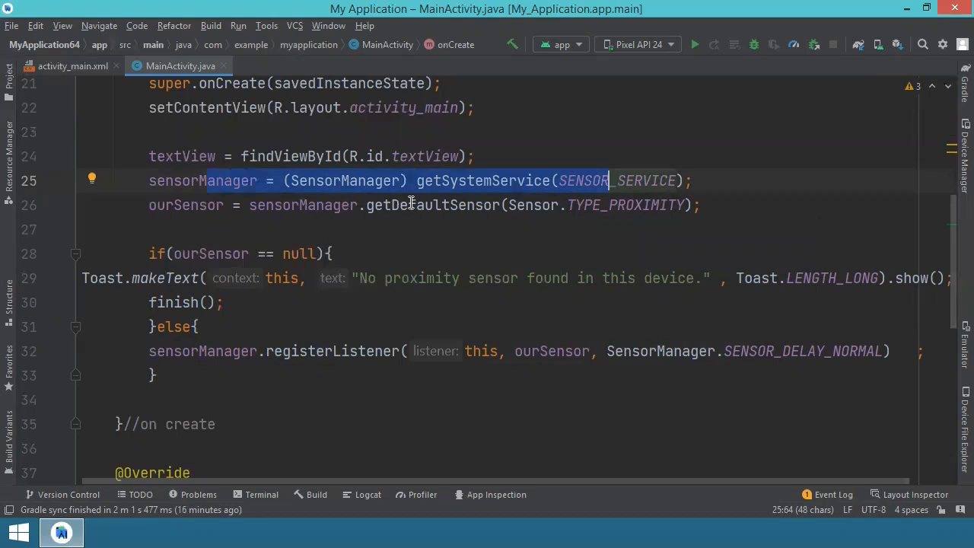
mouse_move(667, 204)
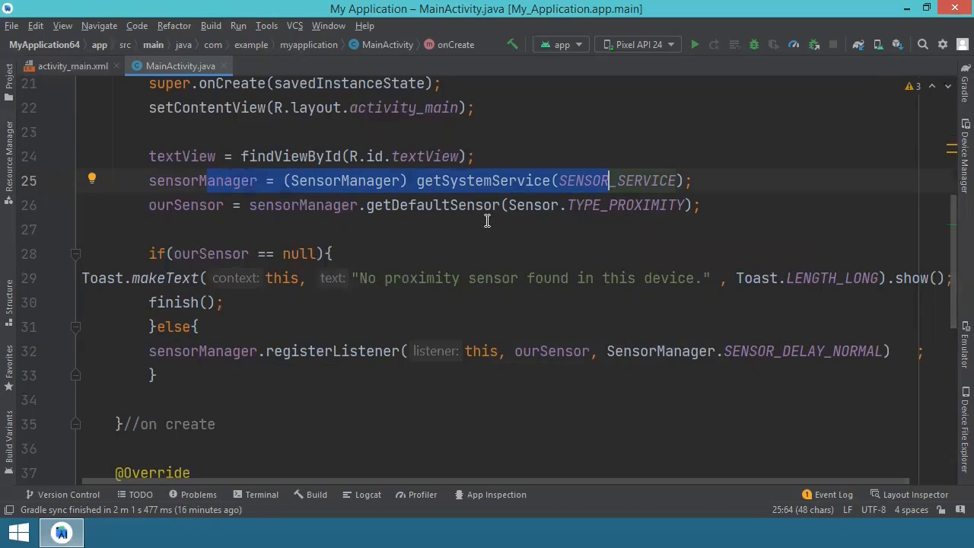
mouse_move(502, 232)
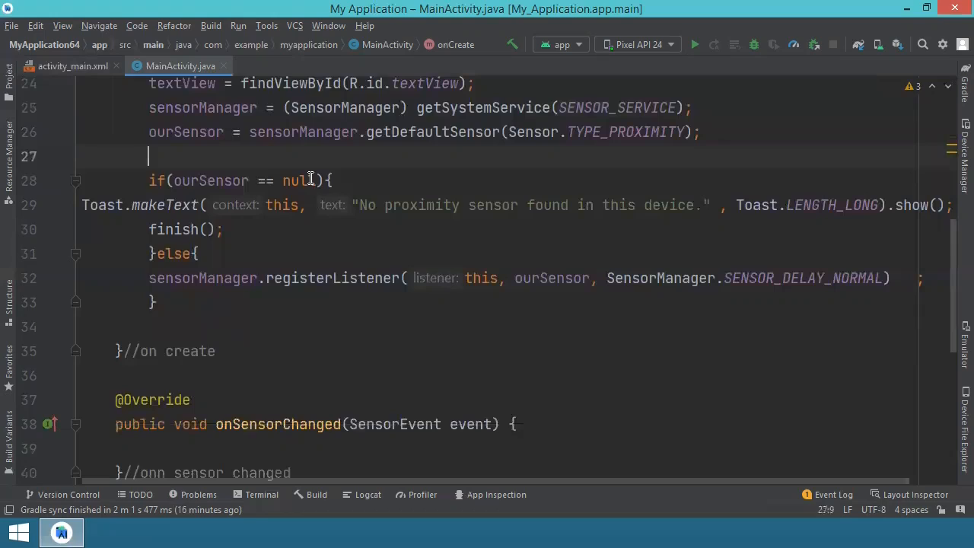
mouse_move(174, 204)
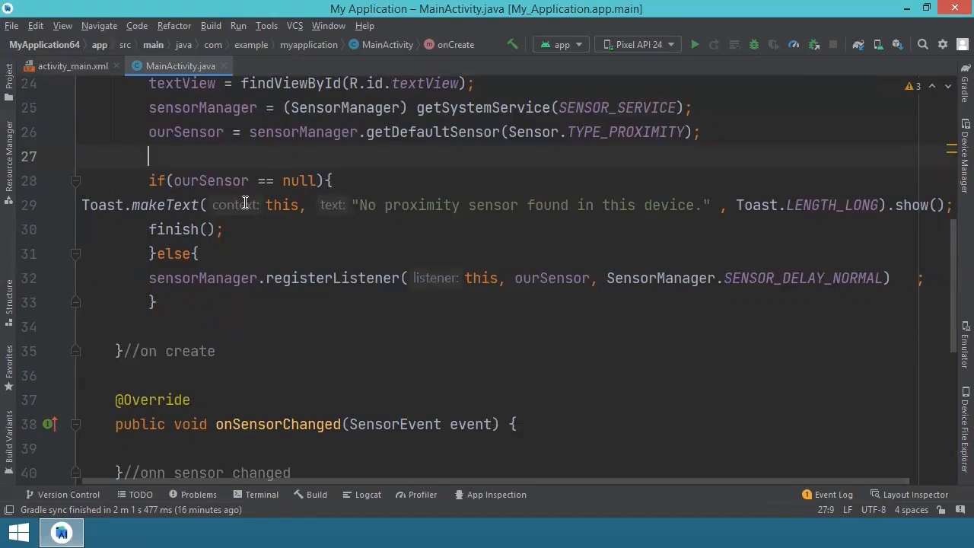
mouse_move(283, 204)
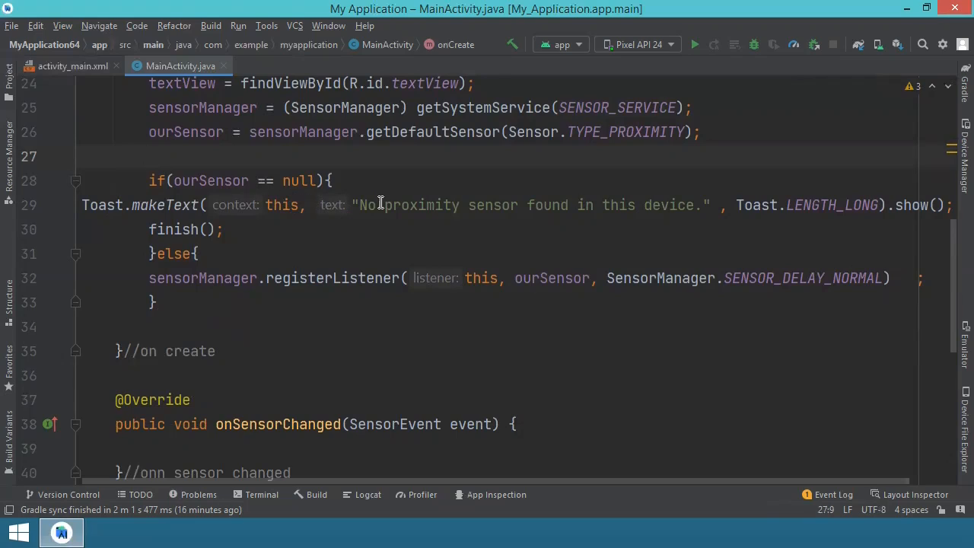
mouse_move(536, 204)
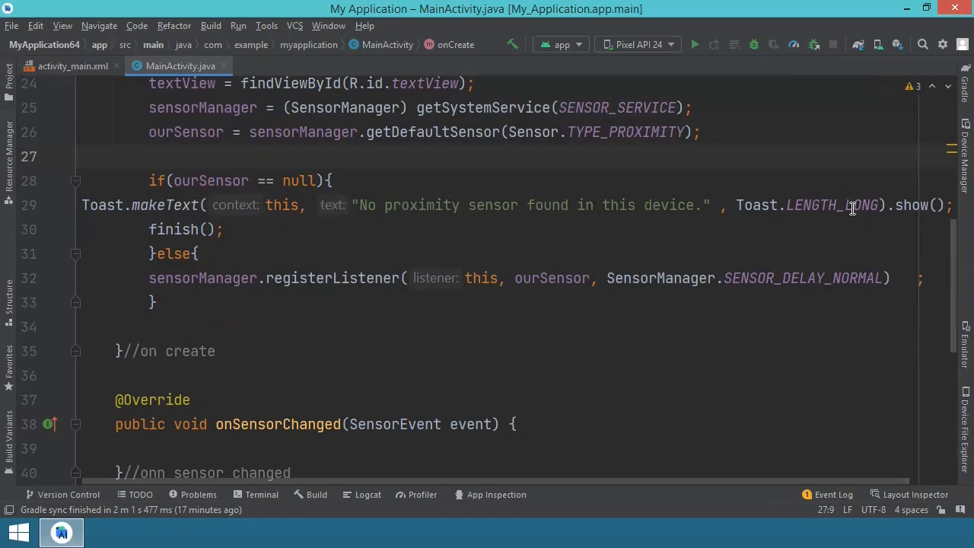
mouse_move(840, 201)
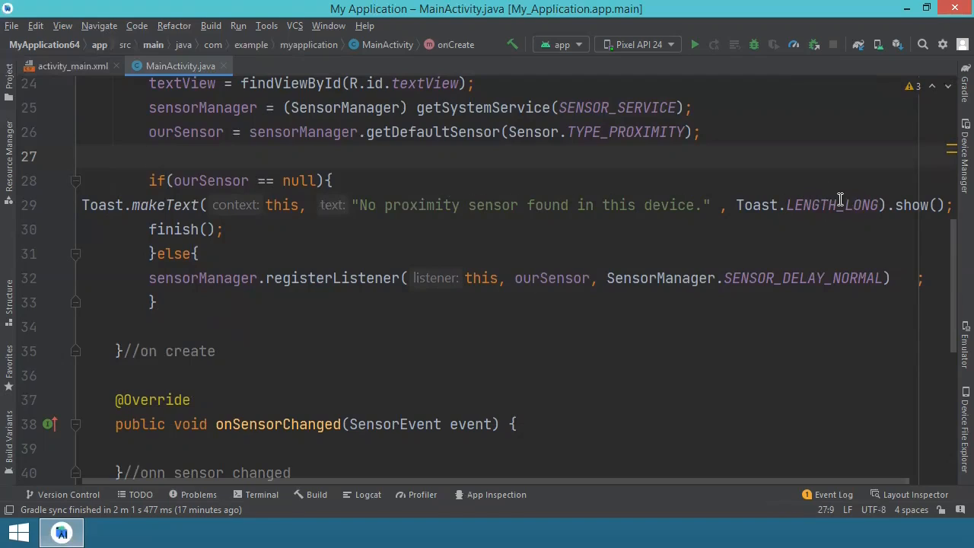
mouse_move(921, 206)
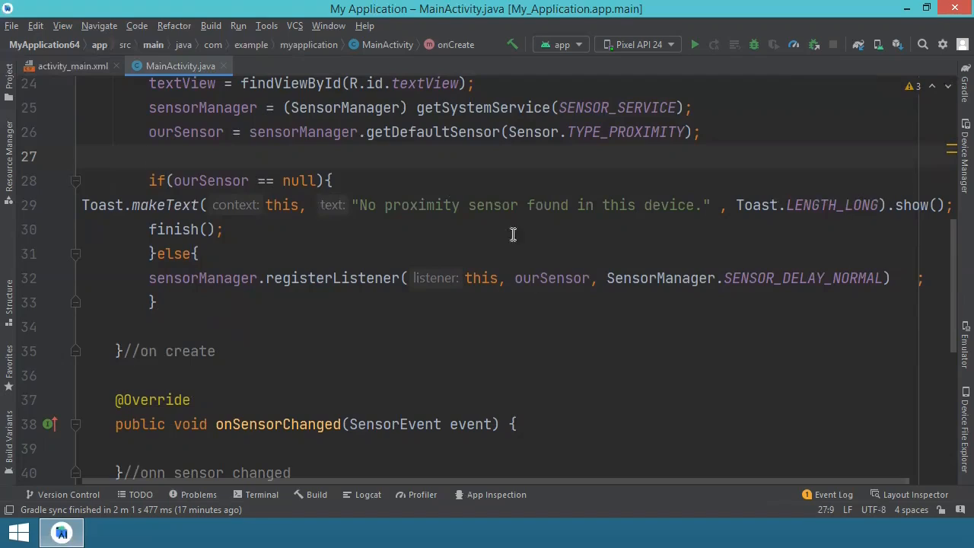
double_click(186, 228)
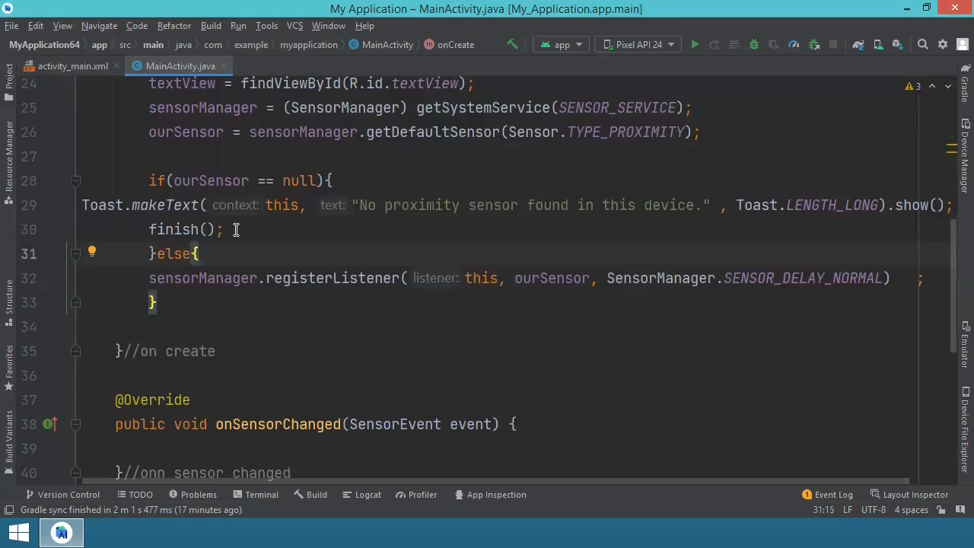
scroll(down, 3)
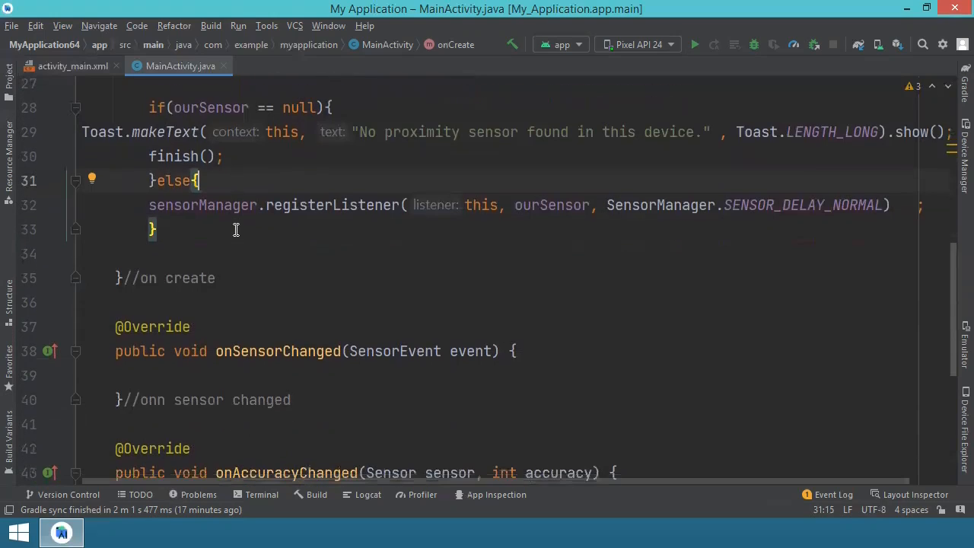
mouse_move(179, 204)
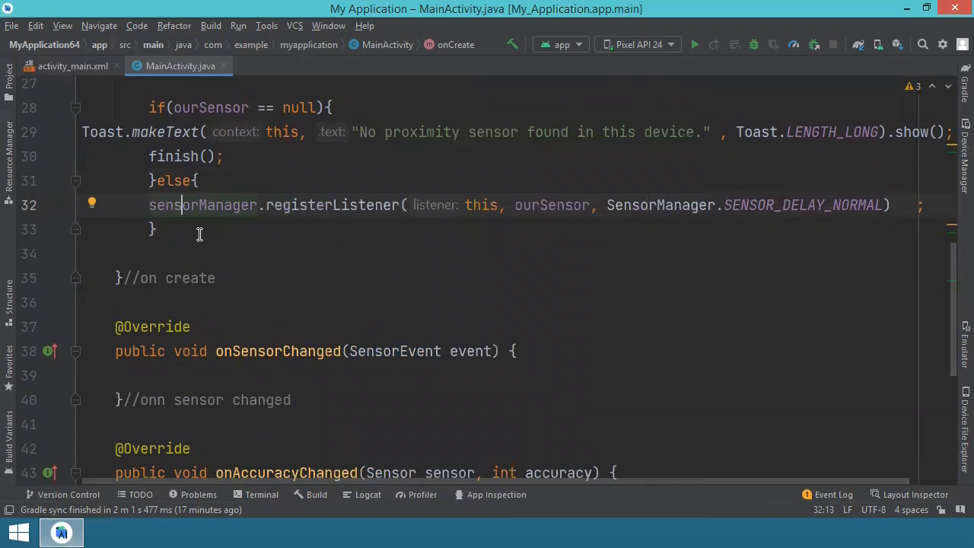
mouse_move(295, 219)
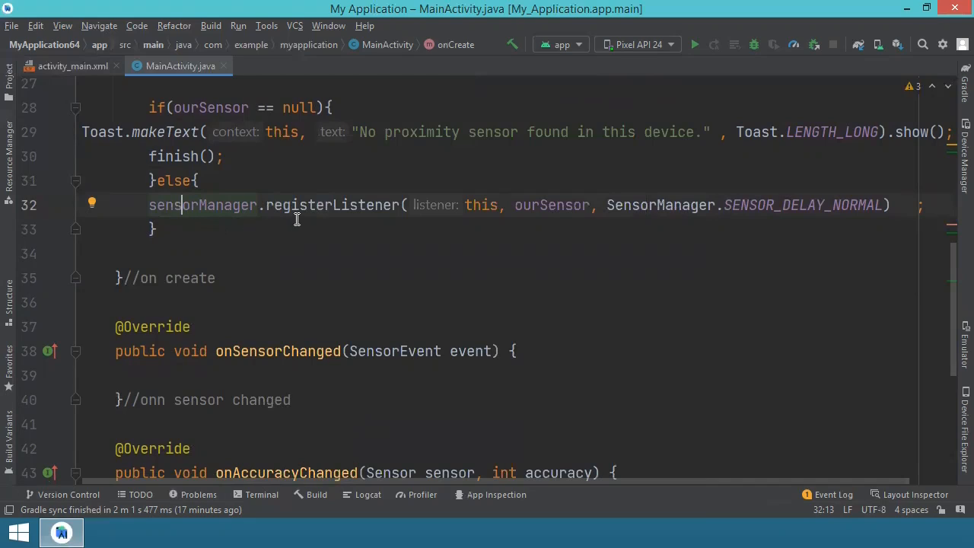
mouse_move(393, 224)
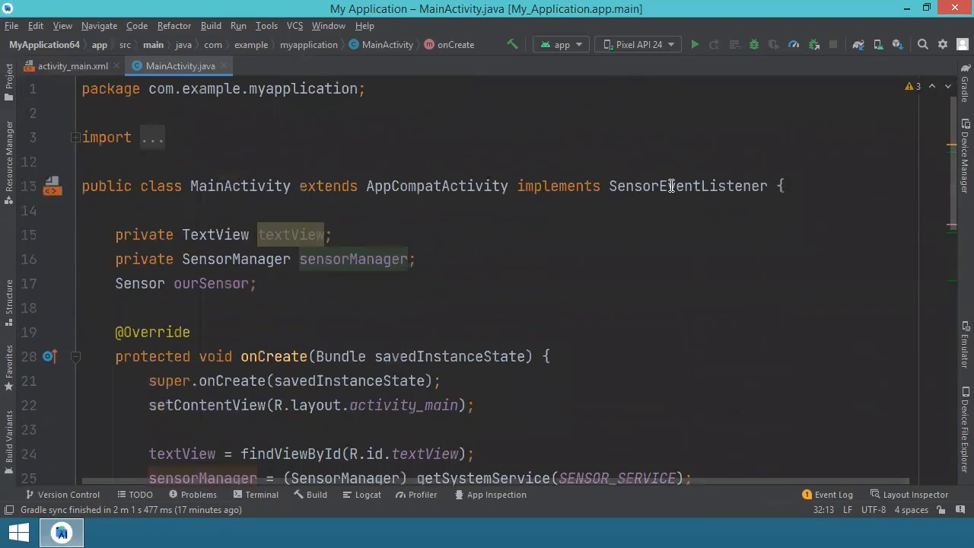
scroll(down, 3)
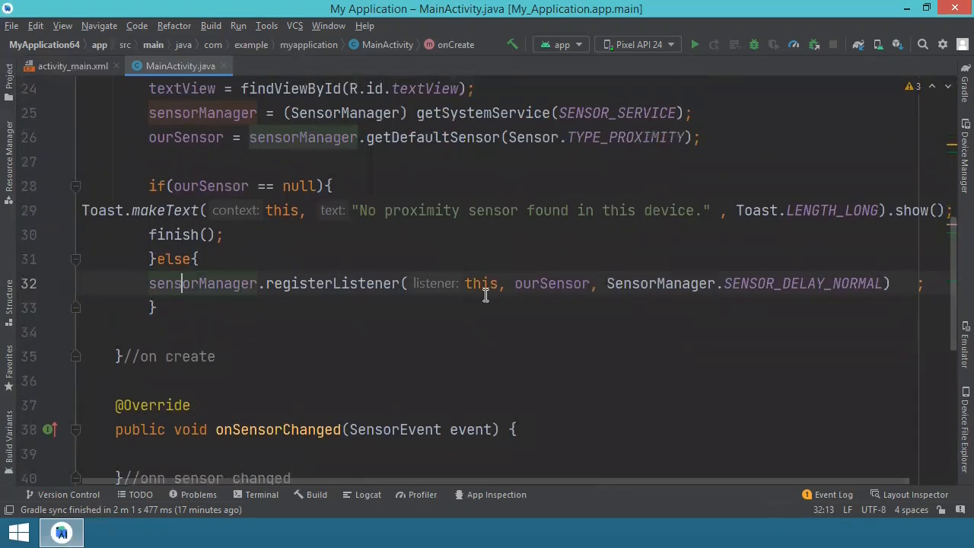
mouse_move(547, 273)
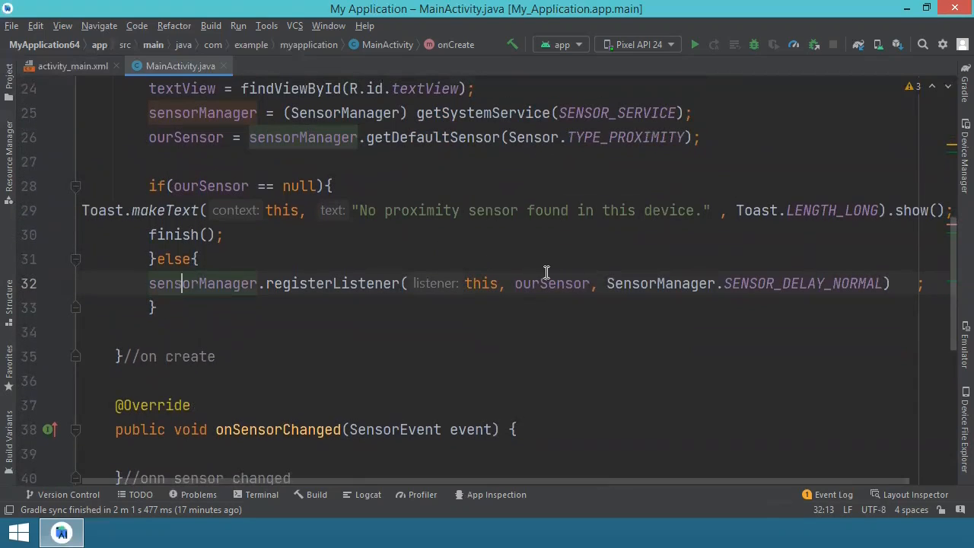
mouse_move(657, 283)
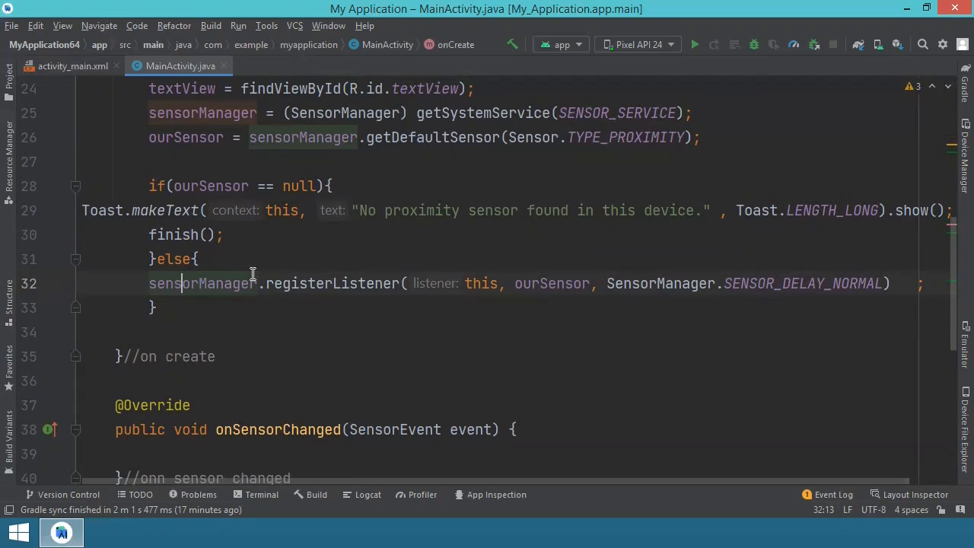
scroll(down, 3)
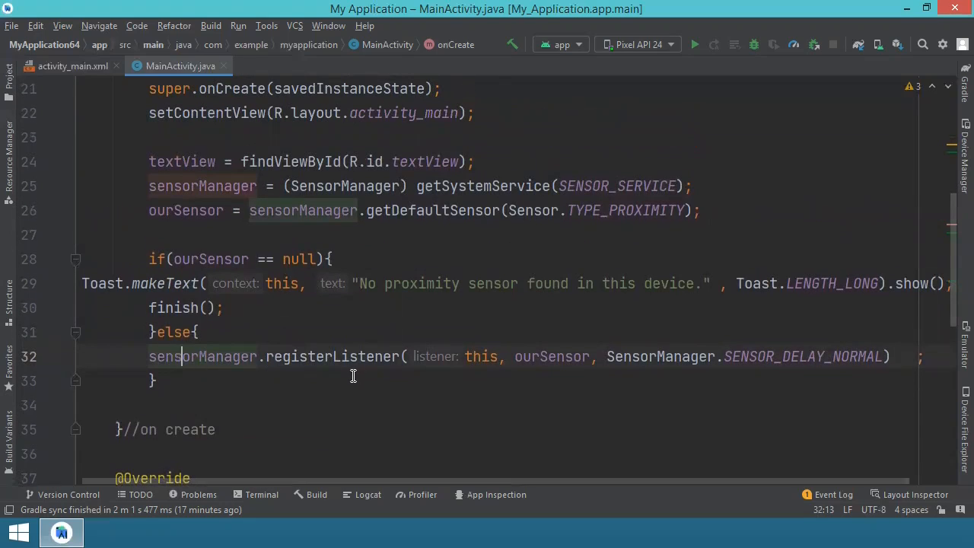
mouse_move(340, 383)
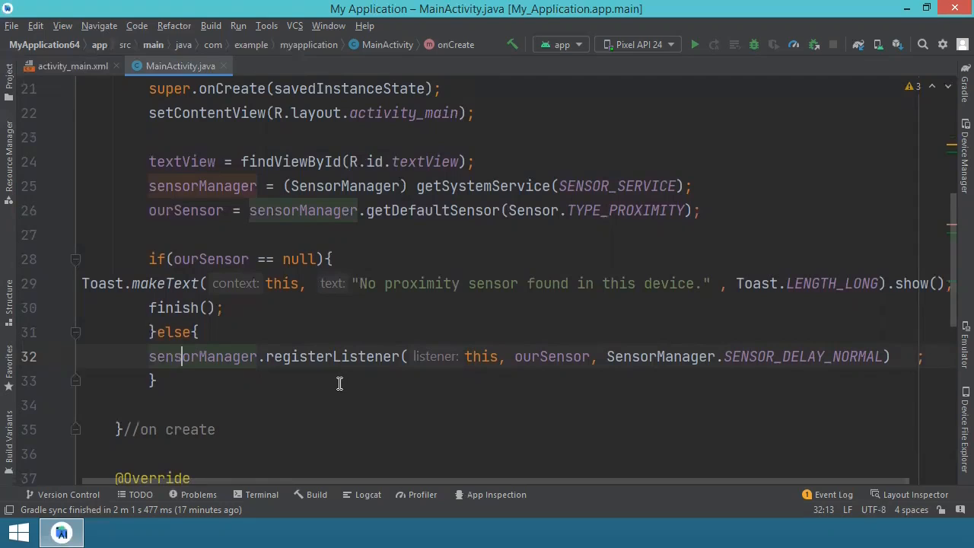
scroll(down, 3)
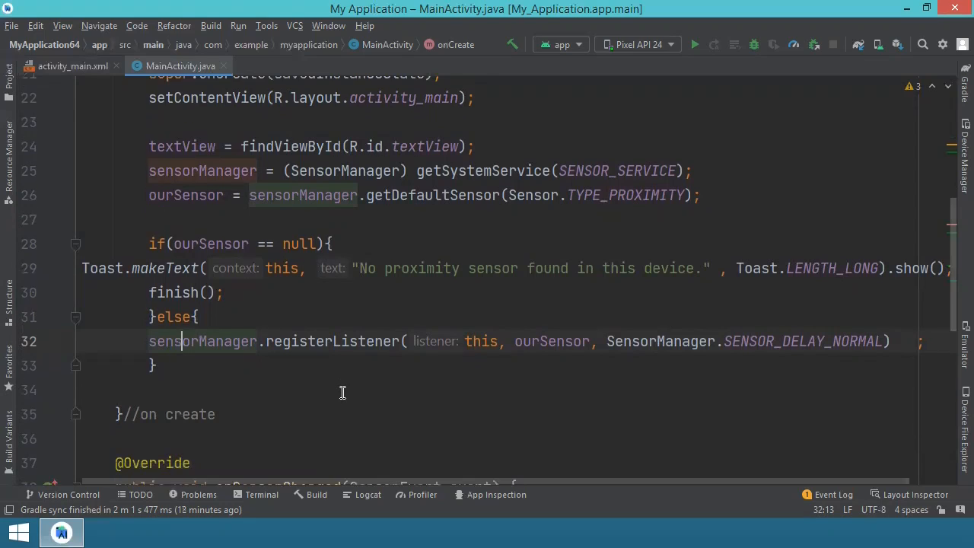
scroll(down, 3)
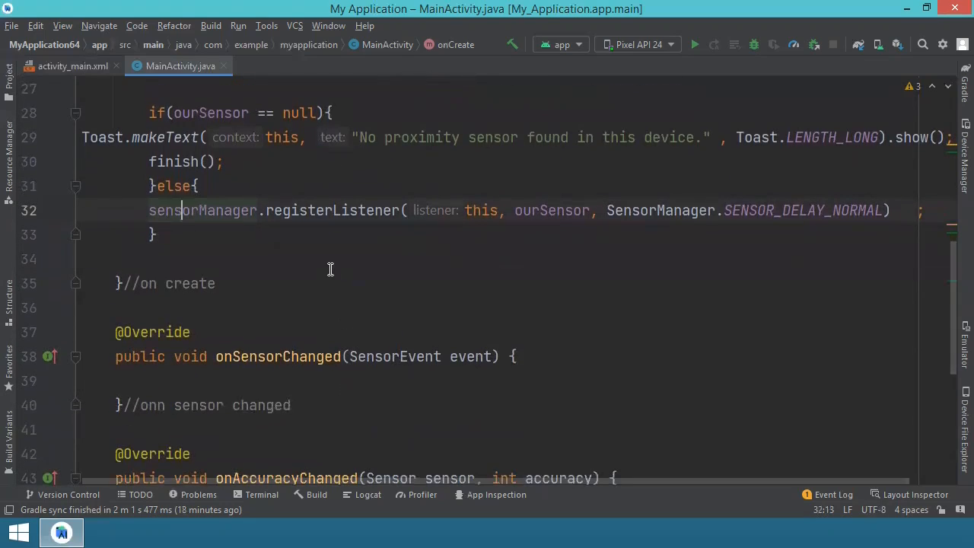
Add sensorManager.unregisterListener(this) after super.onStop() in onStop
scroll(down, 3)
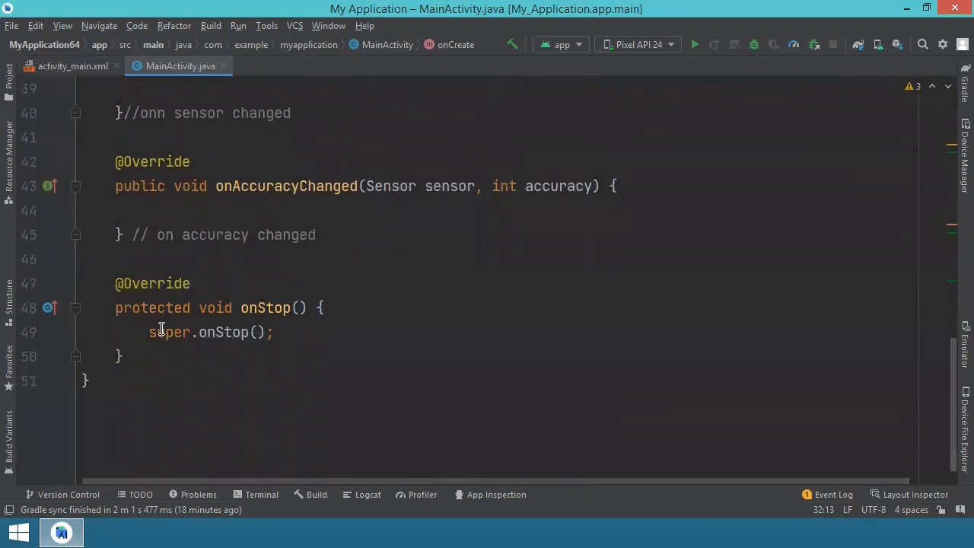
mouse_move(277, 313)
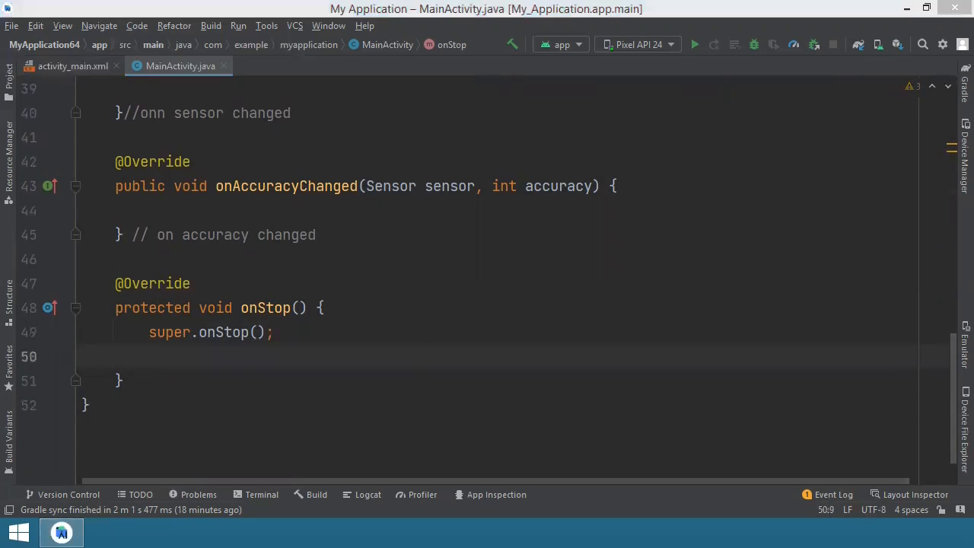
click(196, 353)
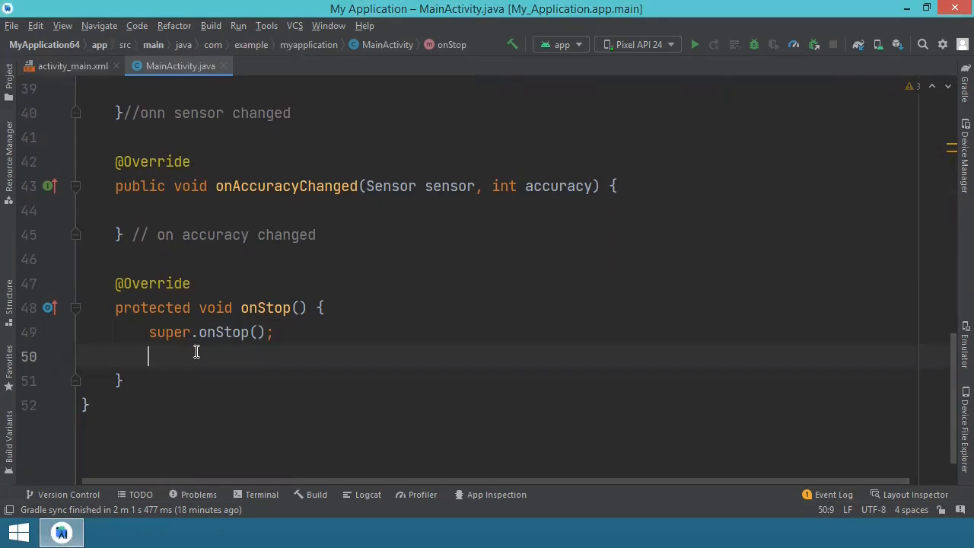
text(senso)
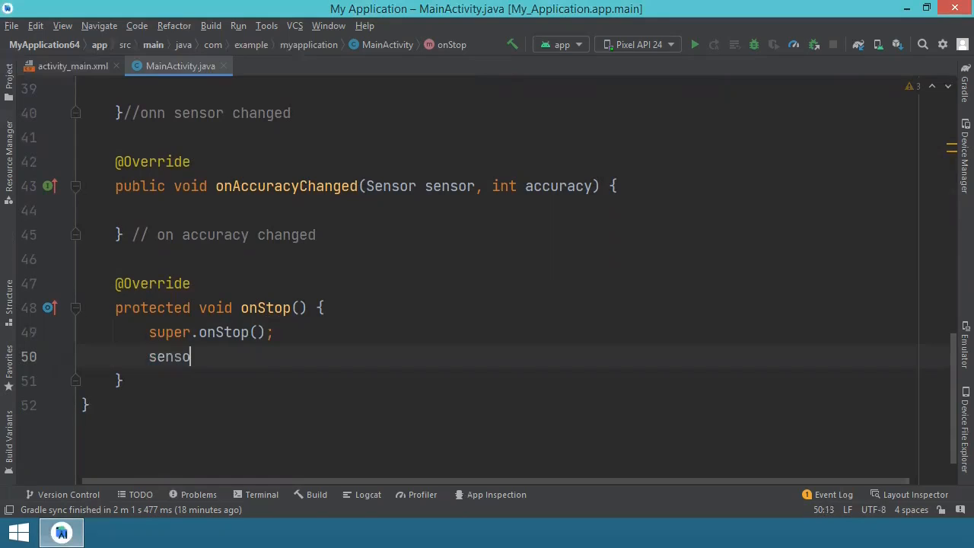
text(rManager)
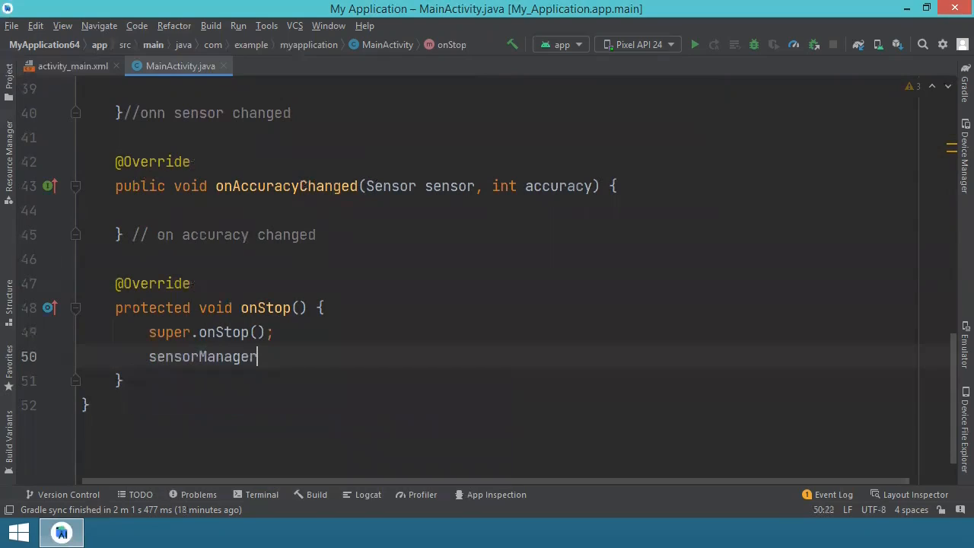
text(.un)
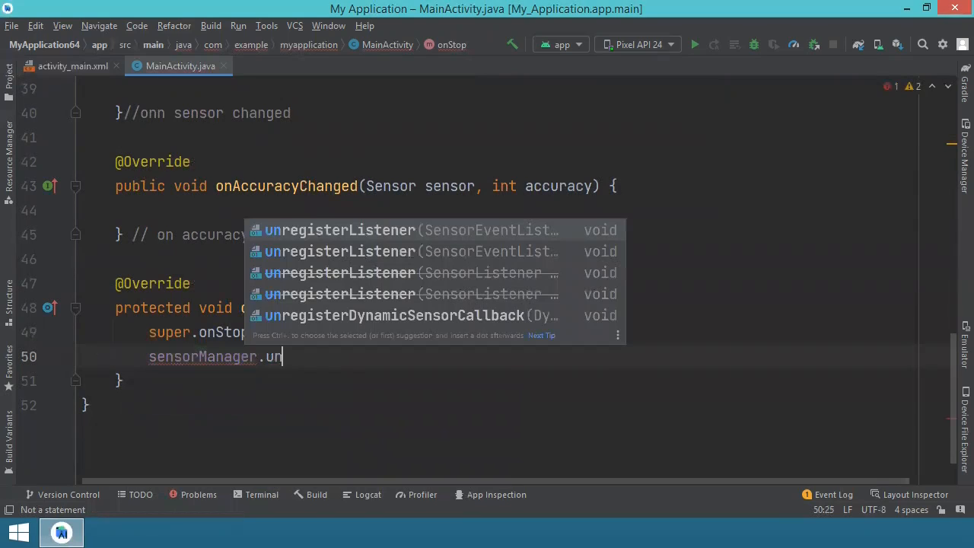
text(register)
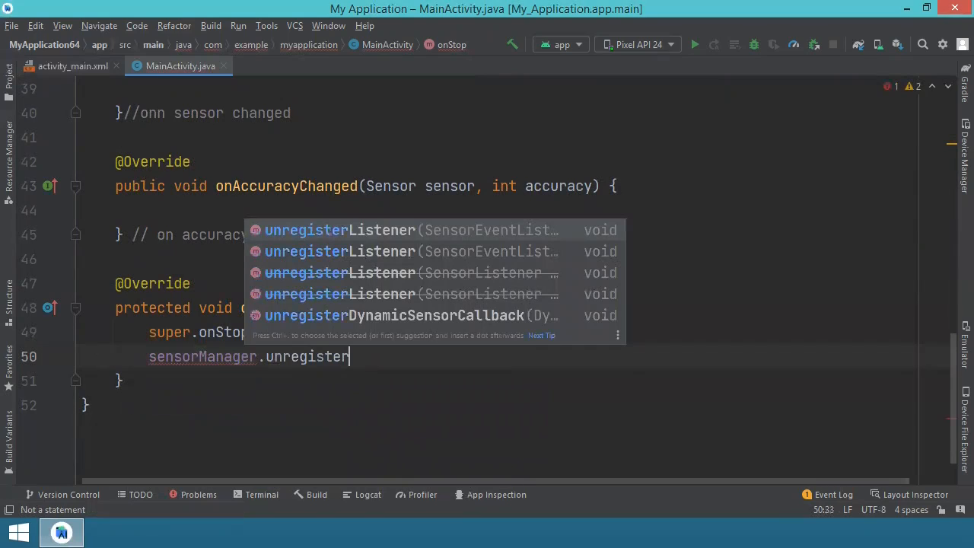
click(340, 230)
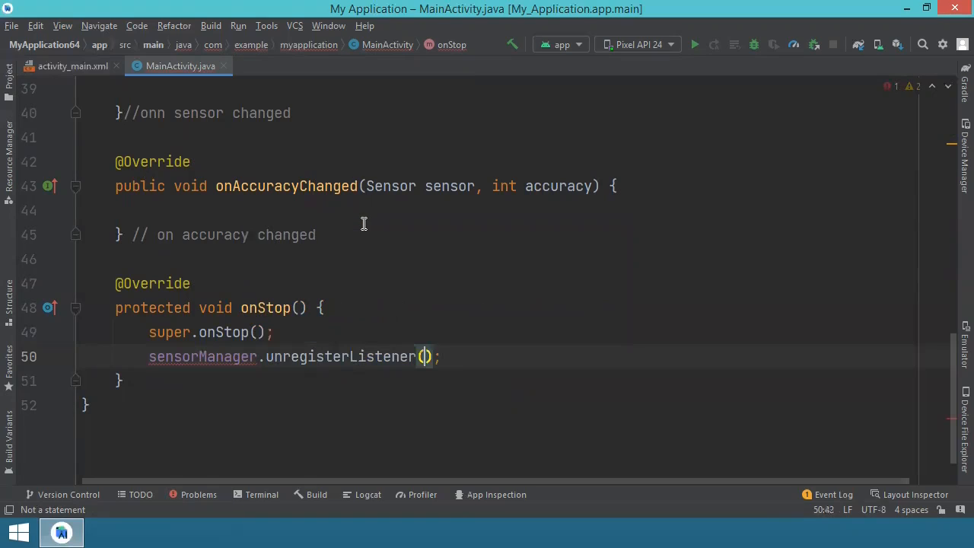
text(this)
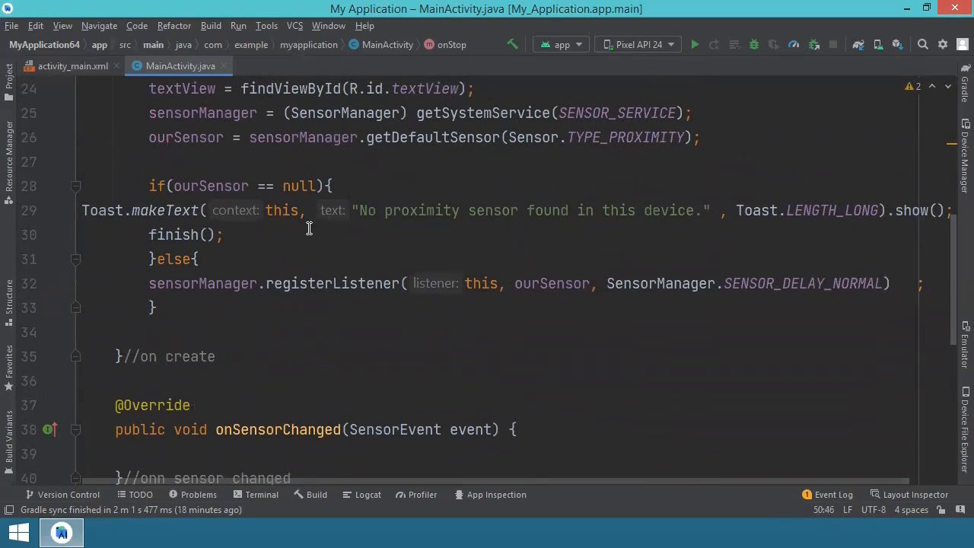
mouse_move(562, 283)
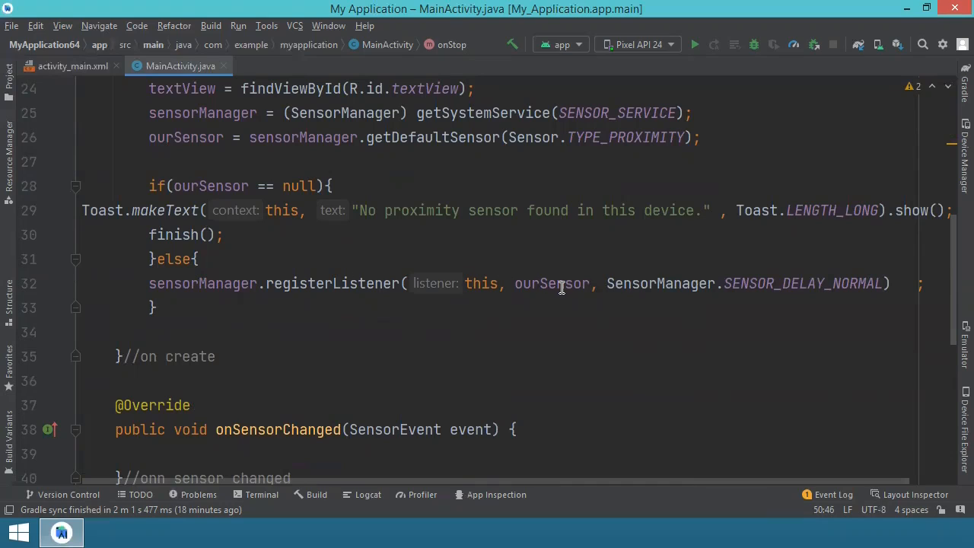
In onSensorChanged, if the event is TYPE_PROXIMITY set textView to "Distance to object: " plus the reading
scroll(down, 3)
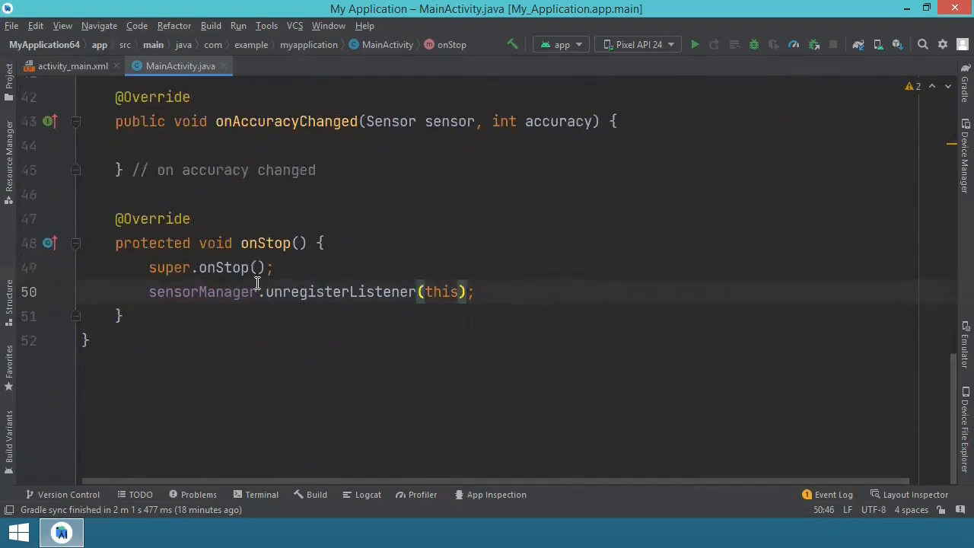
mouse_move(427, 306)
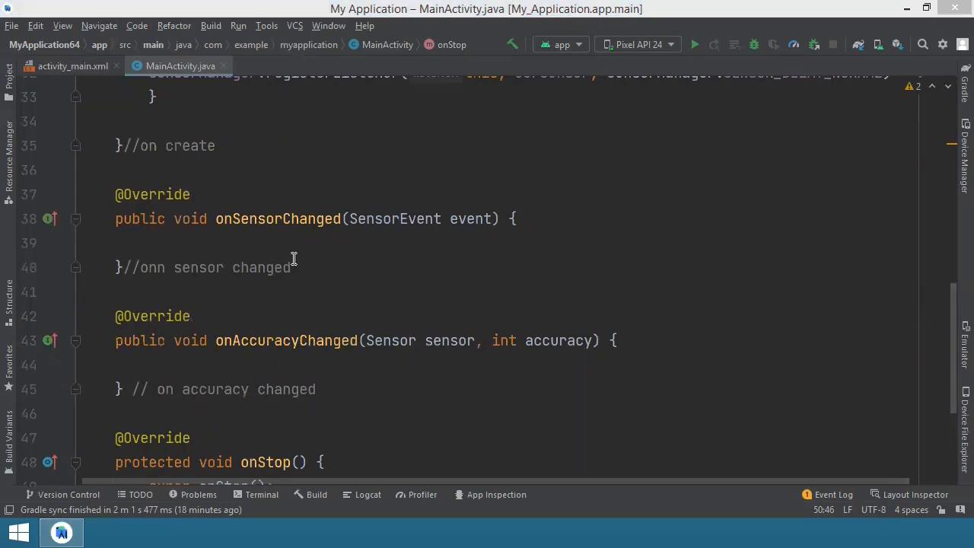
mouse_move(268, 233)
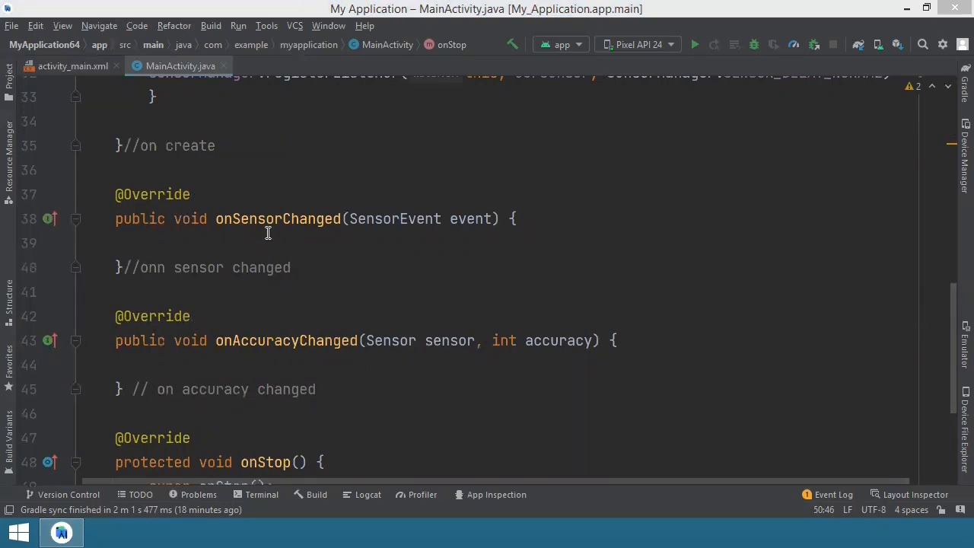
text(if()
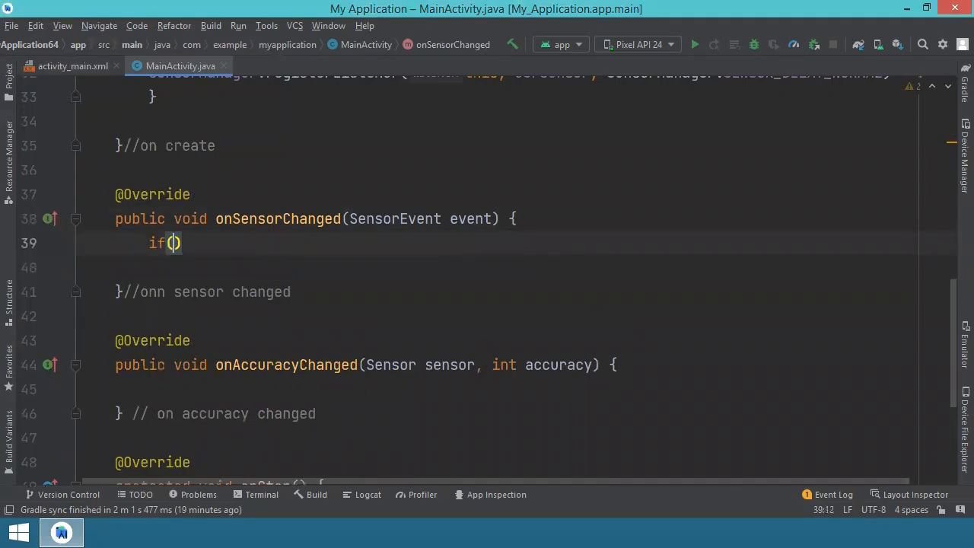
text(event.sensor.getType()==Sensor.TYPE_PROXIMITY)
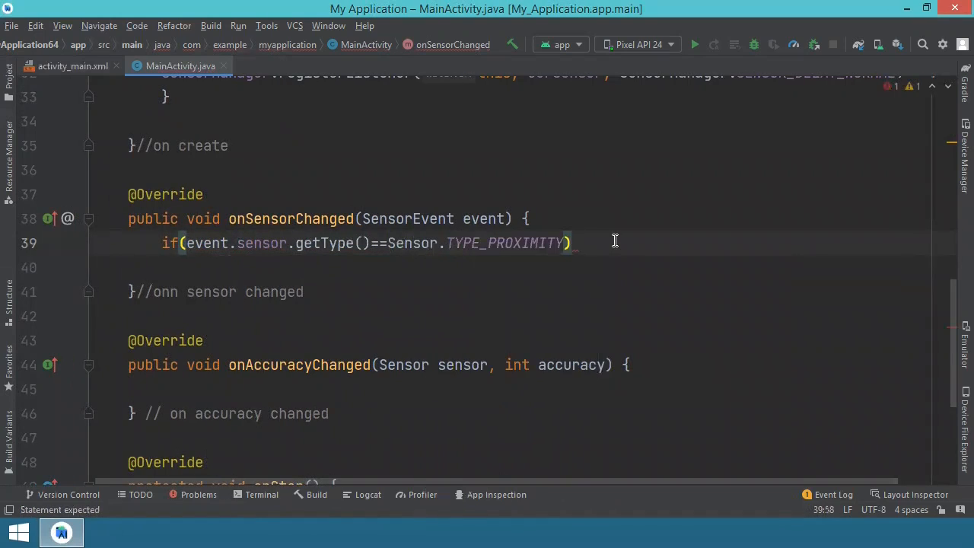
text(textView.setText("Distance to object: "+event.values[0]);)
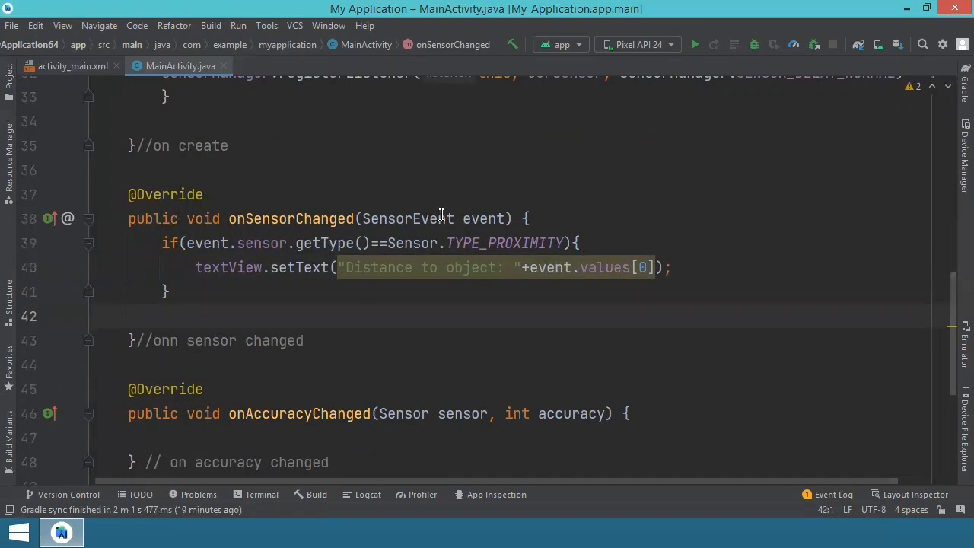
mouse_move(475, 219)
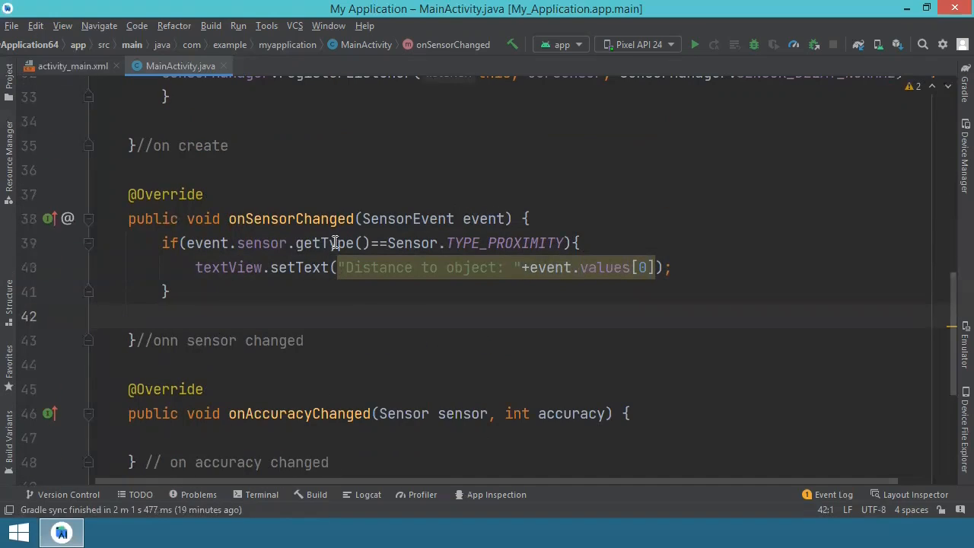
mouse_move(513, 244)
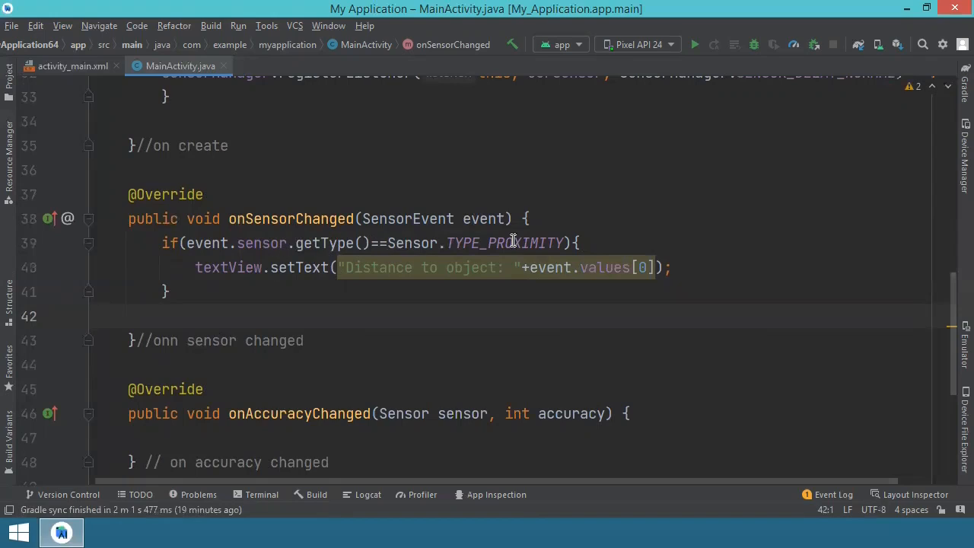
mouse_move(411, 243)
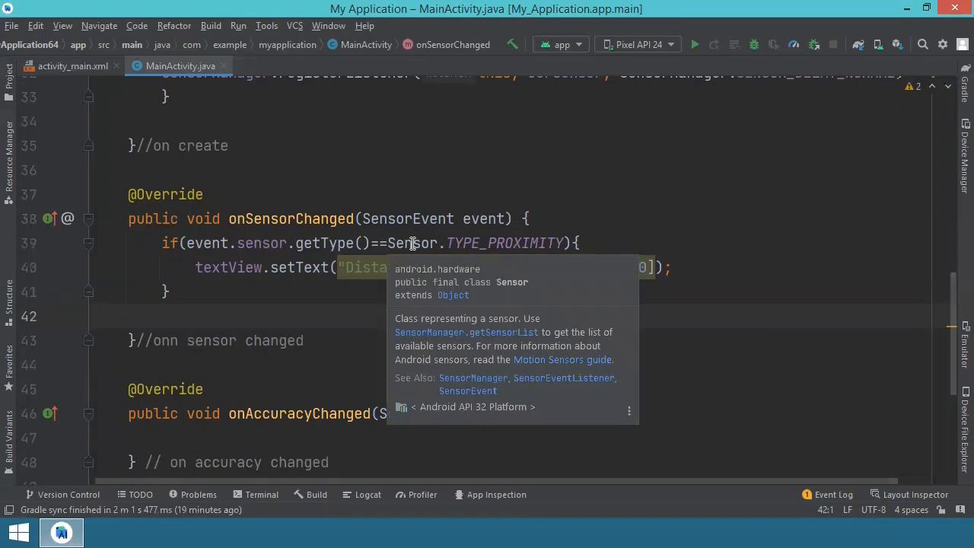
mouse_move(510, 244)
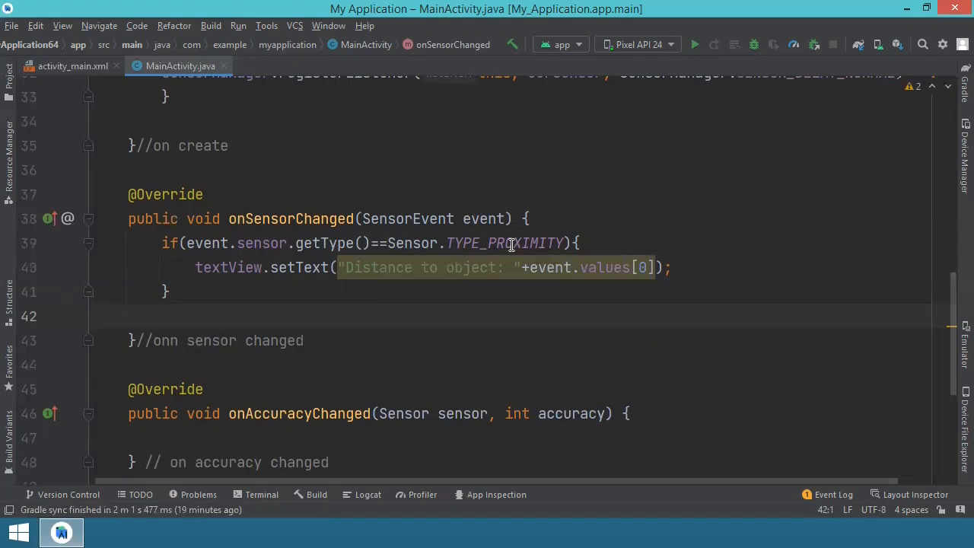
mouse_move(268, 276)
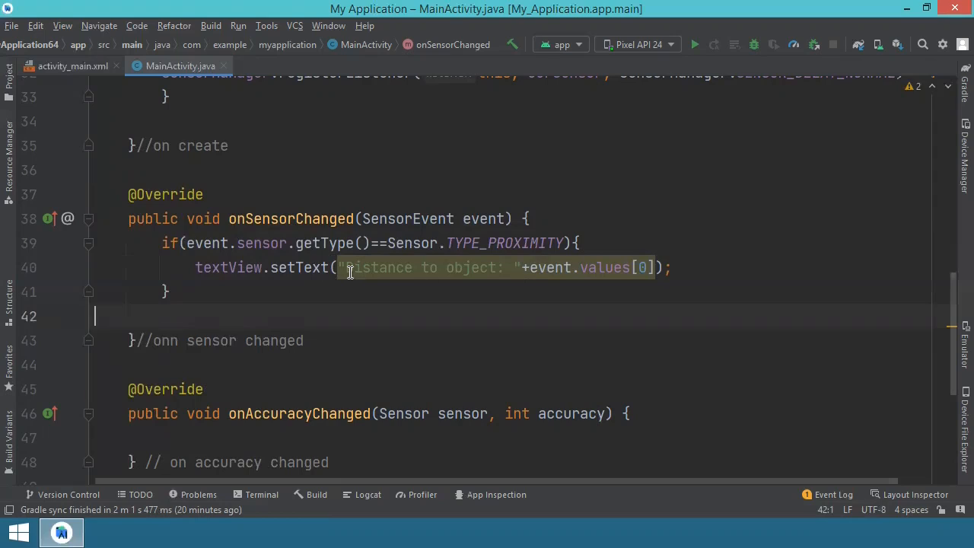
mouse_move(350, 268)
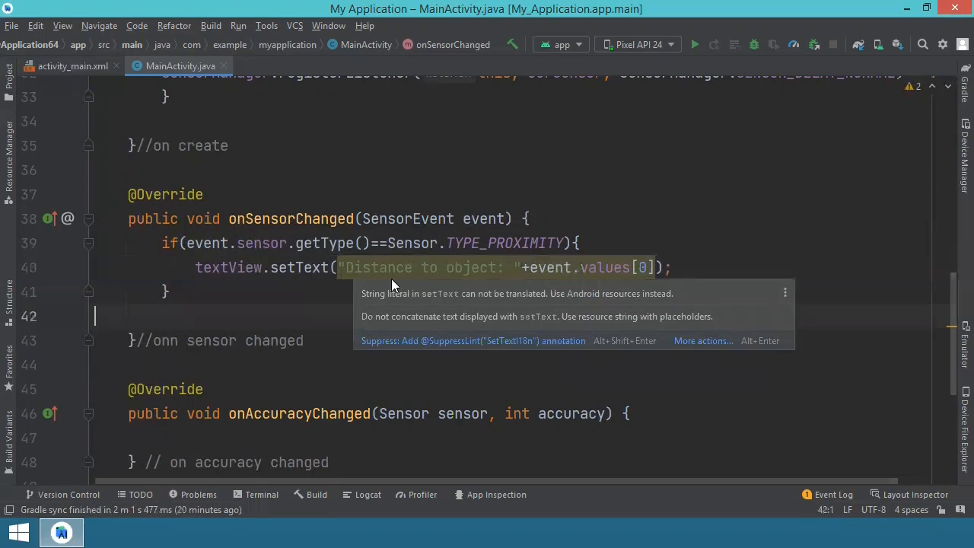
mouse_move(352, 268)
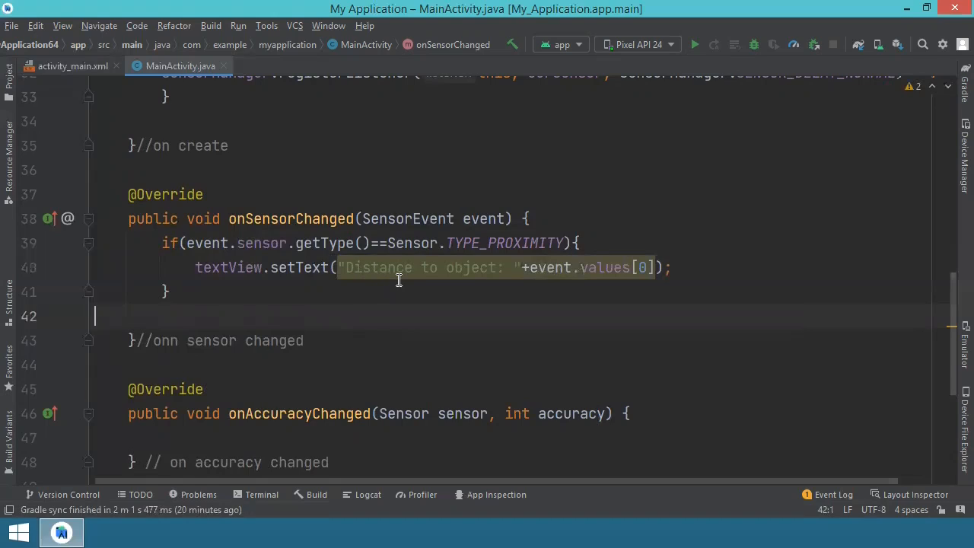
mouse_move(525, 293)
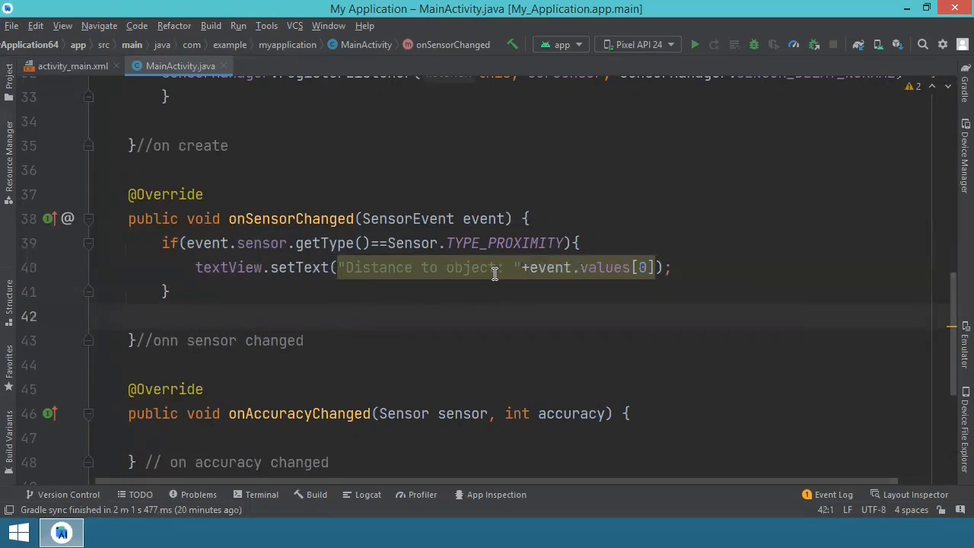
mouse_move(515, 247)
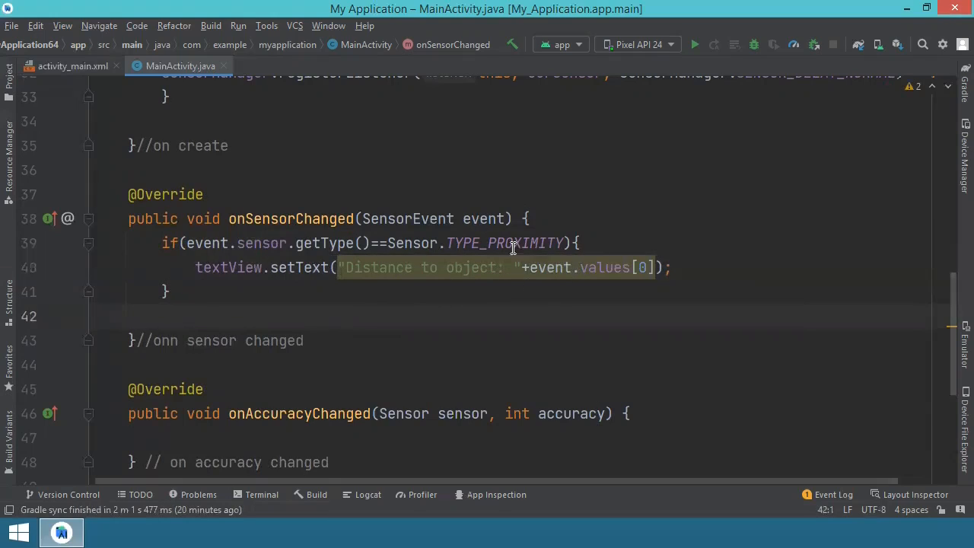
mouse_move(651, 277)
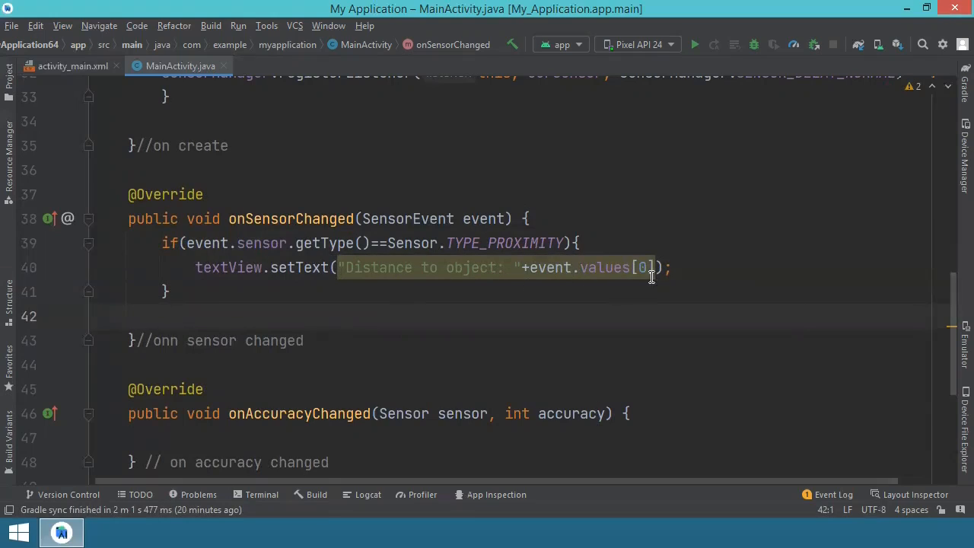
mouse_move(635, 292)
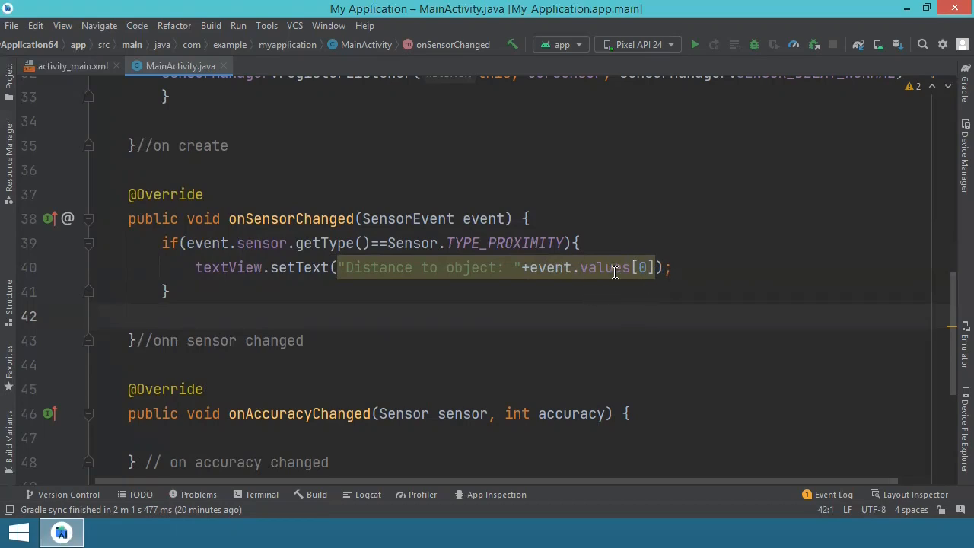
mouse_move(539, 326)
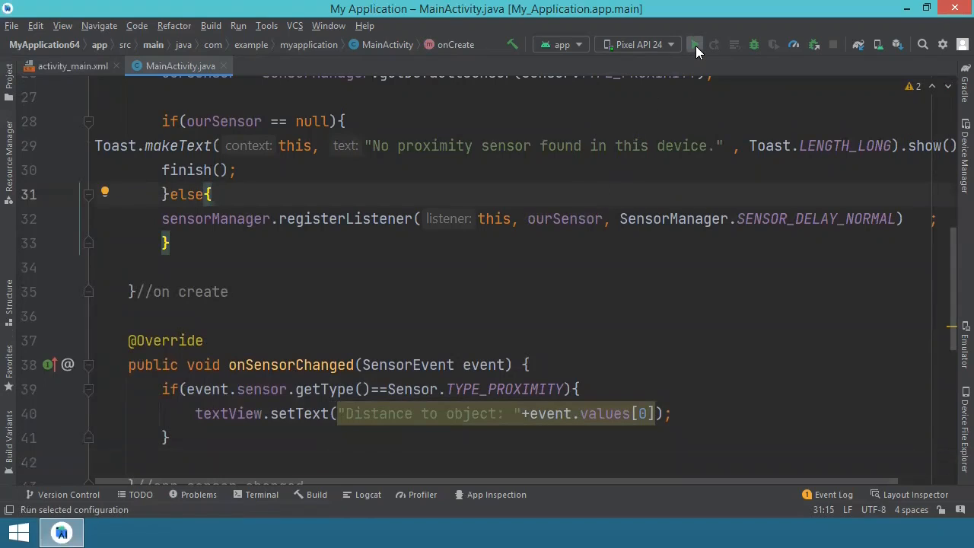
Run the app on the Pixel API 24 emulator, showing Distance to object: 5.7
click(694, 44)
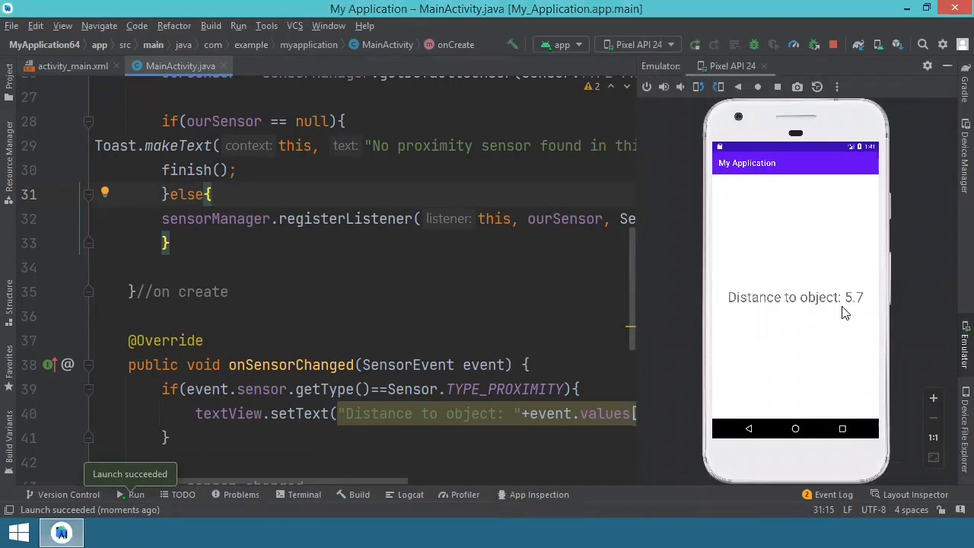
mouse_move(854, 315)
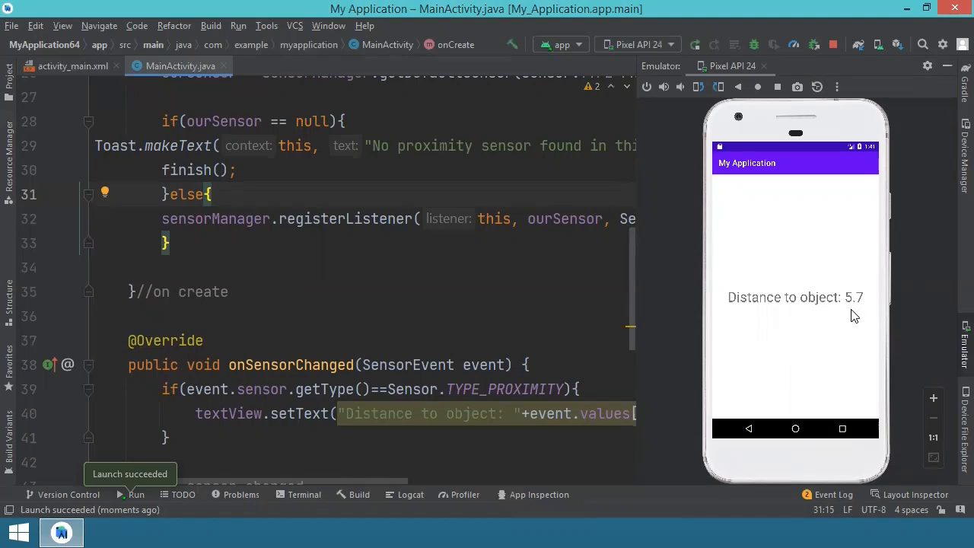
mouse_move(935, 290)
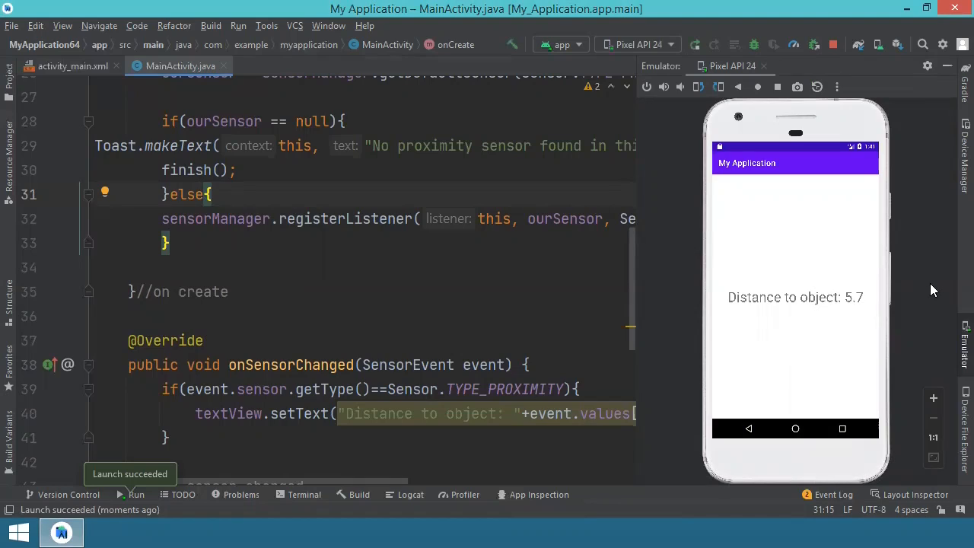
mouse_move(838, 87)
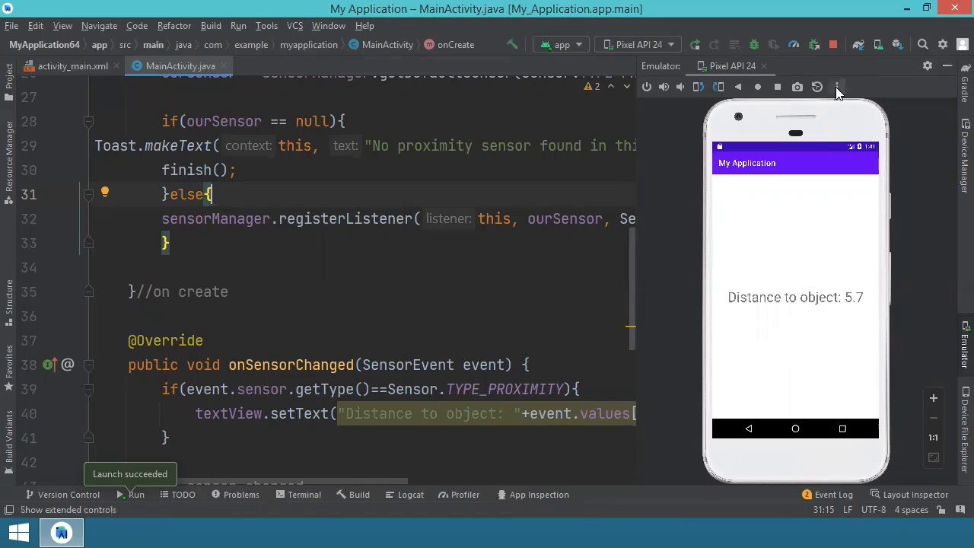
mouse_move(837, 86)
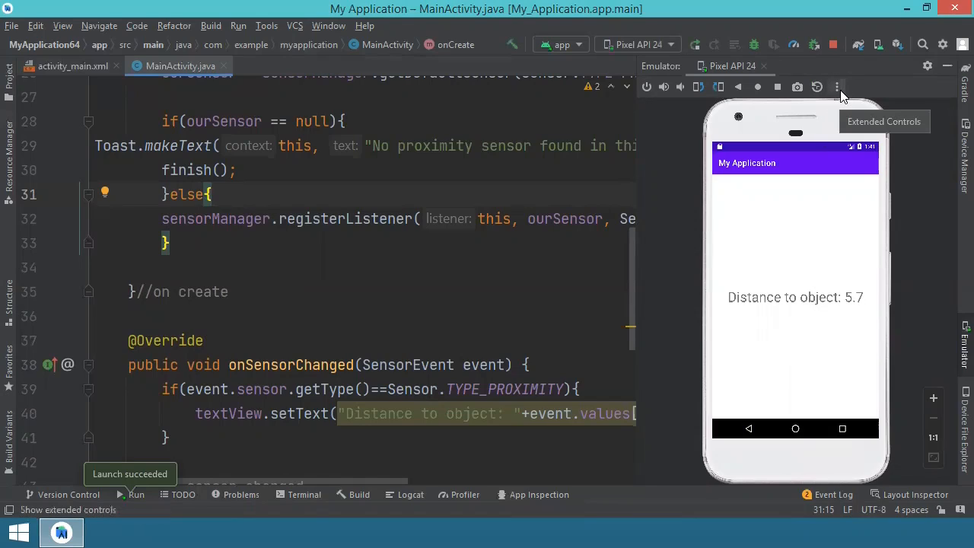
In the emulator's virtual sensors, slide proximity through about 6.7, 2.2, 7.7, 5.6, ending at 8.3
click(837, 86)
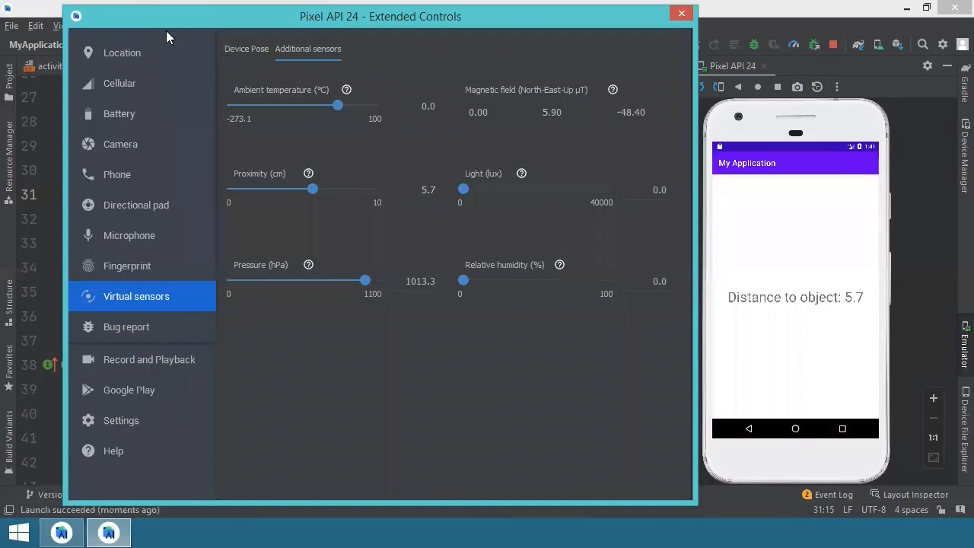
mouse_move(86, 274)
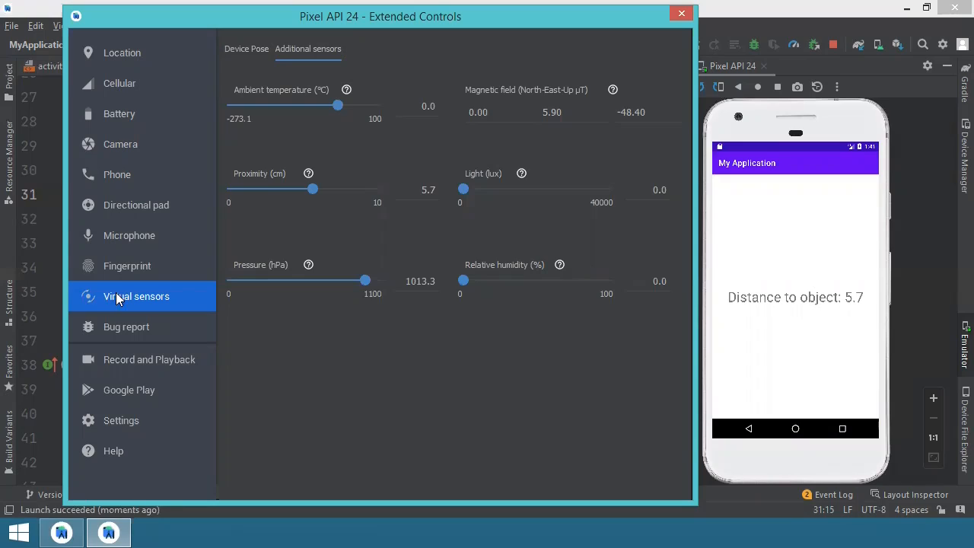
mouse_move(268, 94)
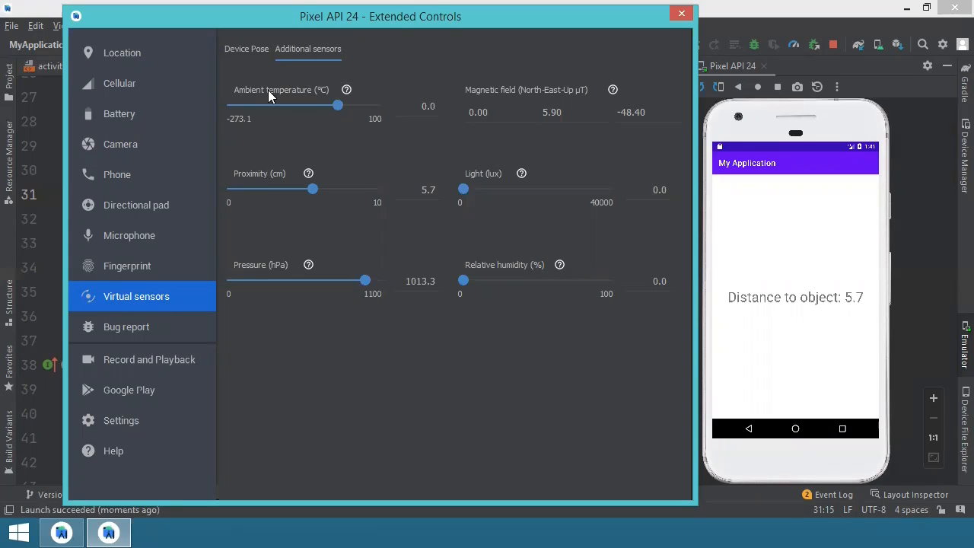
mouse_move(529, 107)
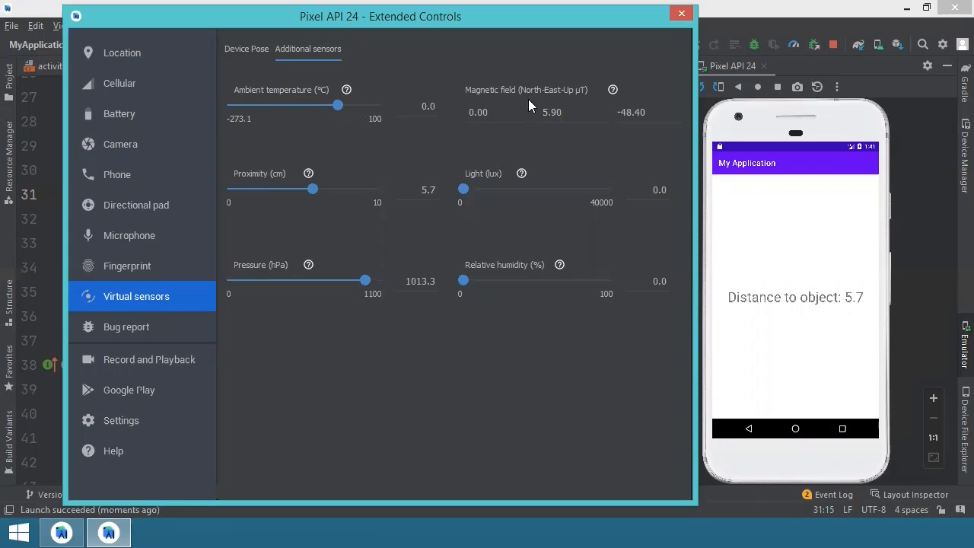
mouse_move(257, 189)
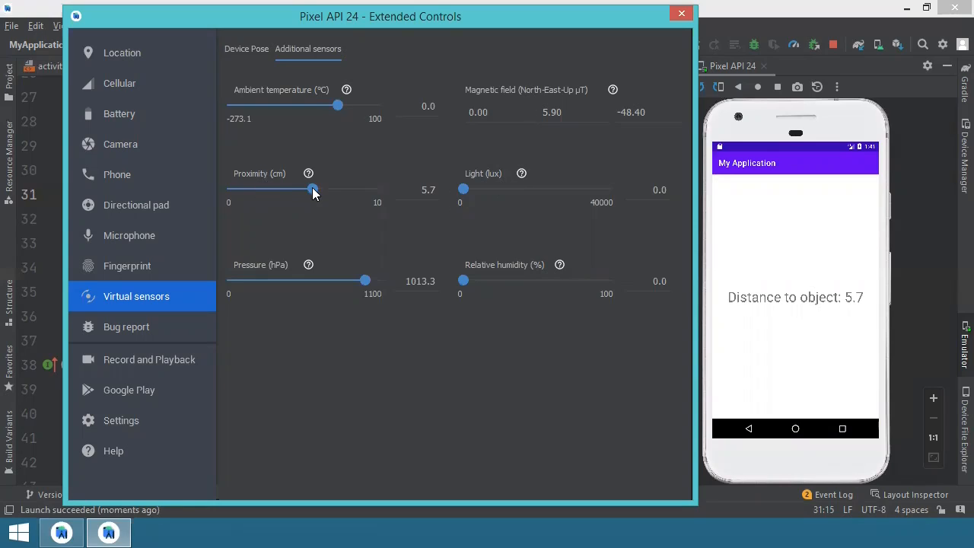
drag(311, 189, 329, 189)
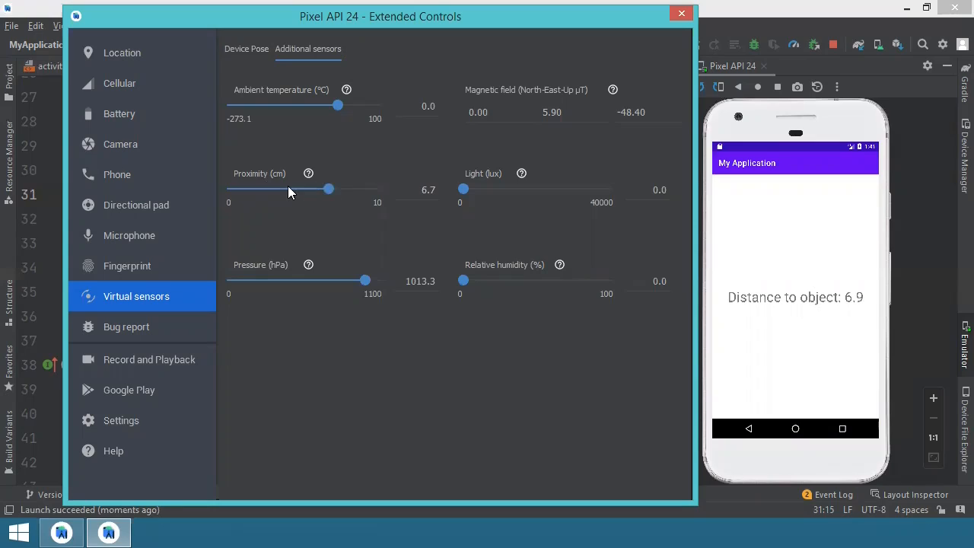
drag(328, 189, 265, 188)
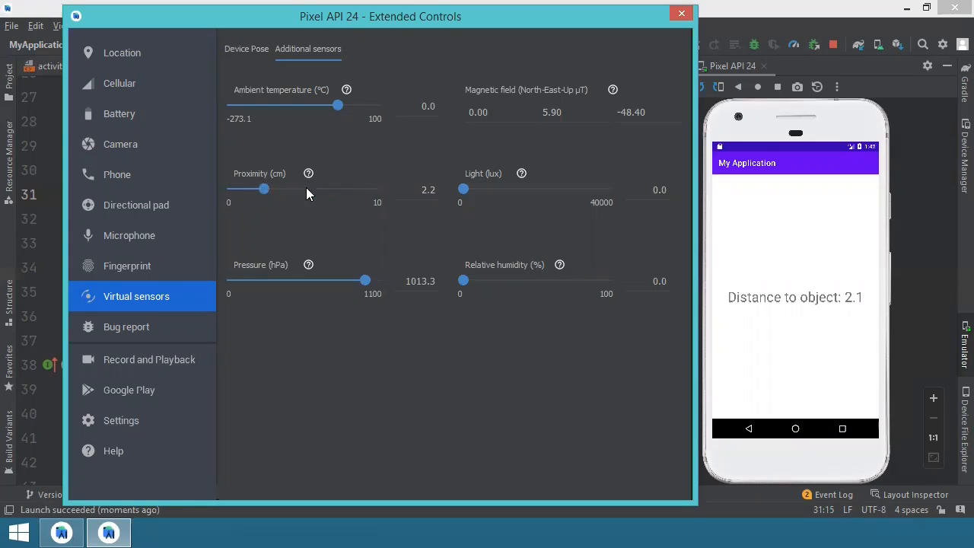
drag(265, 188, 344, 189)
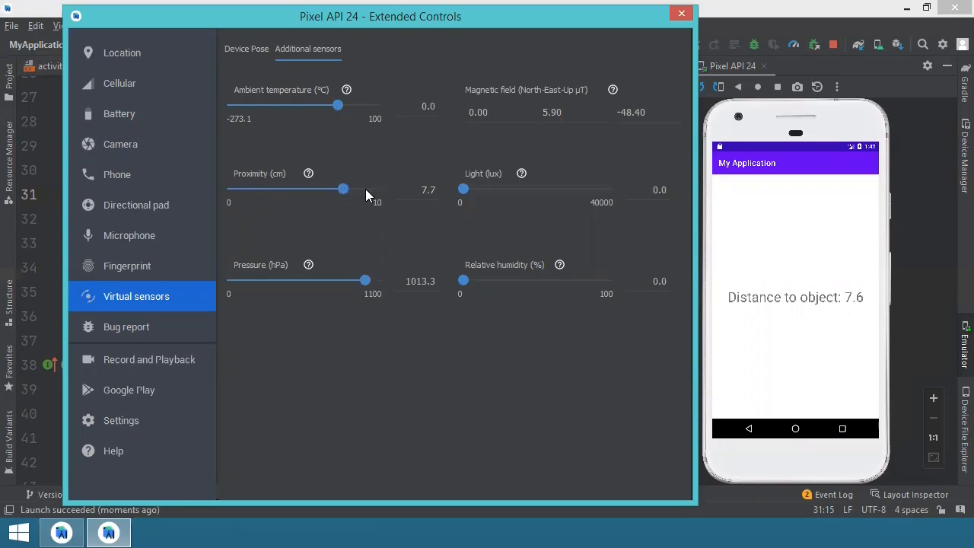
drag(343, 188, 312, 189)
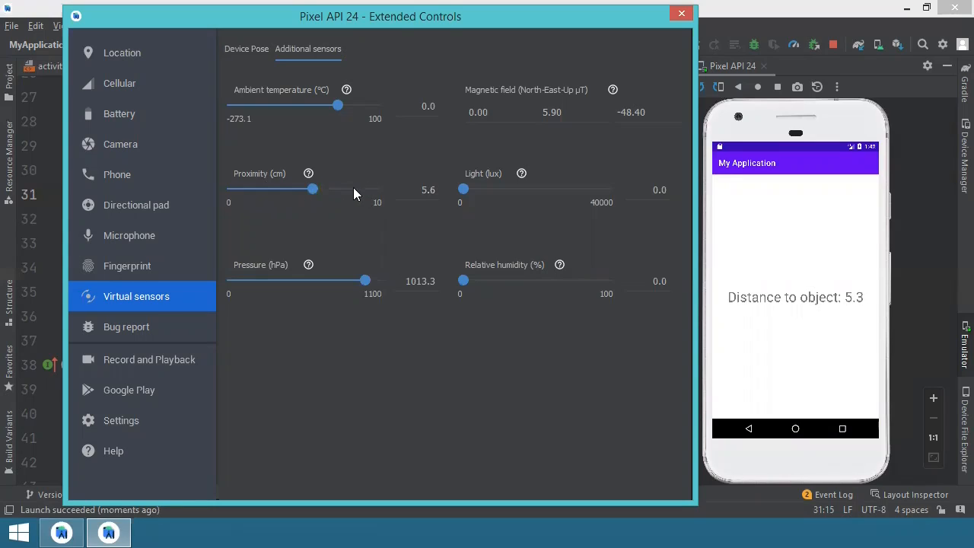
drag(312, 189, 351, 189)
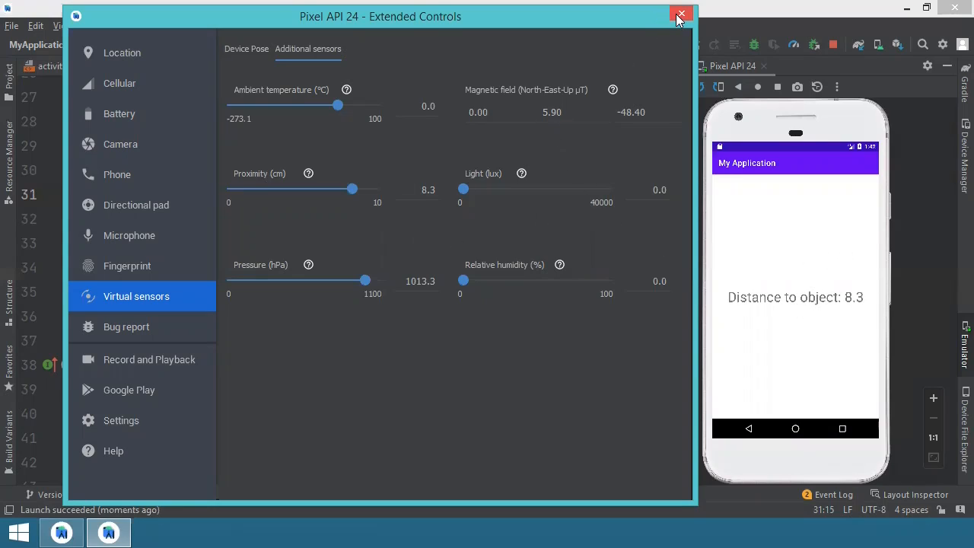
Close the emulator's Extended Controls window, leaving the app reading 8.3
click(680, 15)
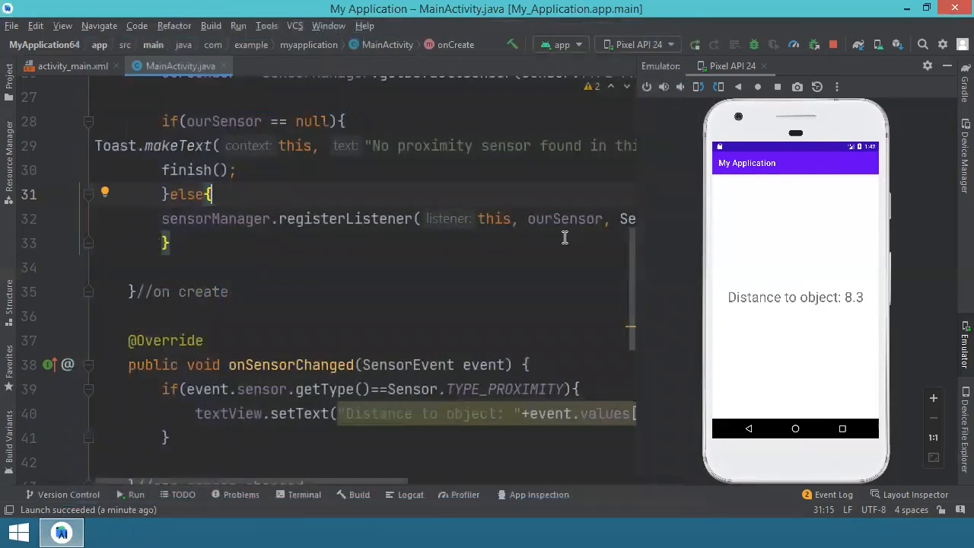
mouse_move(853, 258)
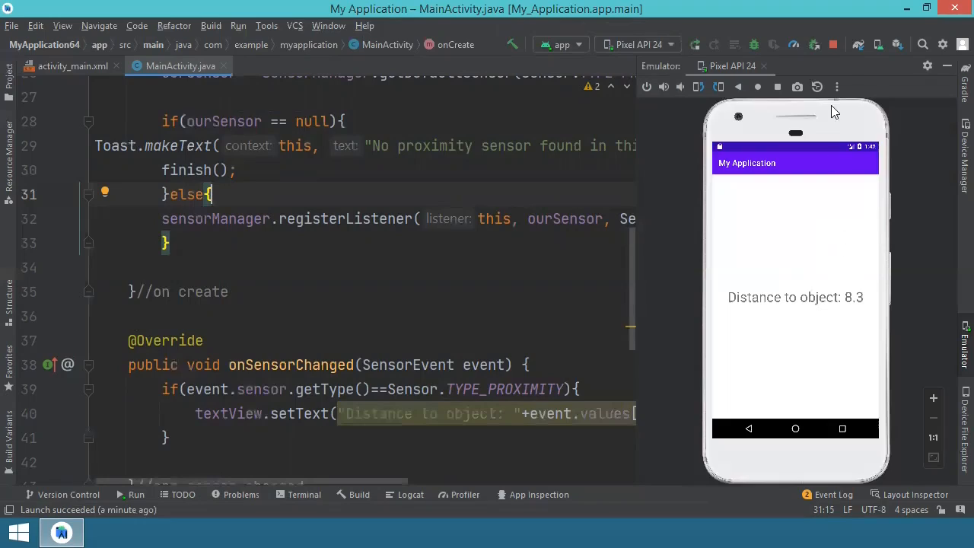
mouse_move(835, 236)
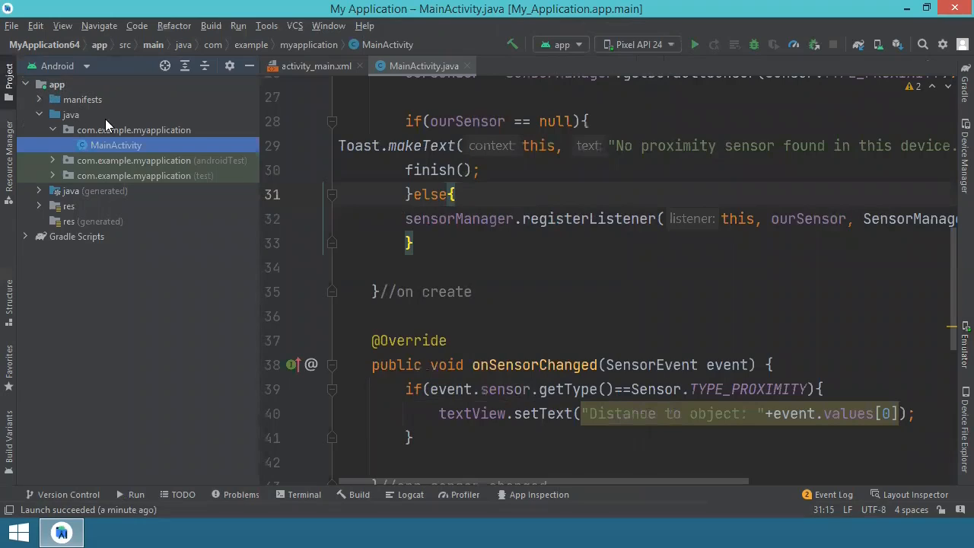
Add uses-permission android.hardware.sensor.proximity to AndroidManifest.xml and return to MainActivity
click(40, 99)
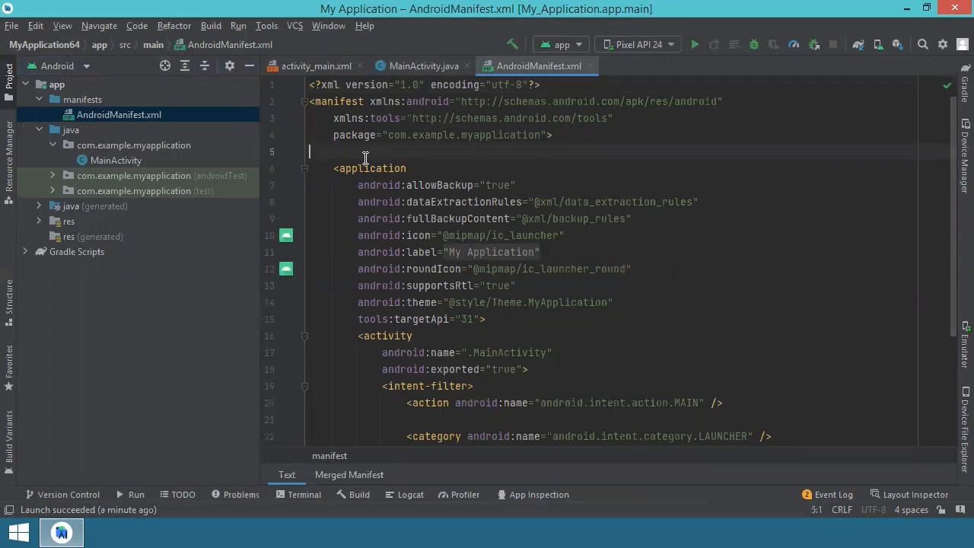
text(<uses-permission android:name="android.hardware.sensor.proximity"/>)
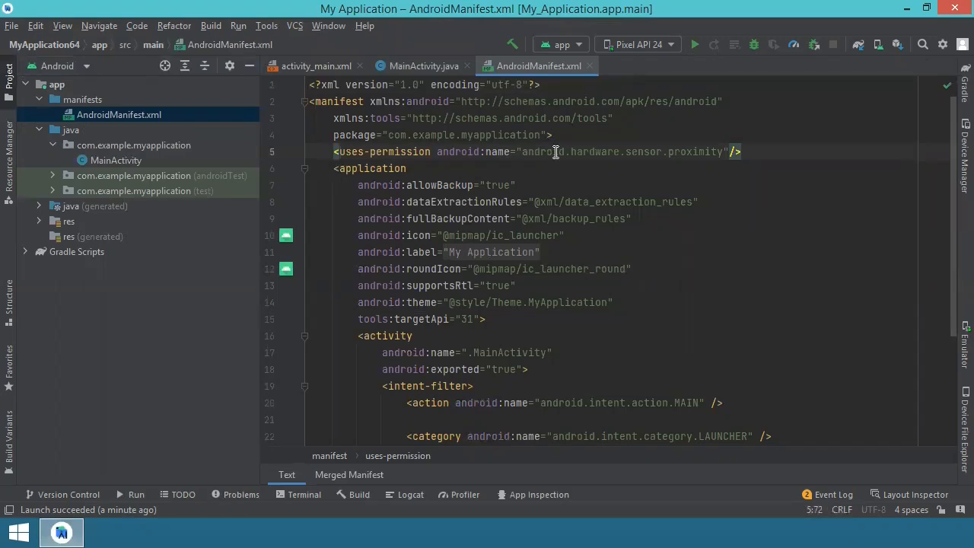
mouse_move(519, 153)
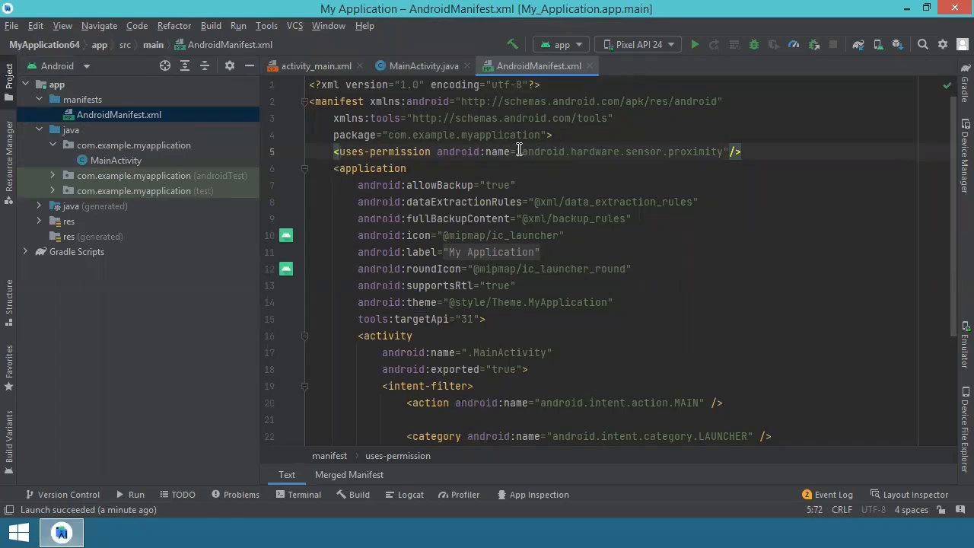
mouse_move(643, 152)
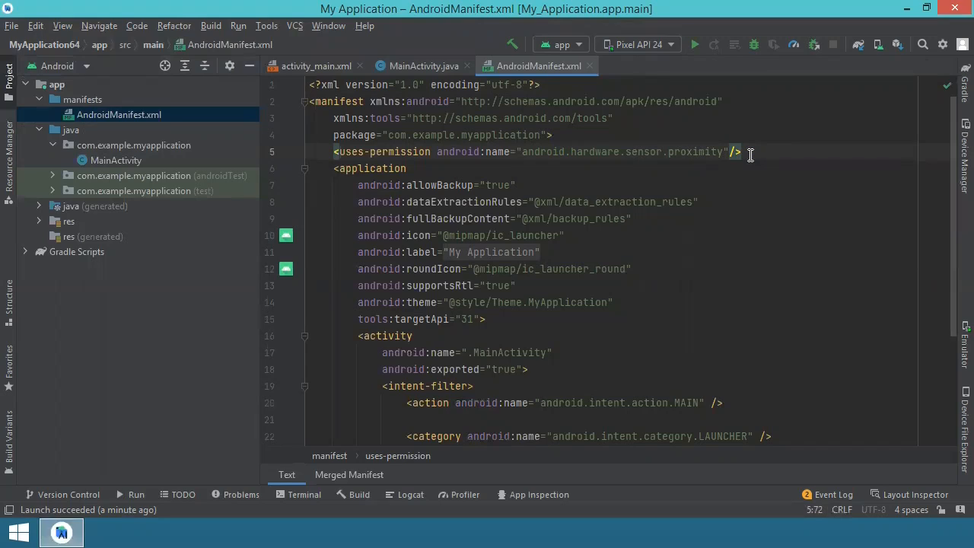
mouse_move(374, 125)
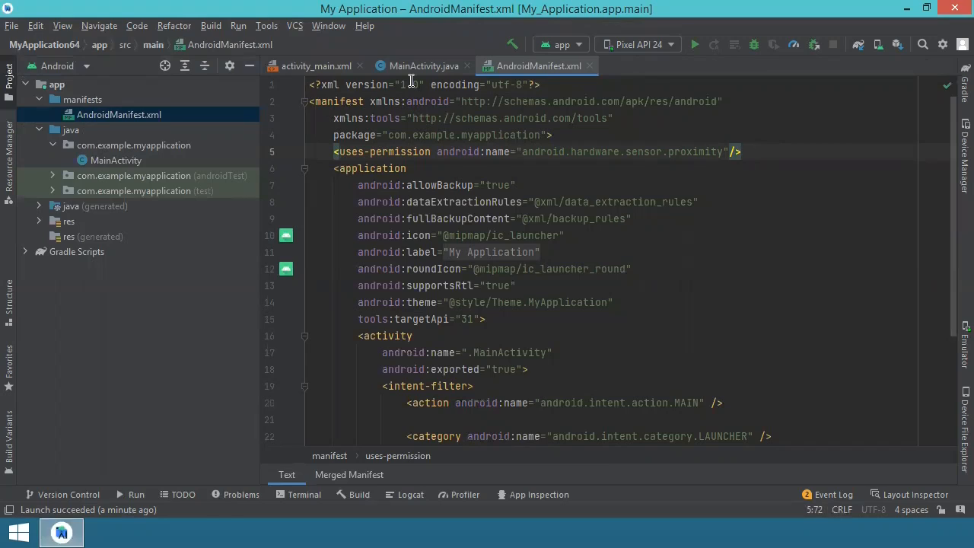
mouse_move(687, 147)
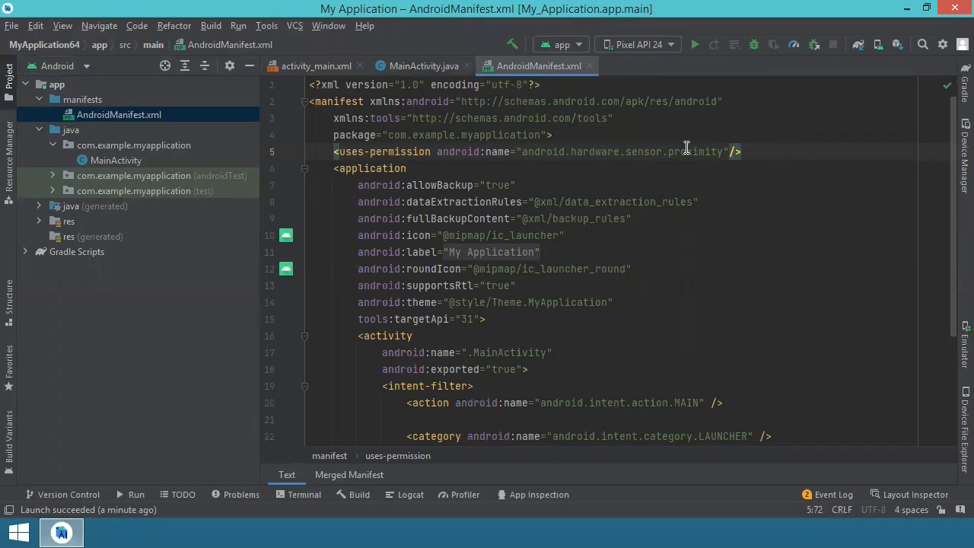
click(425, 65)
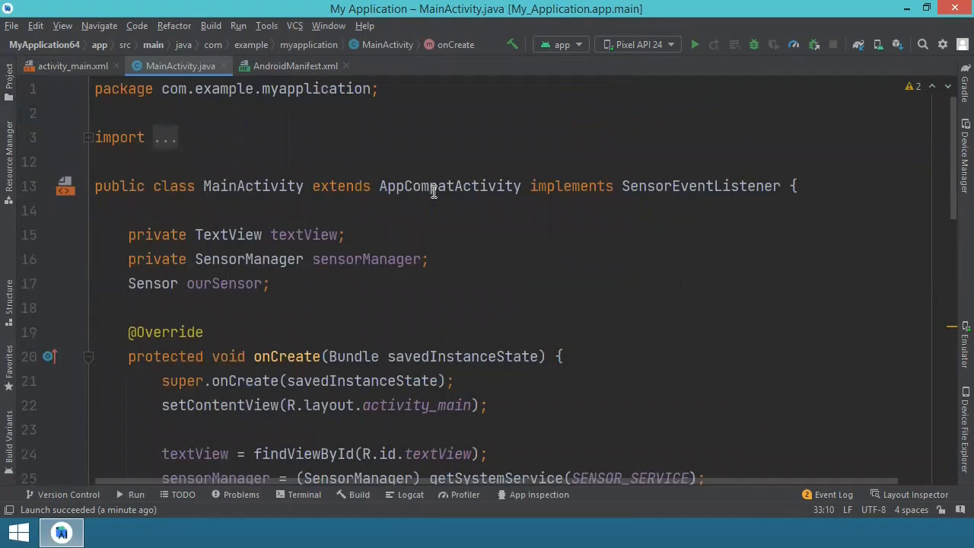